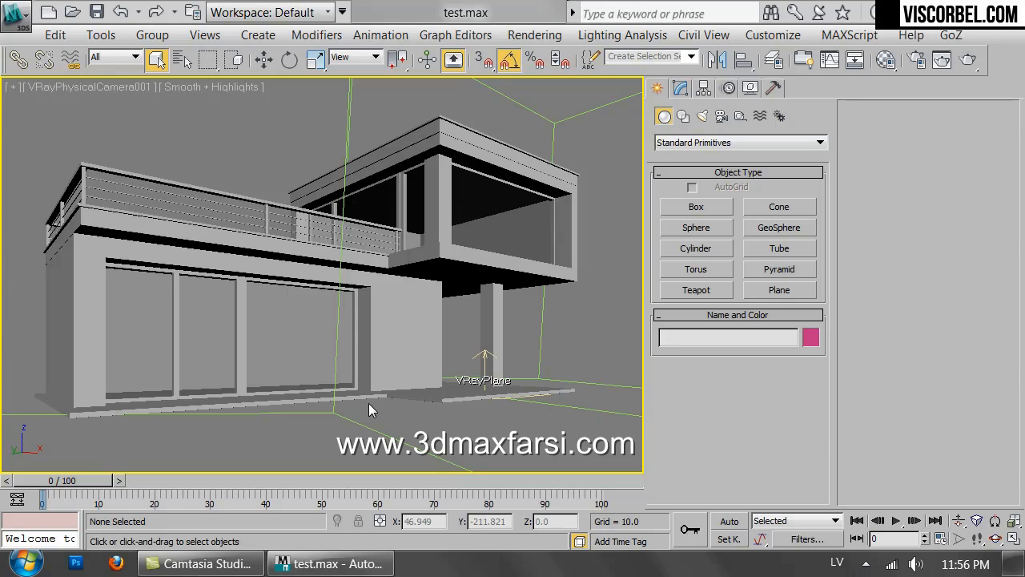
pyautogui.moveTo(426, 361)
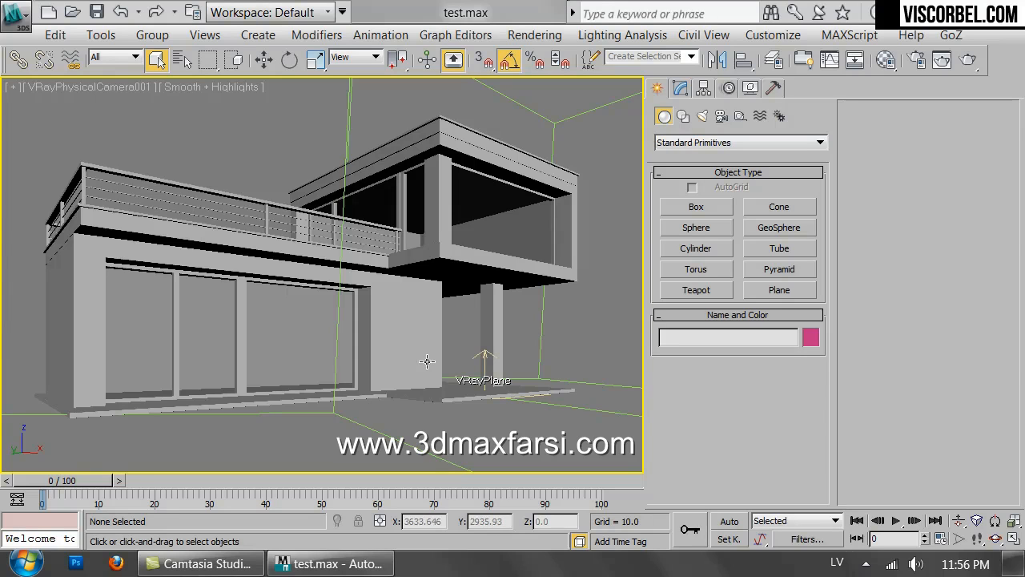
pyautogui.moveTo(278, 178)
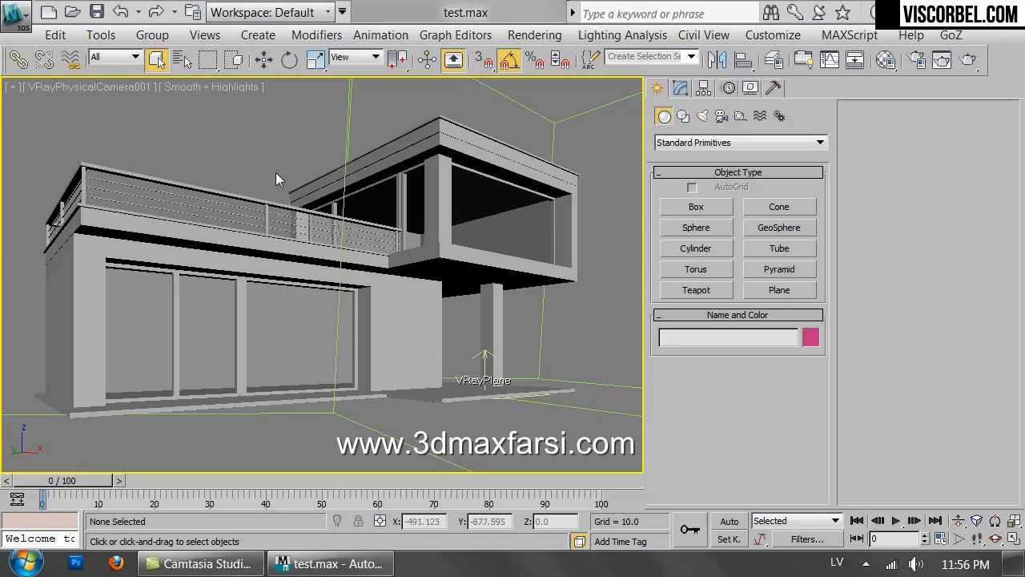
pyautogui.moveTo(537, 425)
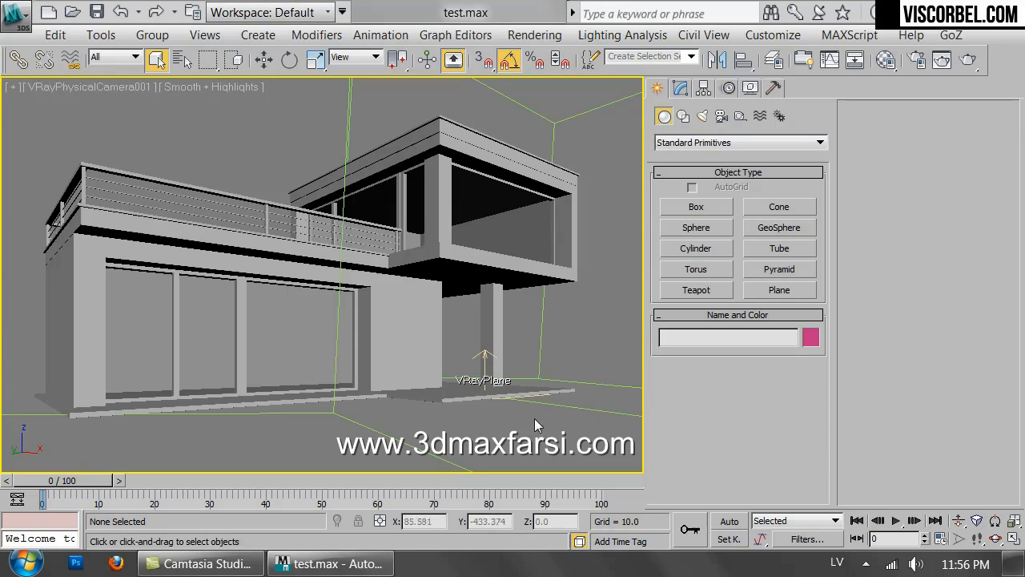
pyautogui.moveTo(517, 433)
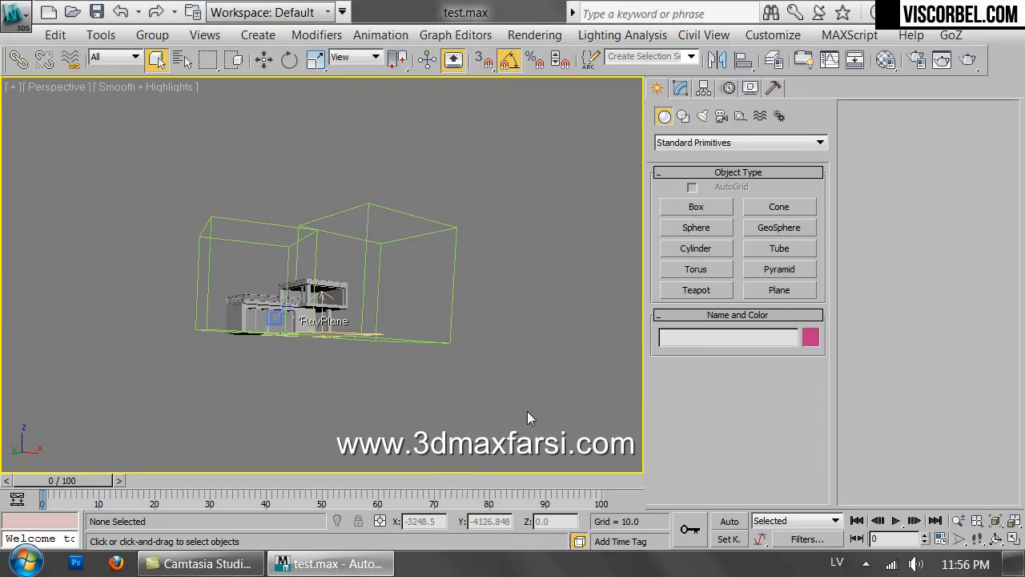
# - Orbit the perspective view to see the whole house and its camera
pyautogui.moveTo(529, 417); pyautogui.dragTo(397, 313)
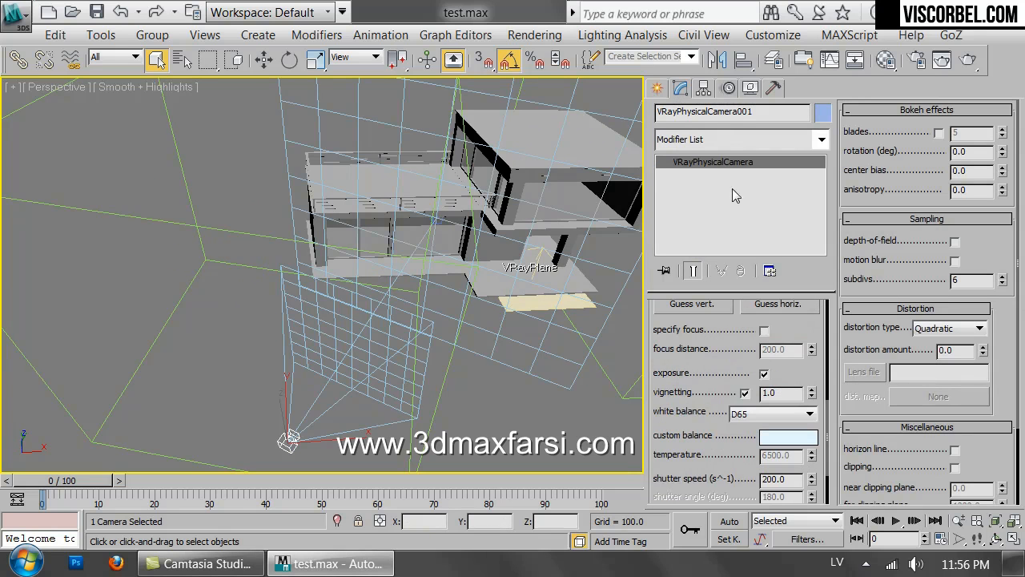
# - Set the VRayPhysicalCamera's white balance to Neutral and ISO to 200, then deselect it
pyautogui.click(810, 414)
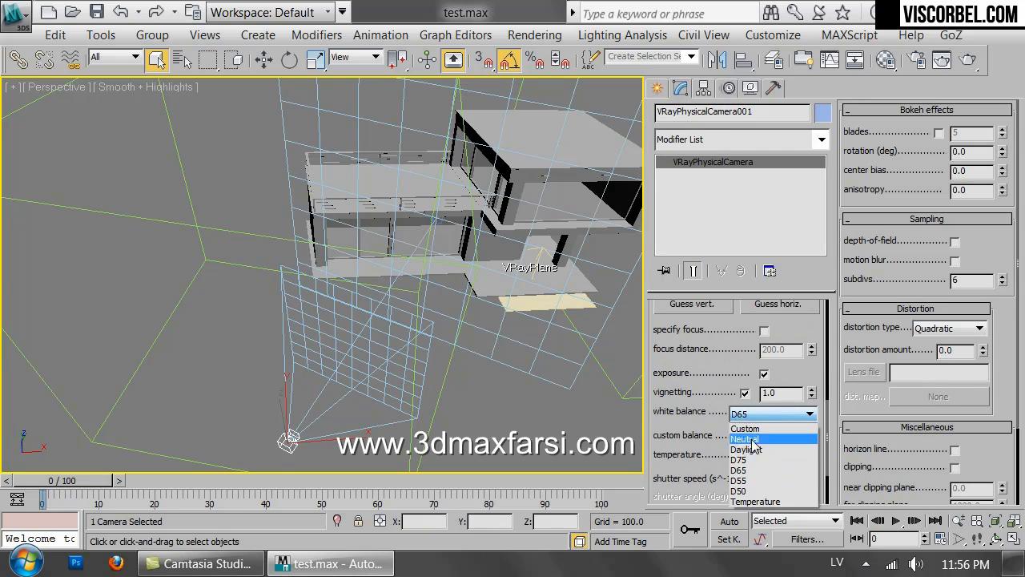
pyautogui.click(745, 438)
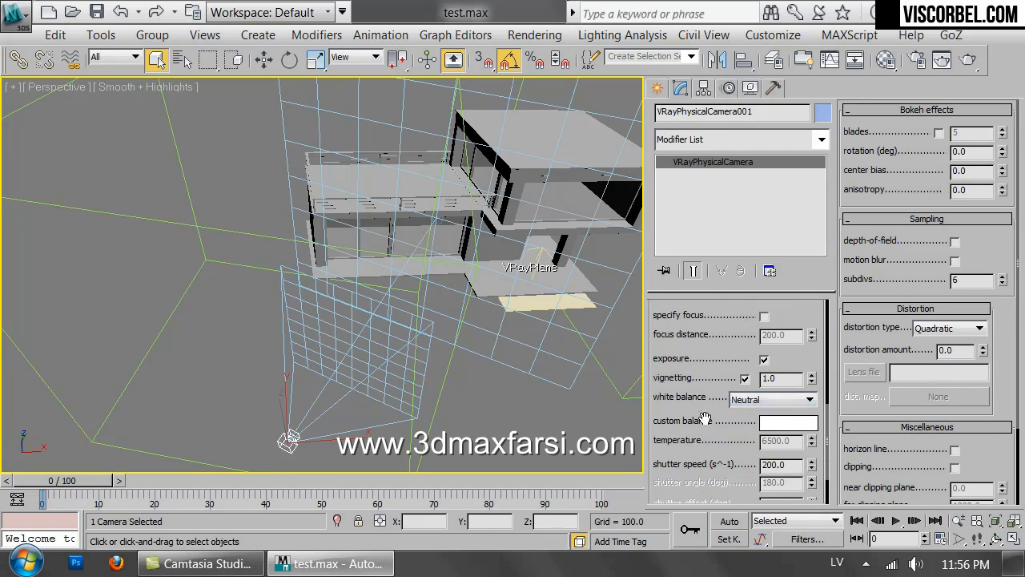
pyautogui.scroll(-3)
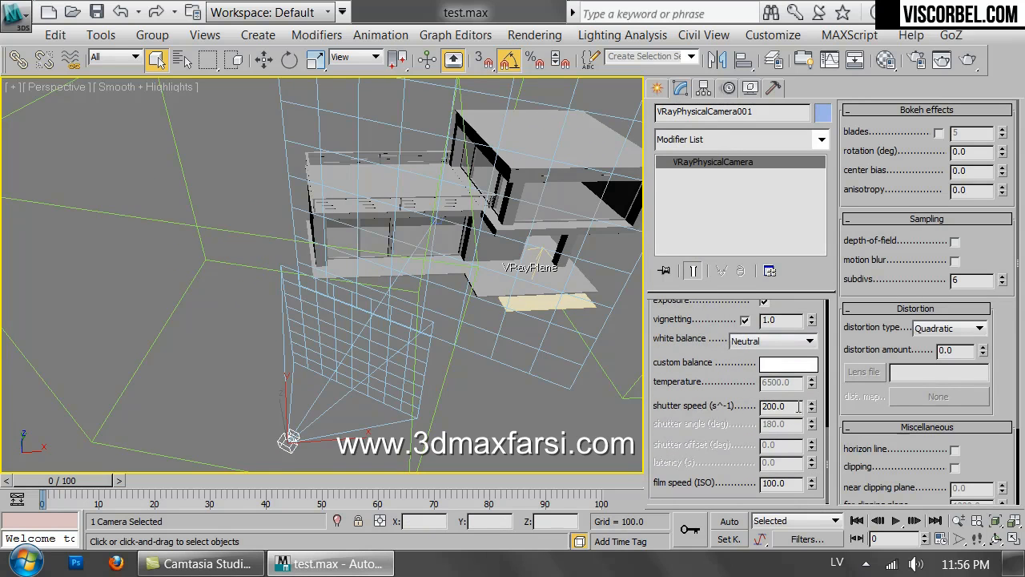
pyautogui.scroll(3)
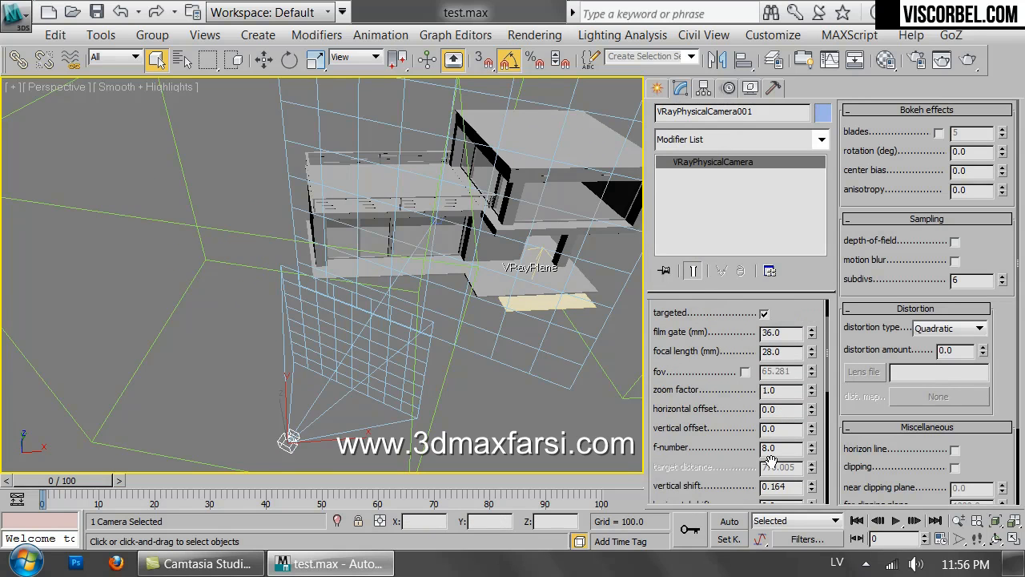
pyautogui.scroll(-3)
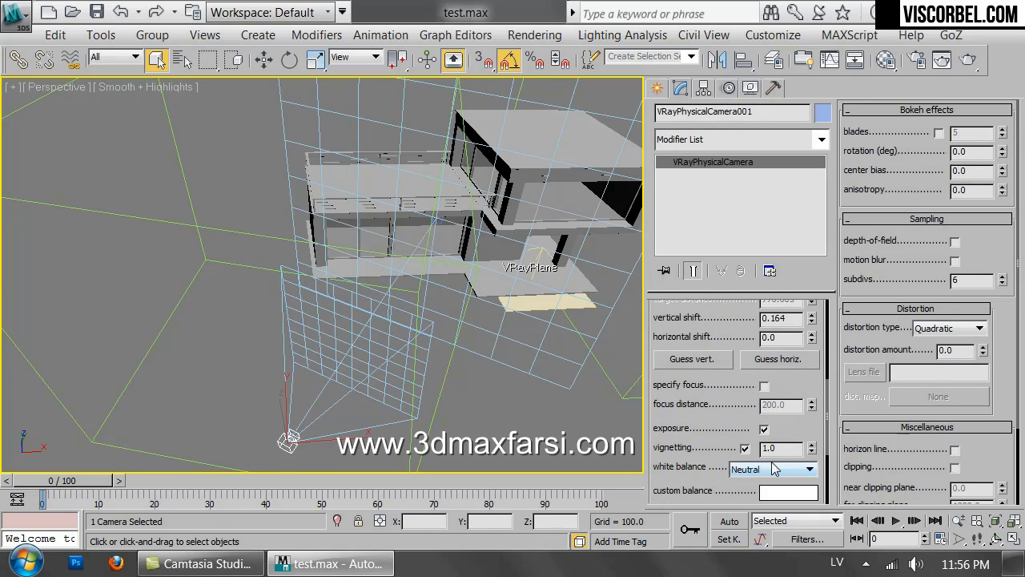
pyautogui.scroll(-3)
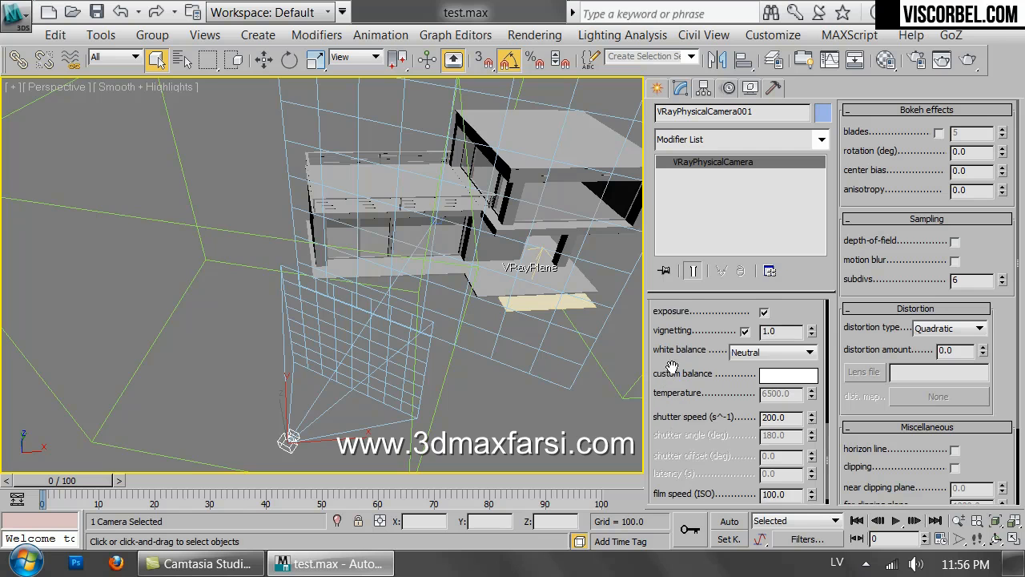
pyautogui.scroll(3)
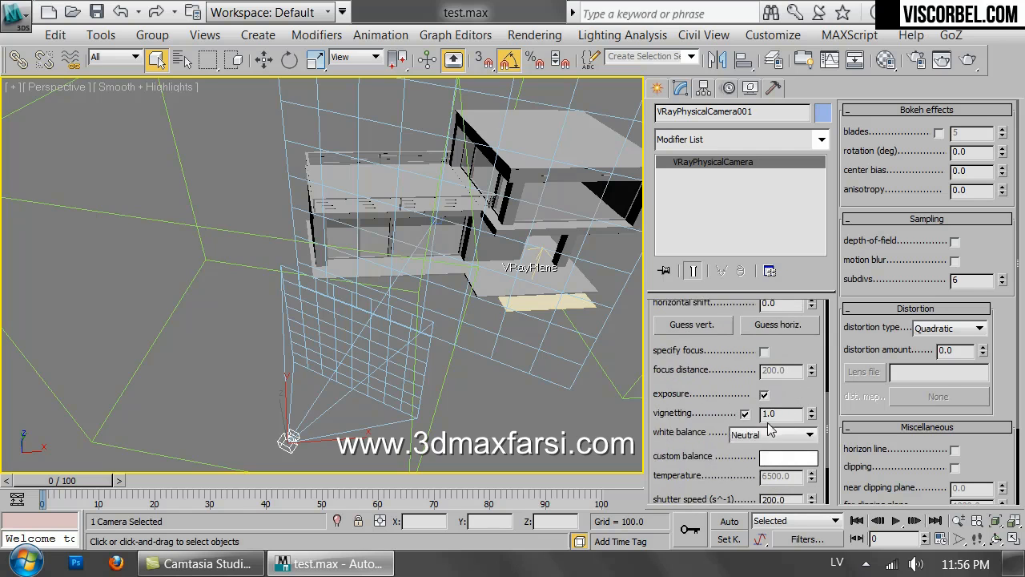
pyautogui.scroll(-3)
pyautogui.write('200')
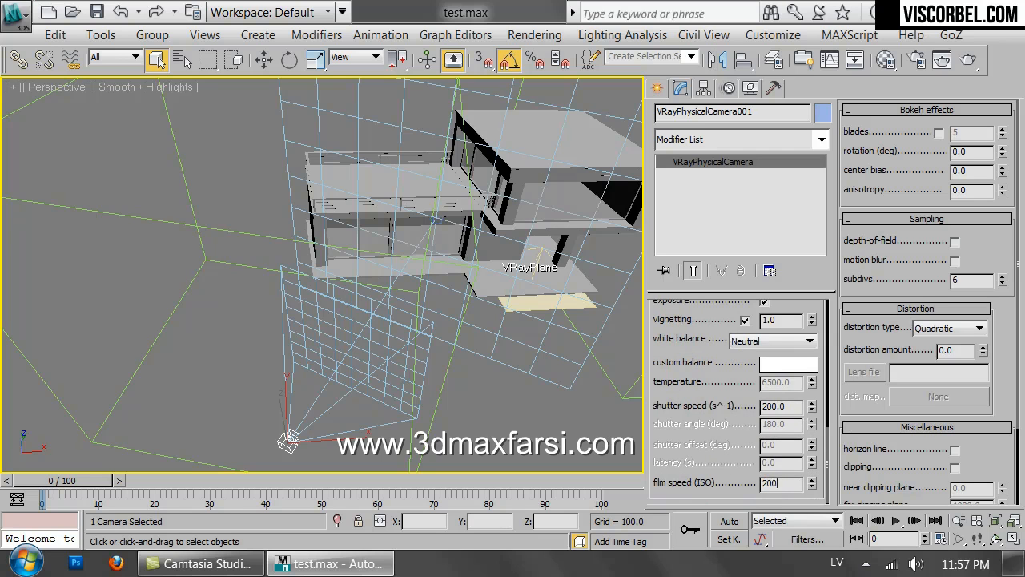
pyautogui.tripleClick(773, 483)
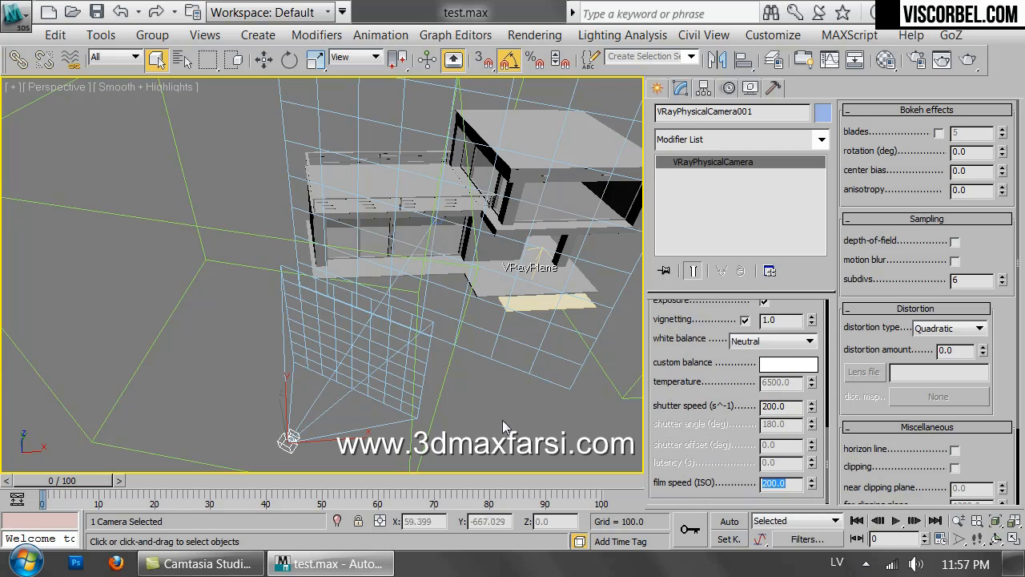
pyautogui.click(540, 203)
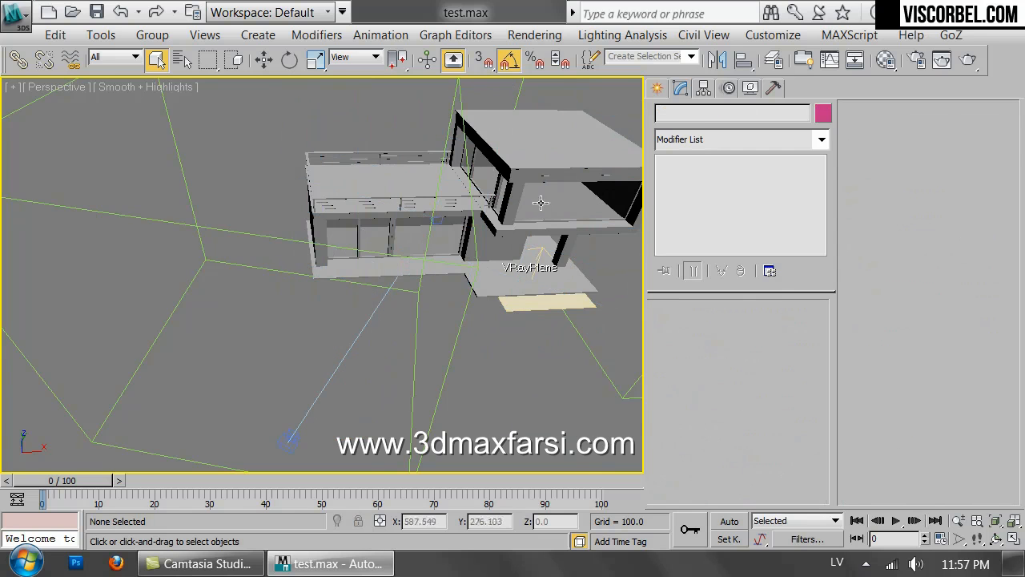
# - Create VRayLight001 as a Dome light with its multiplier set to 1.0
pyautogui.moveTo(539, 203); pyautogui.dragTo(367, 152)
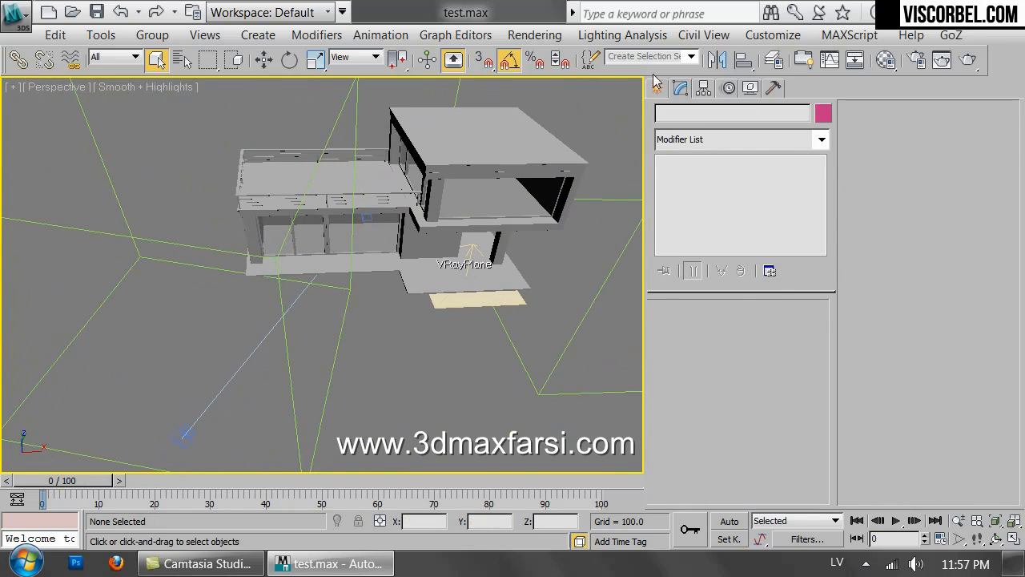
pyautogui.click(655, 88)
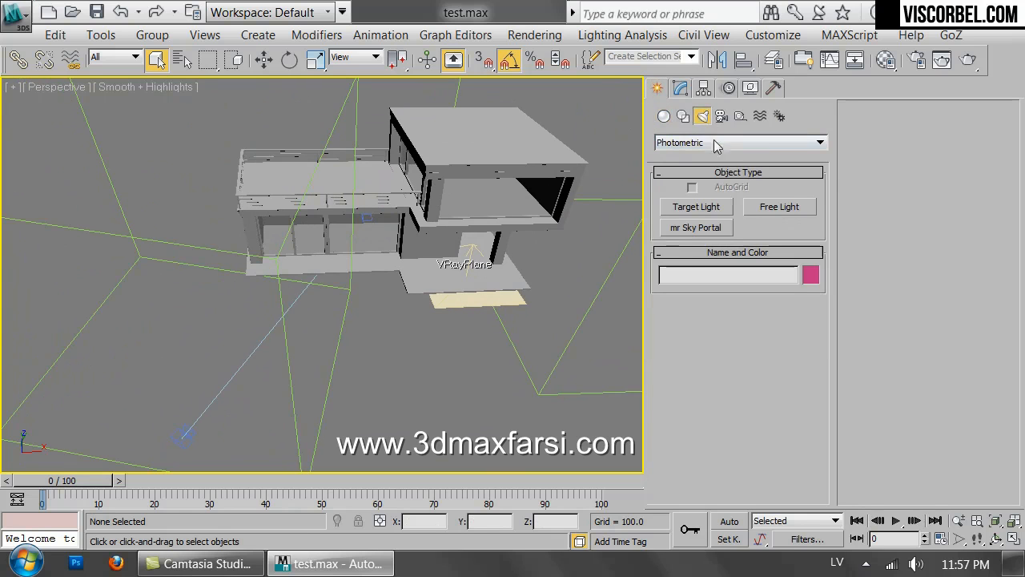
pyautogui.click(737, 142)
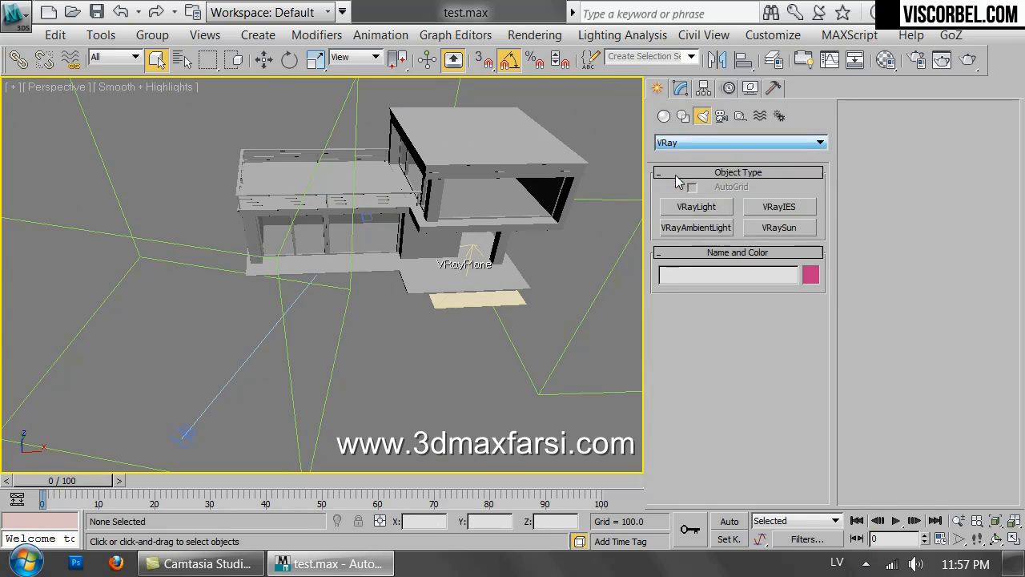
pyautogui.click(696, 207)
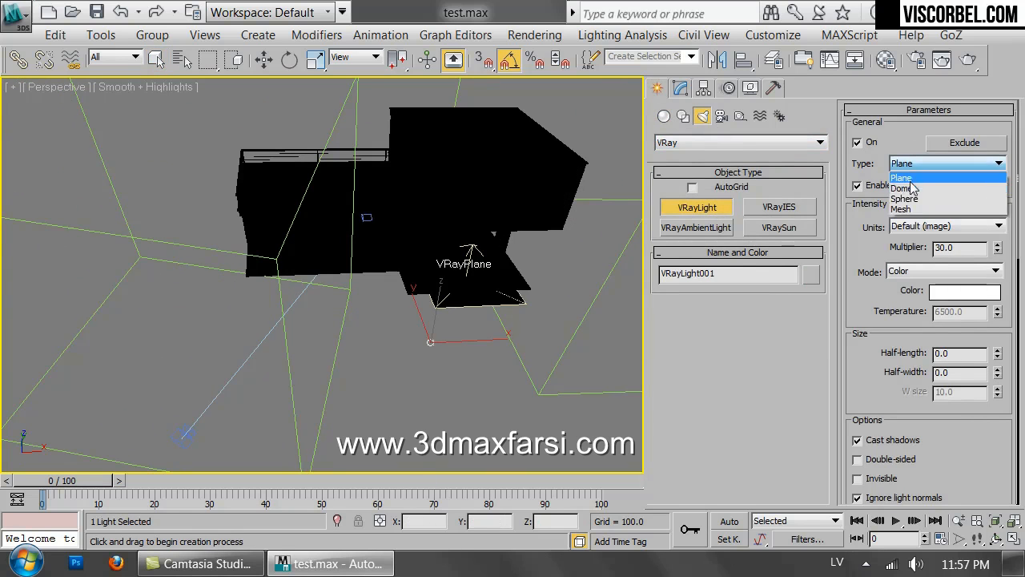
pyautogui.click(904, 187)
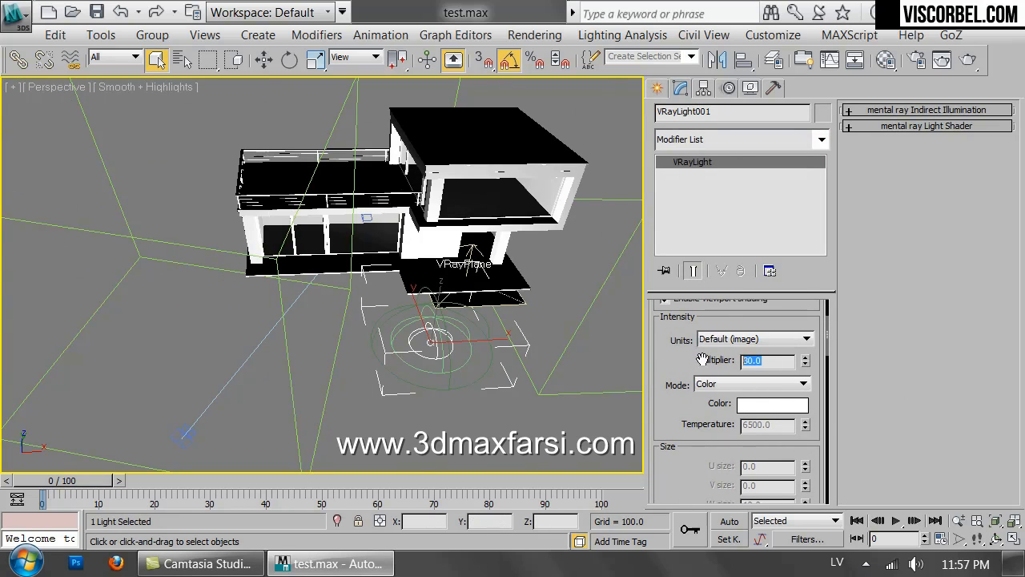
pyautogui.write('1.0')
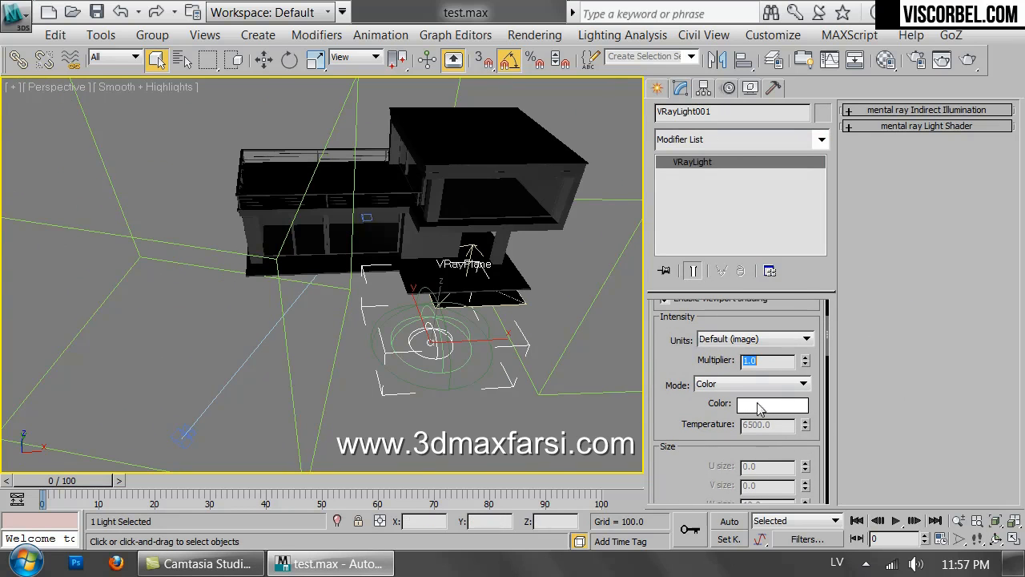
pyautogui.scroll(-3)
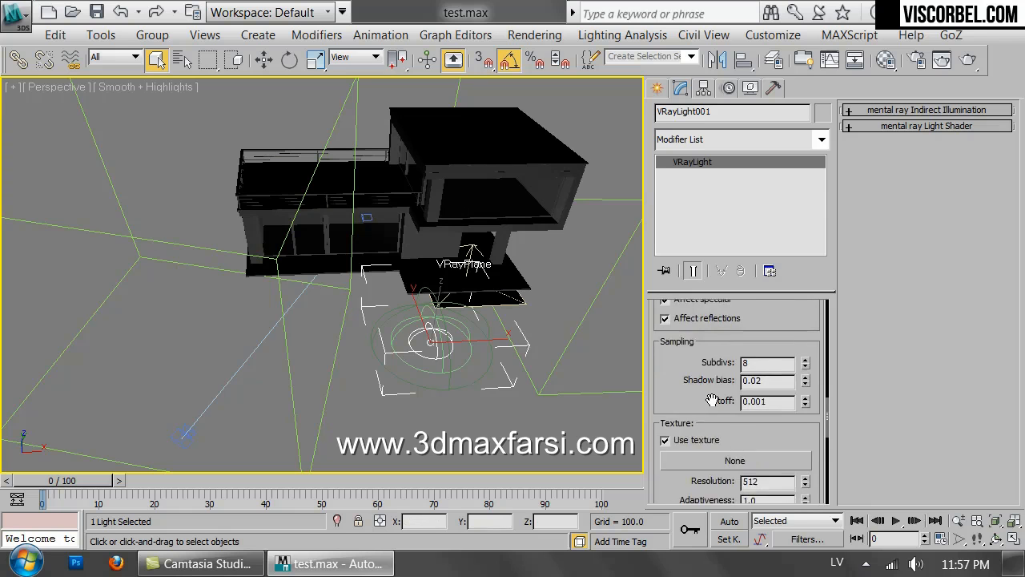
pyautogui.scroll(-3)
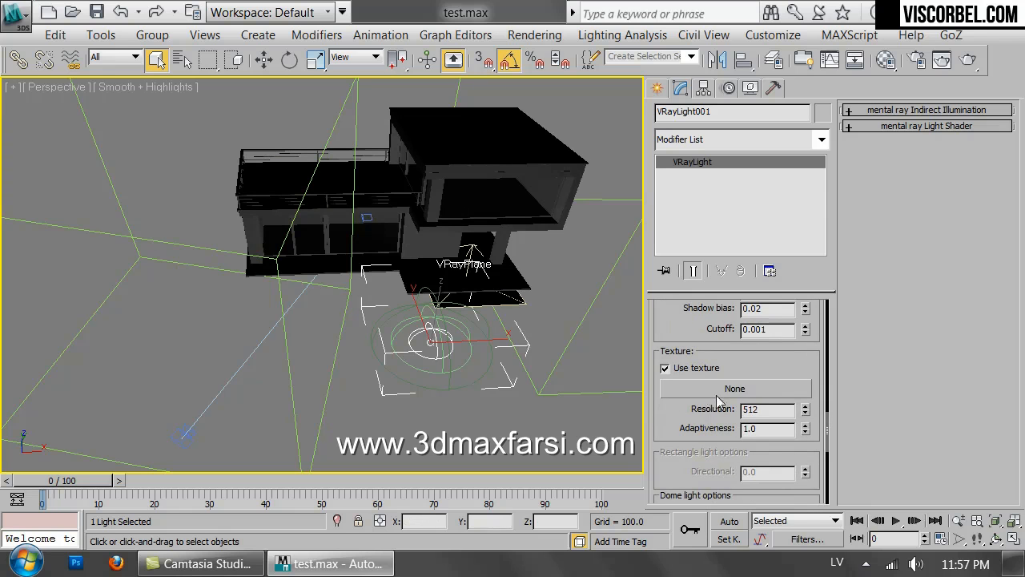
# - Assign a VRayHDRI map to the dome light's texture and instance it into a Material Editor slot
pyautogui.click(735, 387)
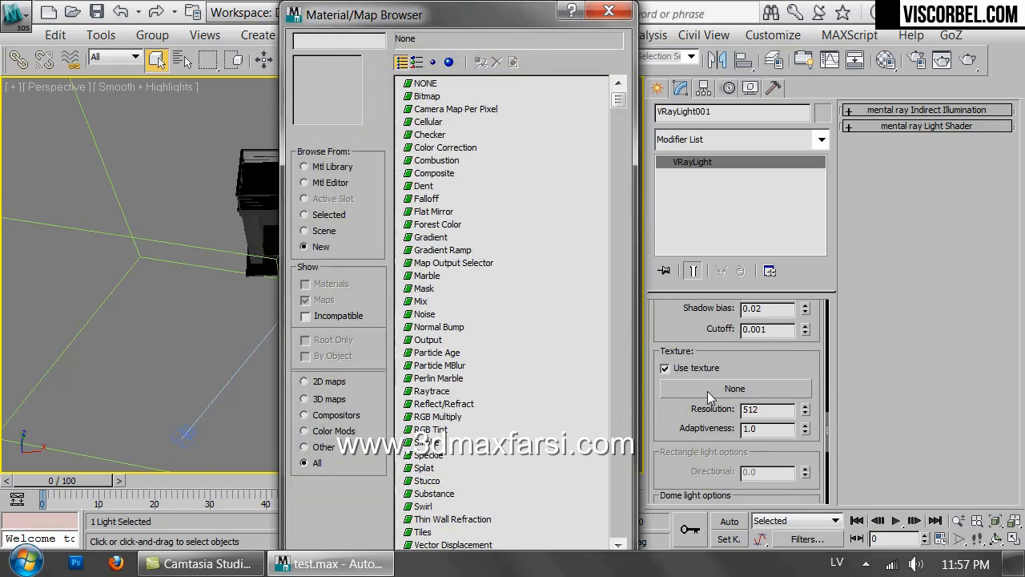
pyautogui.click(427, 250)
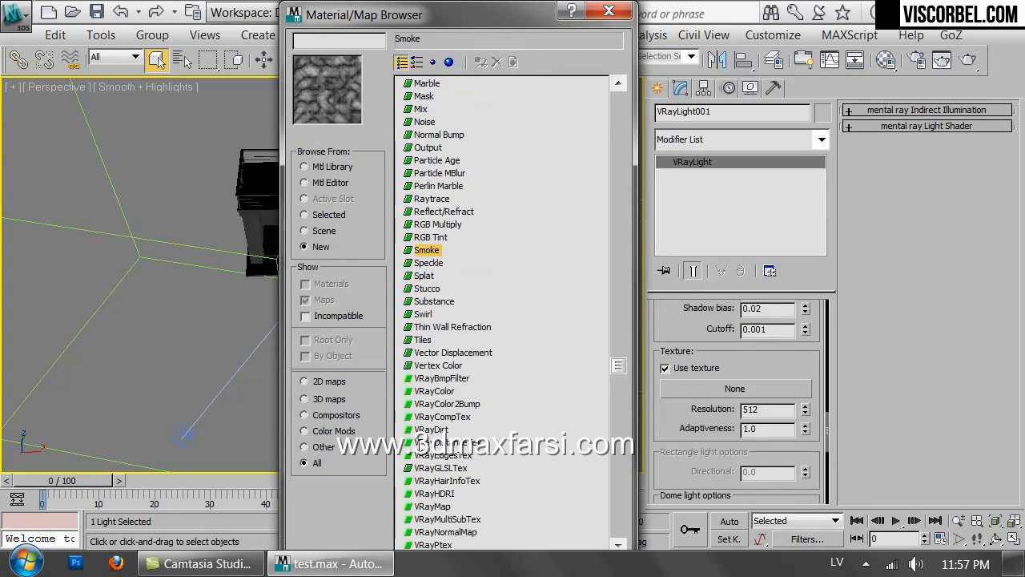
pyautogui.scroll(-3)
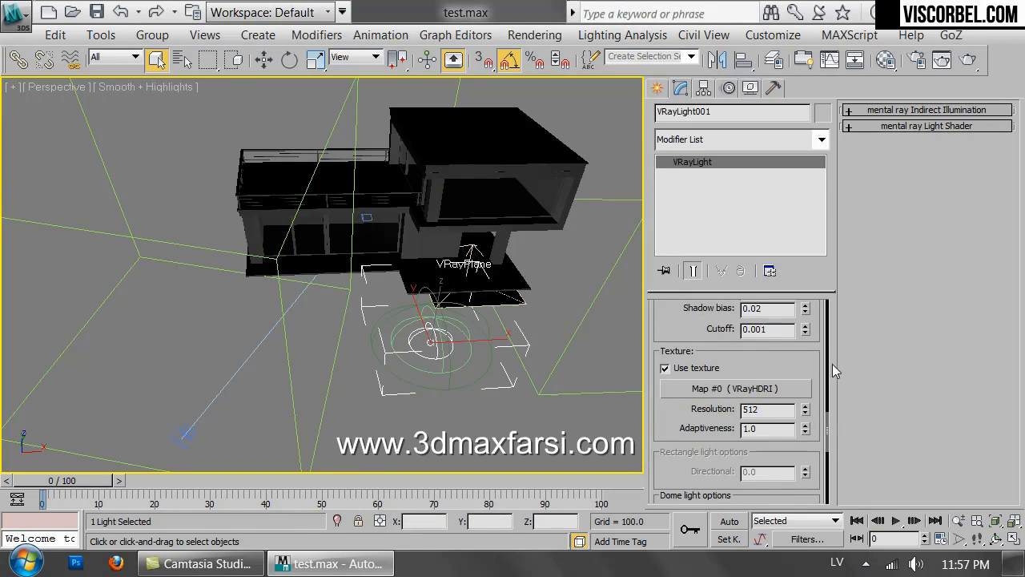
pyautogui.moveTo(881, 64)
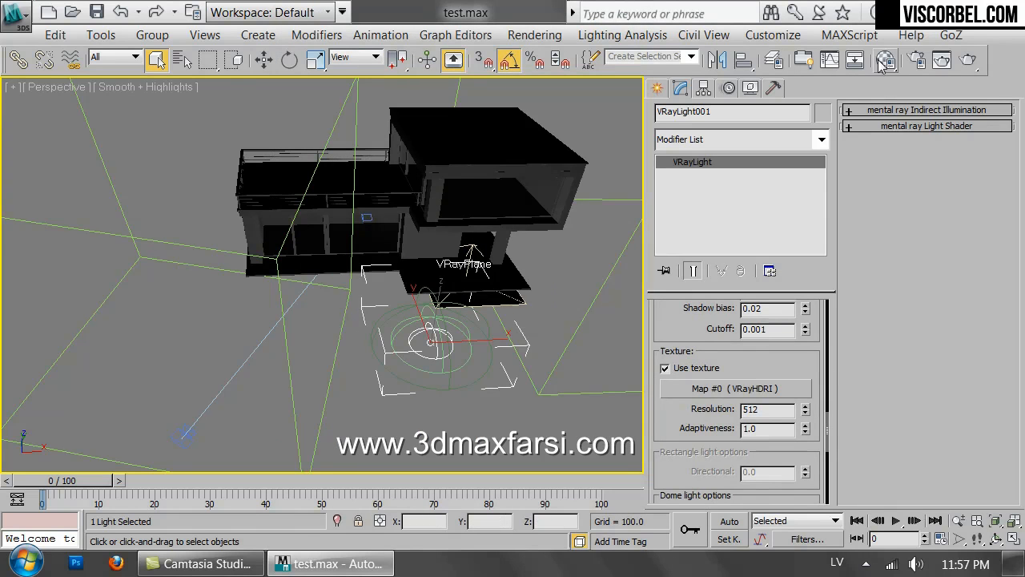
pyautogui.click(885, 59)
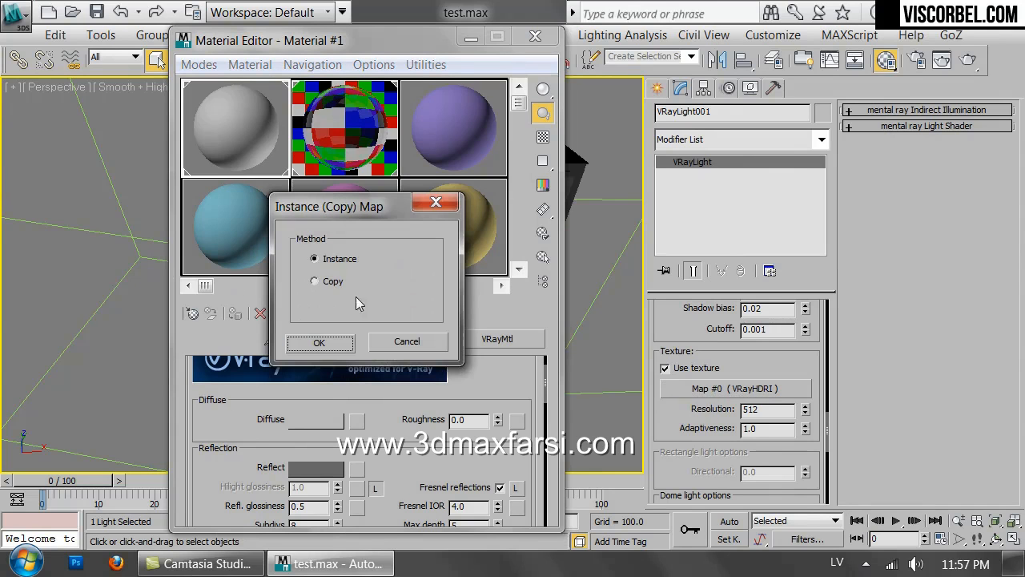
pyautogui.click(318, 342)
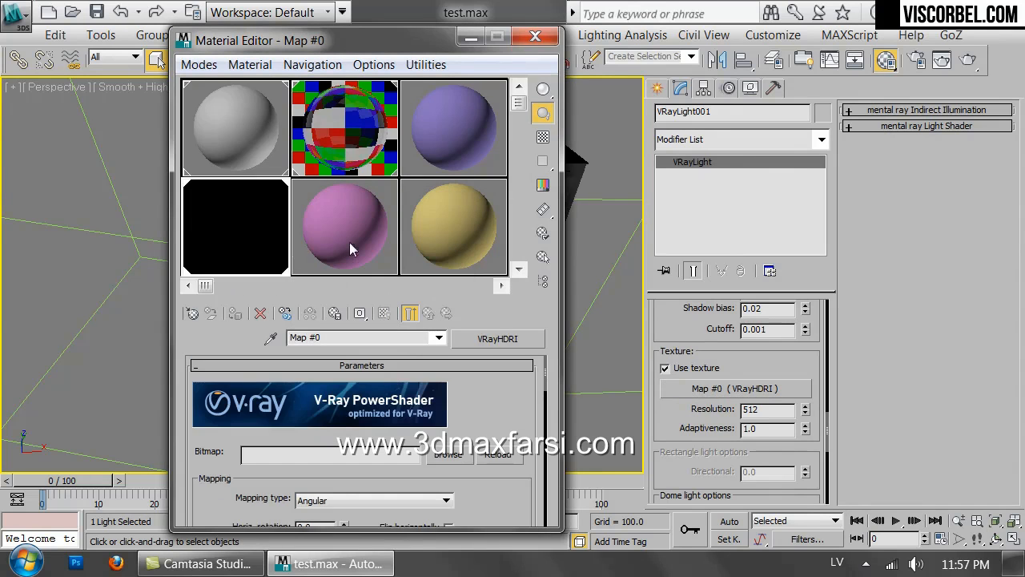
pyautogui.moveTo(180, 273)
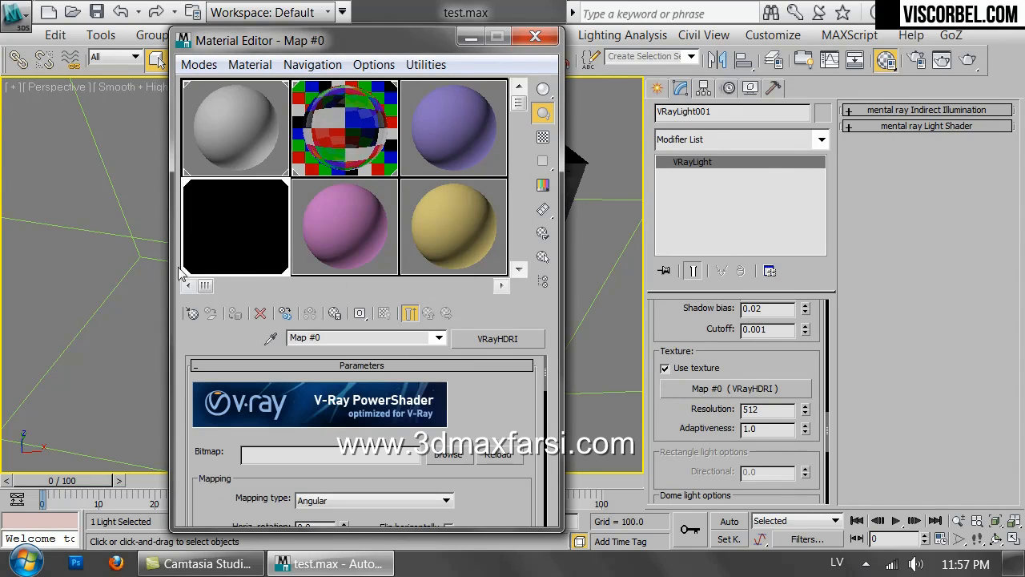
pyautogui.moveTo(717, 359)
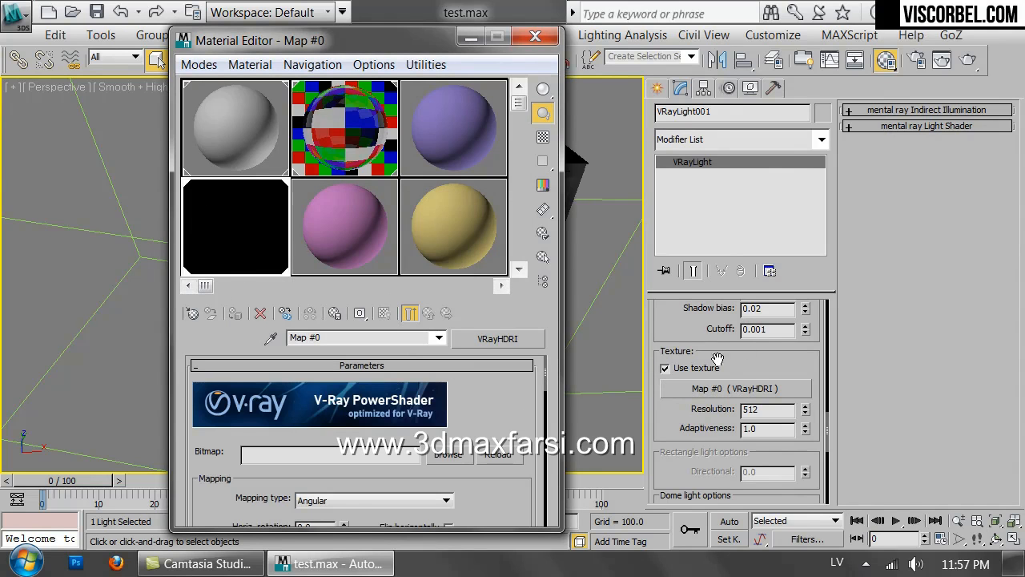
pyautogui.moveTo(703, 400)
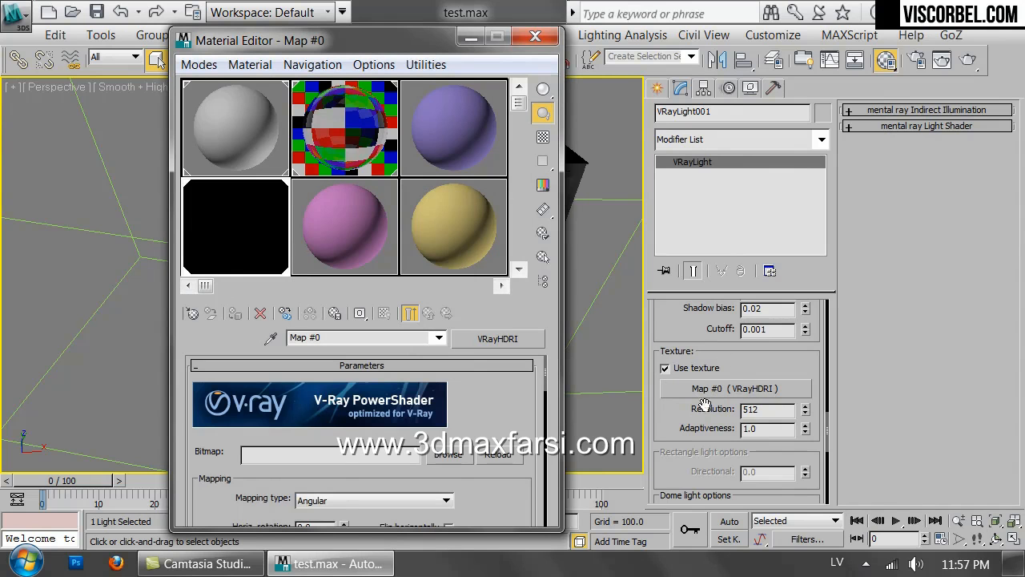
pyautogui.scroll(-3)
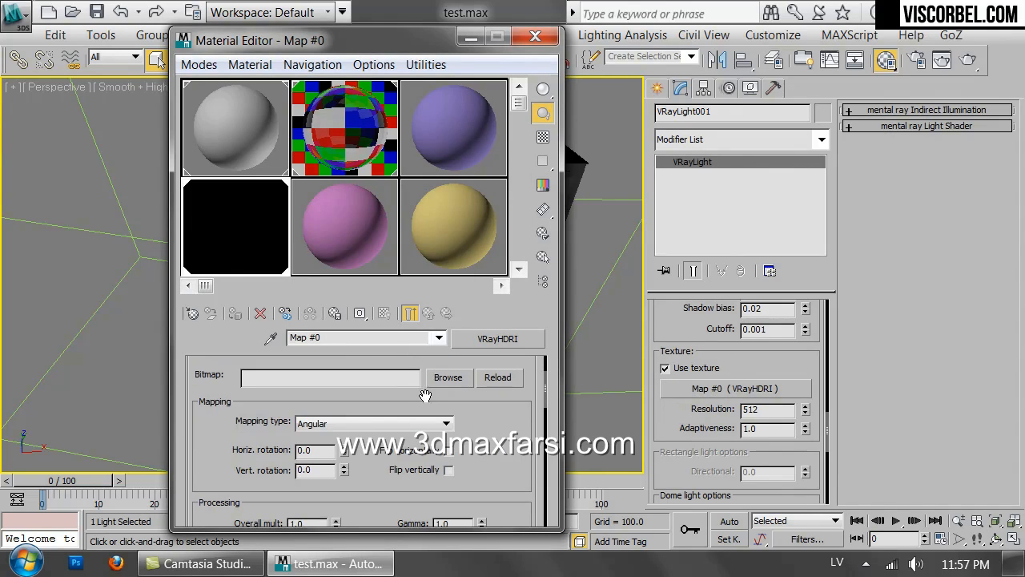
# - Load hdri_no_1.hdr into the VRayHDRI map with Spherical mapping
pyautogui.click(449, 377)
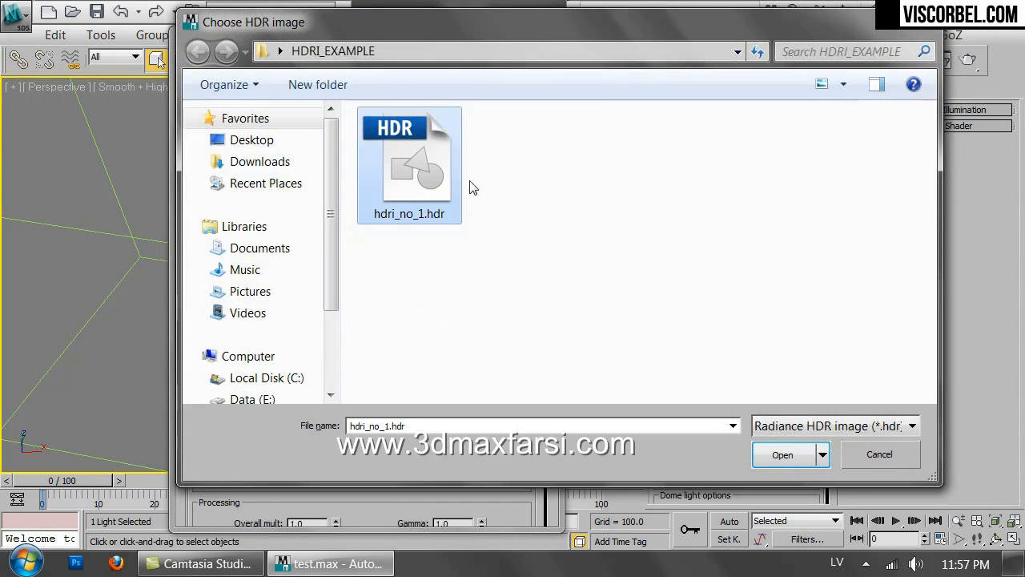
pyautogui.click(783, 454)
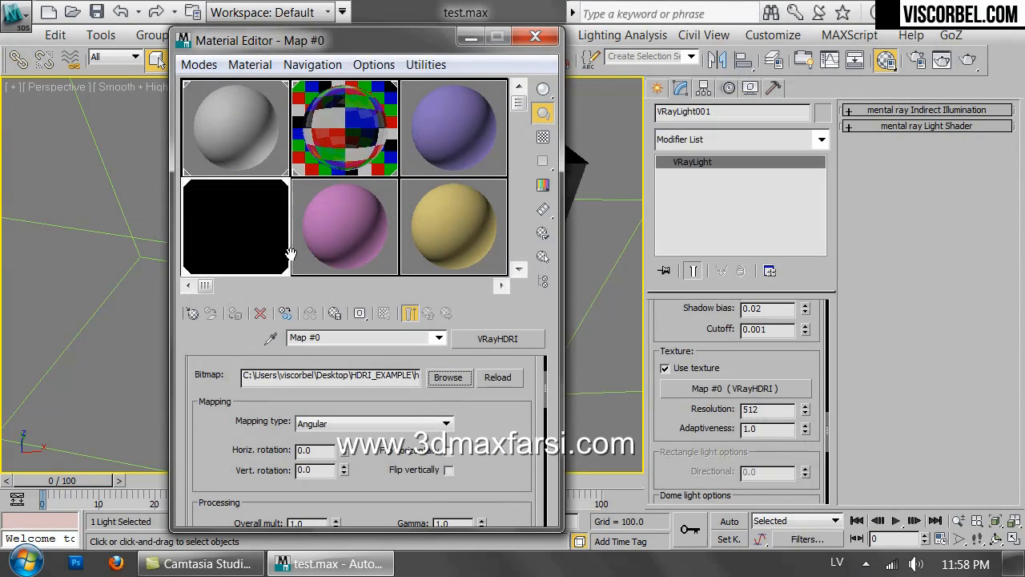
pyautogui.moveTo(194, 197)
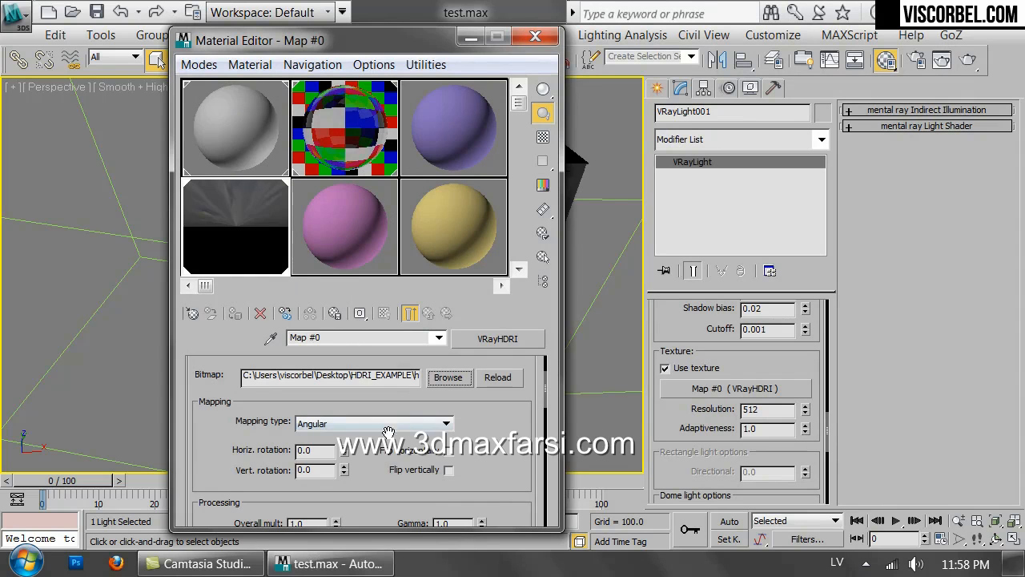
pyautogui.click(372, 423)
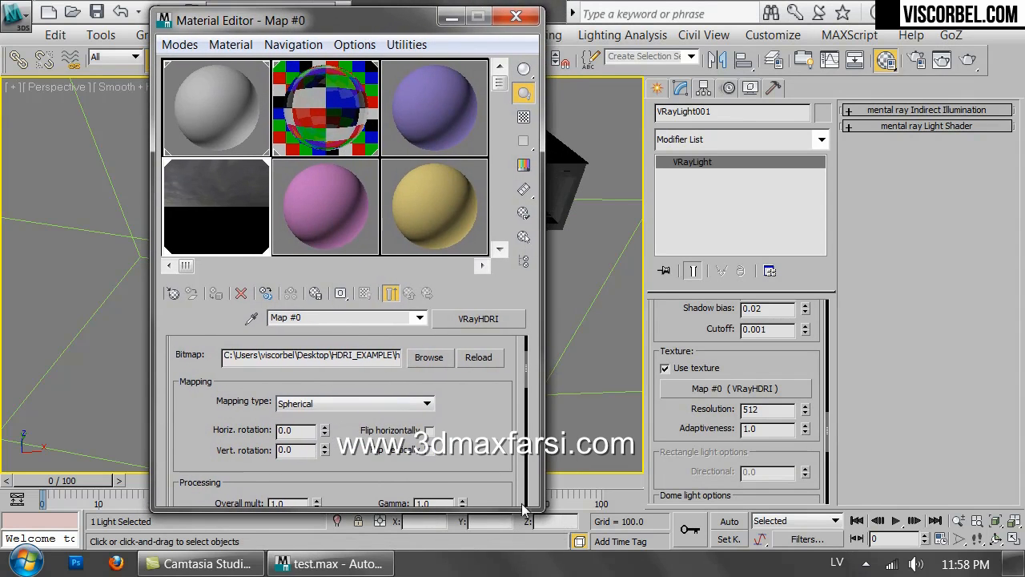
pyautogui.scroll(-3)
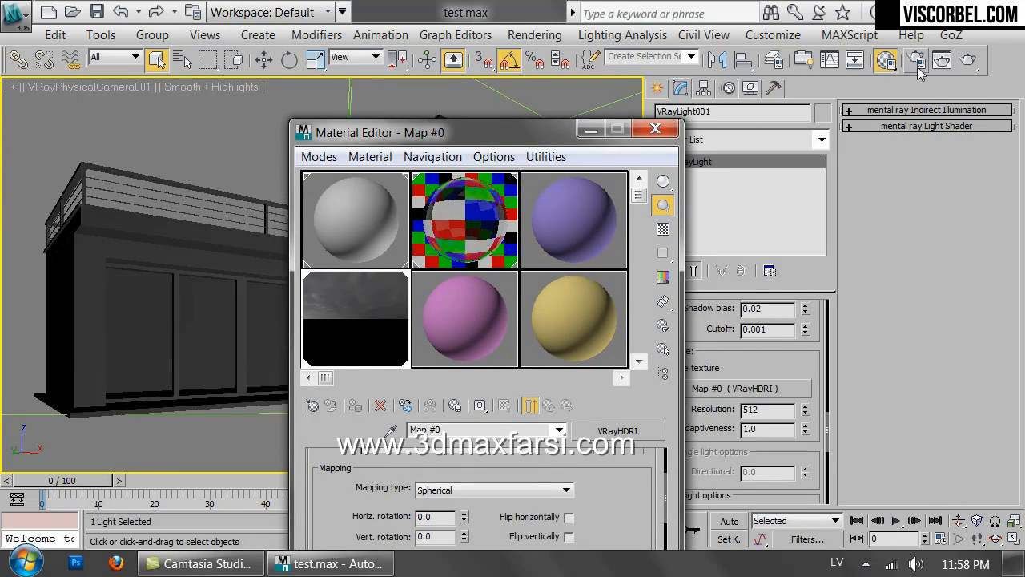
# - Review V-Ray antialiasing, indirect illumination and DMC sampler settings in Render Setup
pyautogui.click(916, 61)
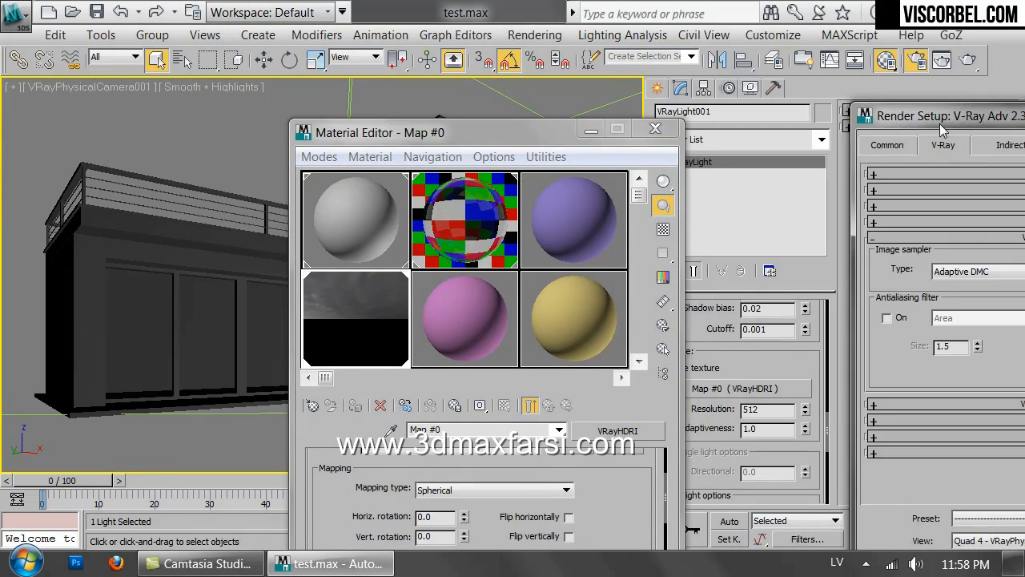
pyautogui.click(945, 115)
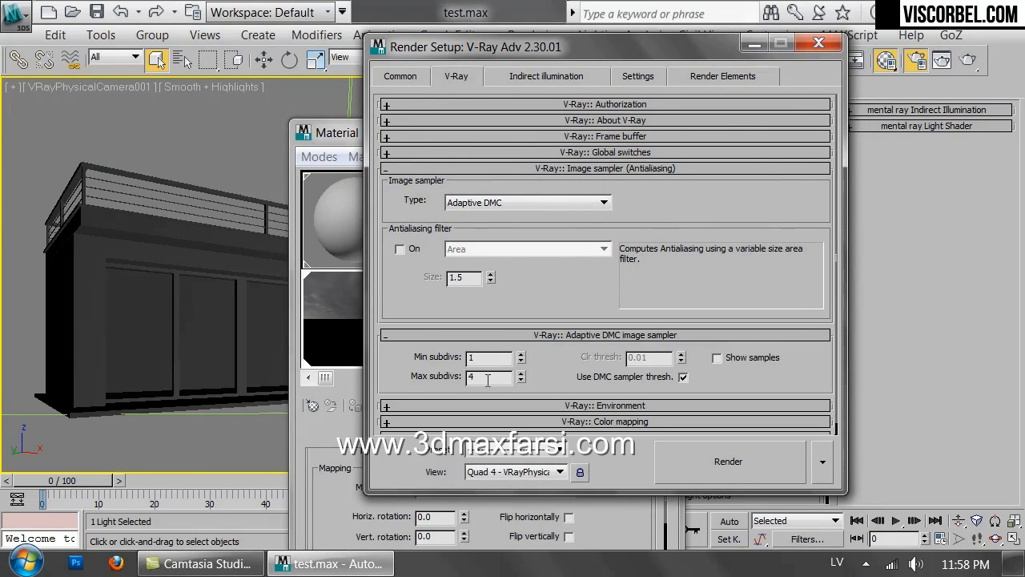
pyautogui.click(546, 76)
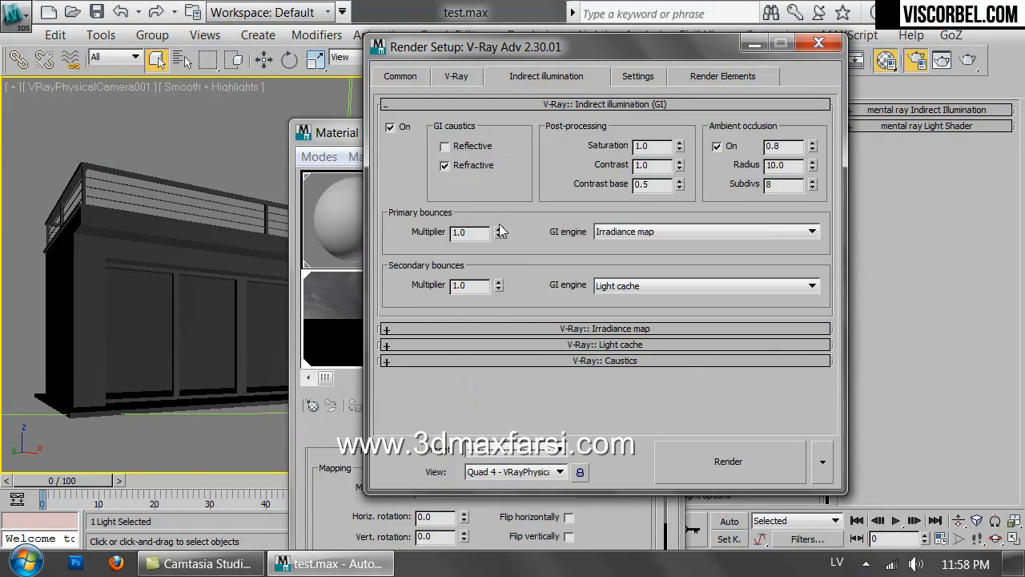
pyautogui.click(605, 328)
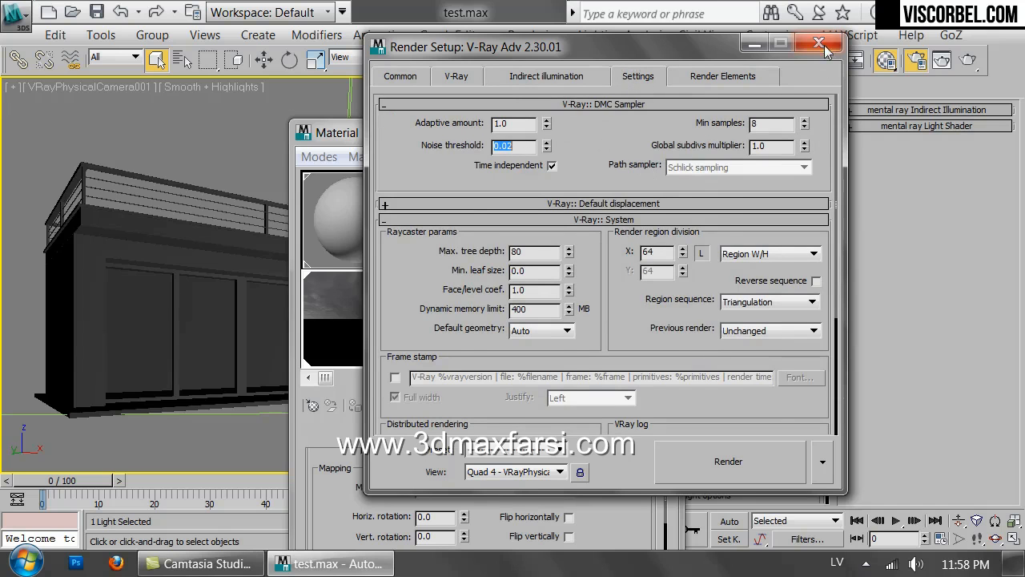
# - Start a test render of the camera view and cancel it partway
pyautogui.click(728, 461)
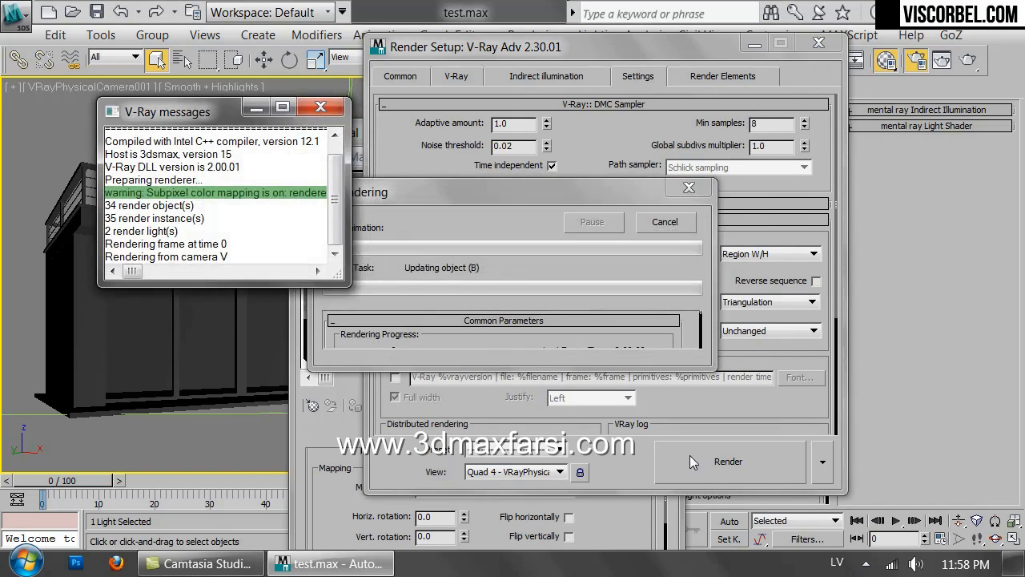
pyautogui.click(727, 462)
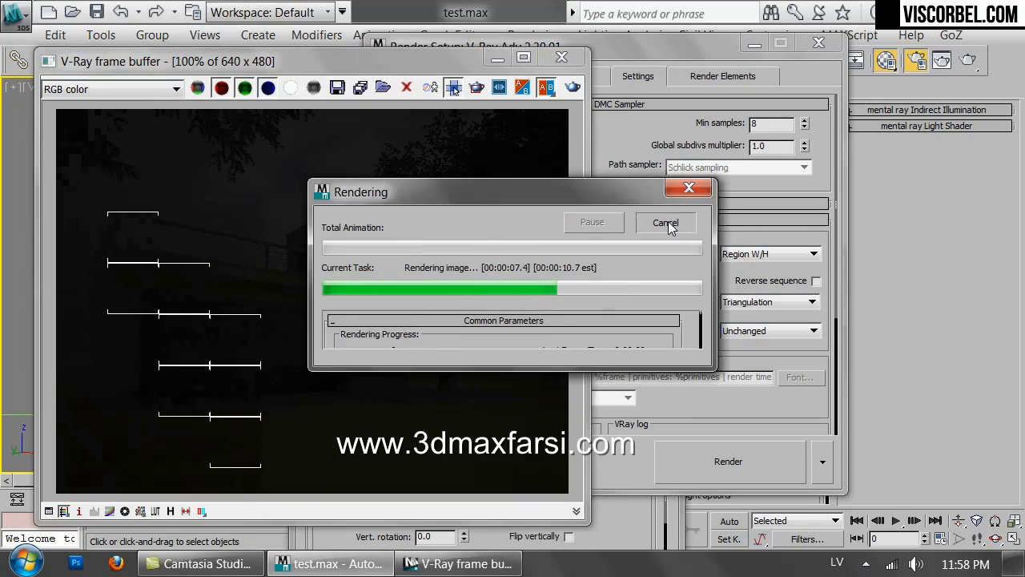
pyautogui.click(665, 223)
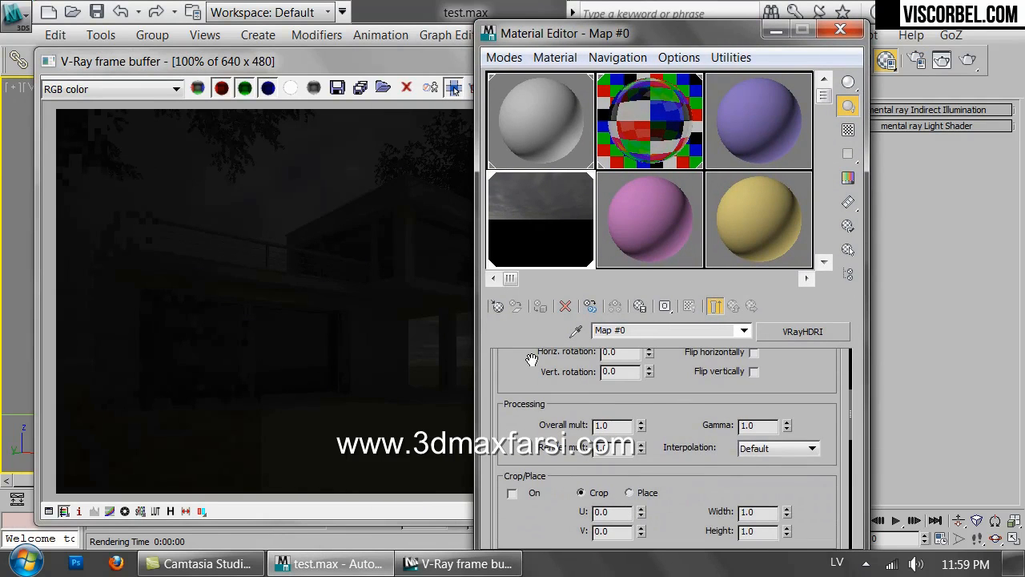
pyautogui.moveTo(521, 222)
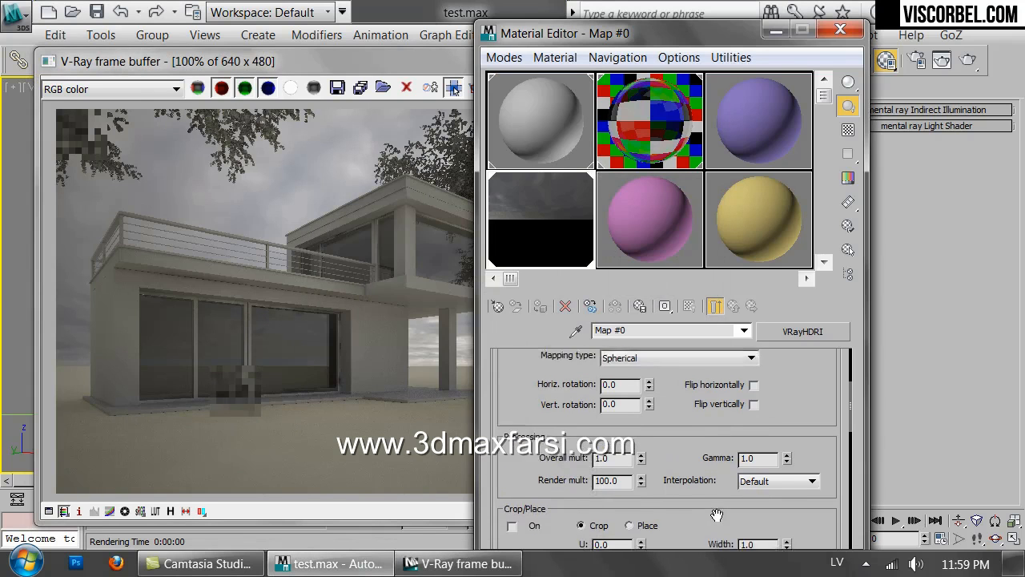
# - Select the VRayHDRI Processing gamma value to change it to 0.75
pyautogui.scroll(-3)
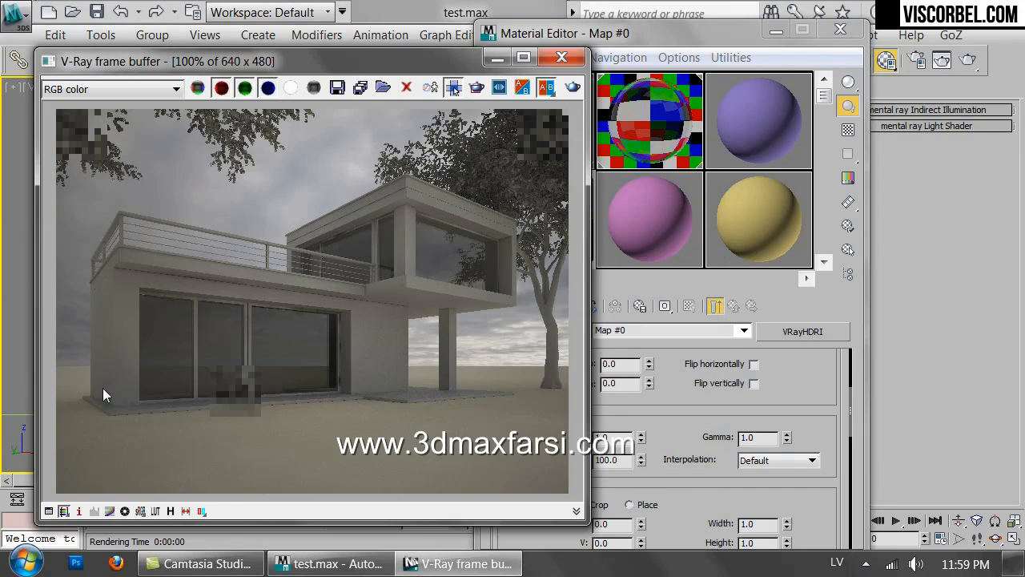
pyautogui.moveTo(534, 426)
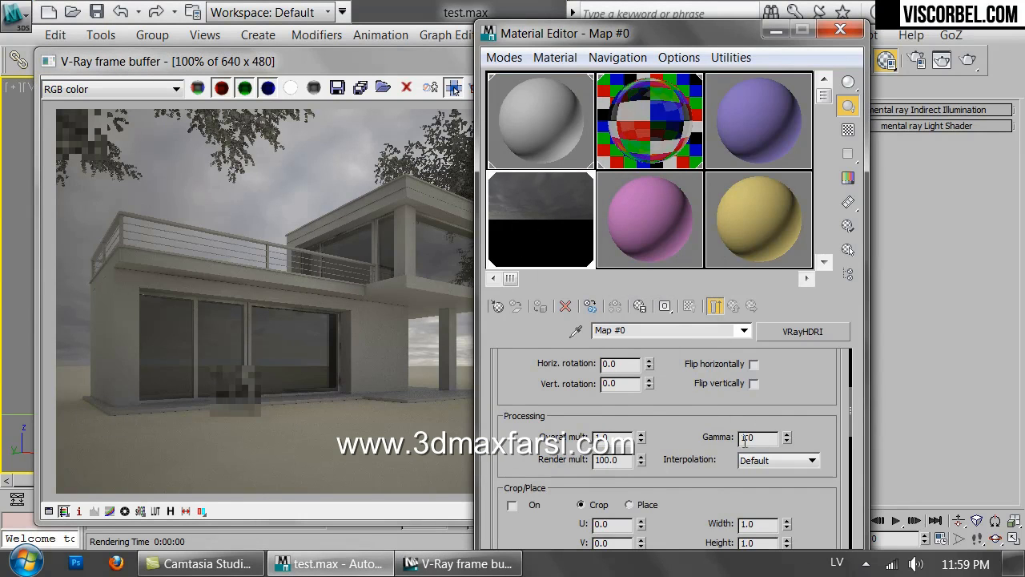
pyautogui.tripleClick(753, 437)
pyautogui.write('0.75')
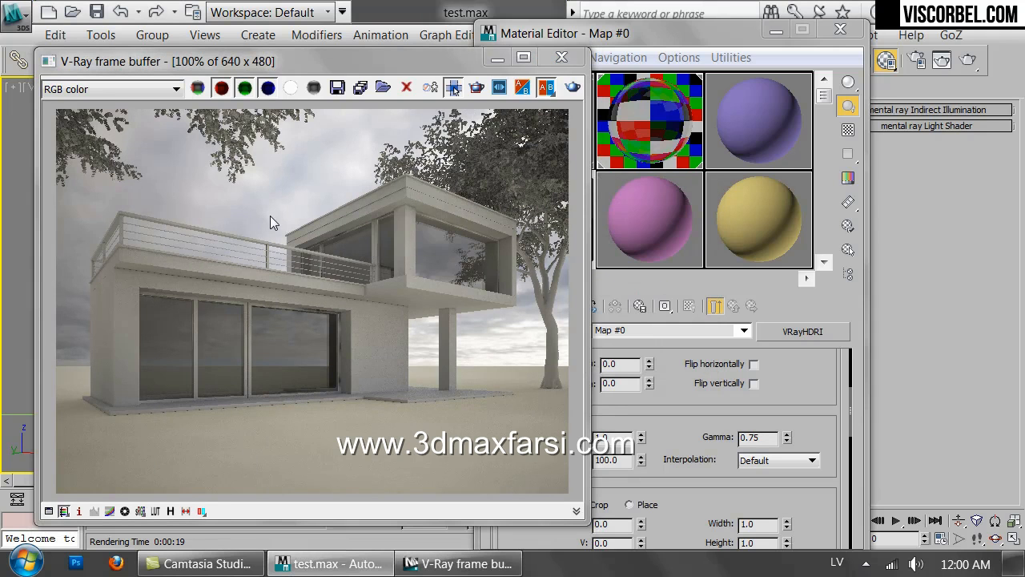
pyautogui.moveTo(349, 322)
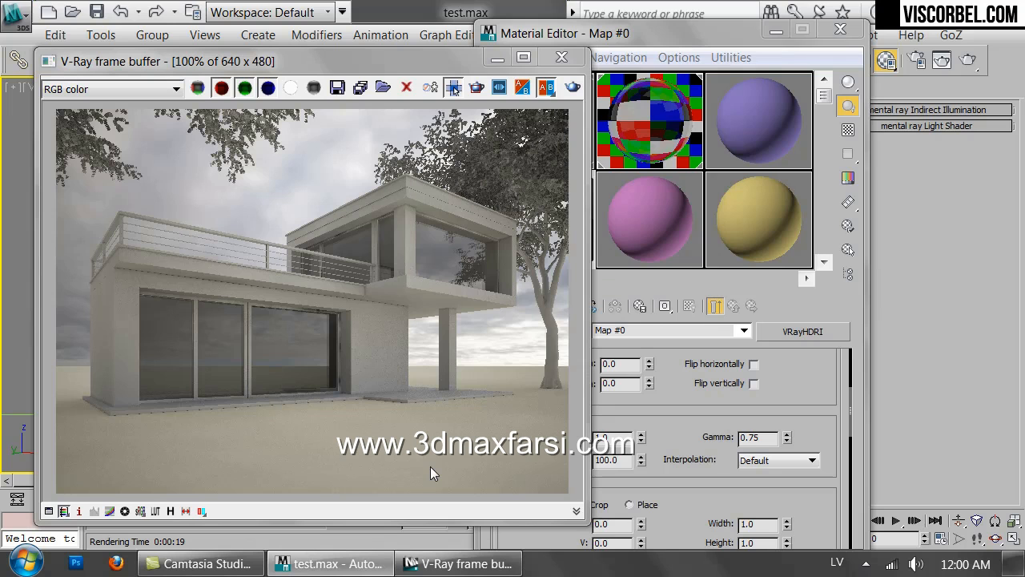
pyautogui.moveTo(471, 405)
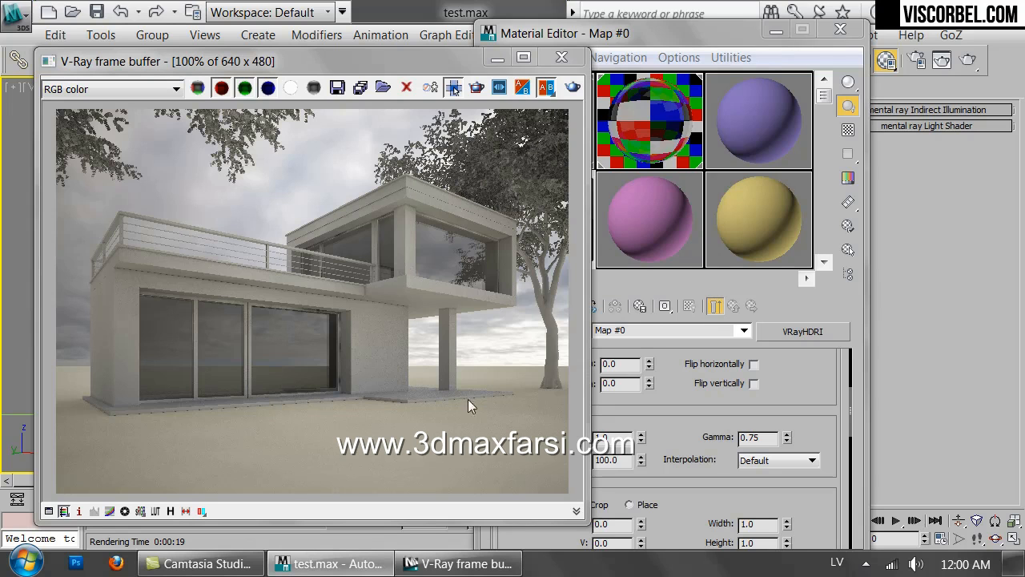
pyautogui.moveTo(384, 325)
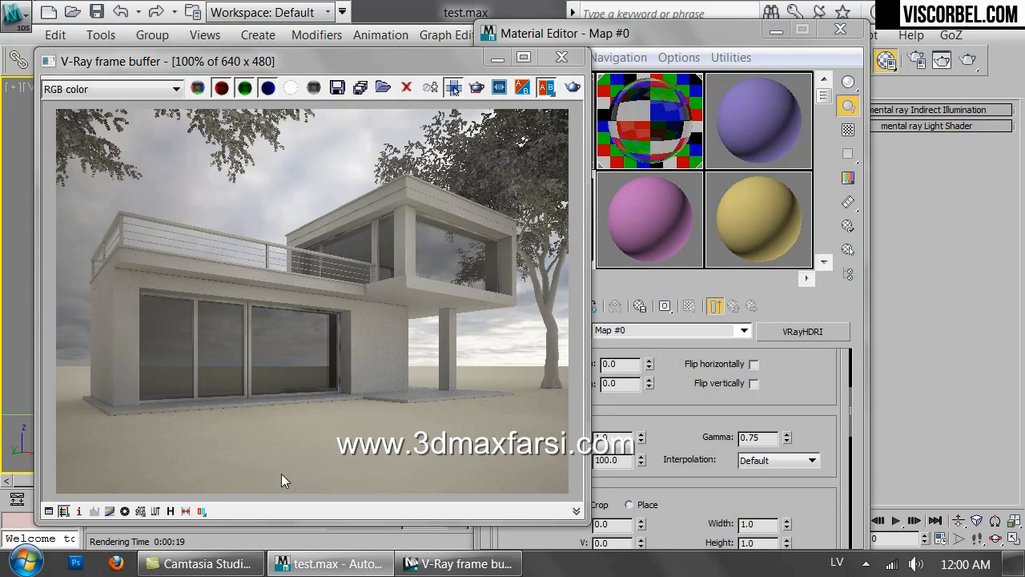
pyautogui.moveTo(408, 463)
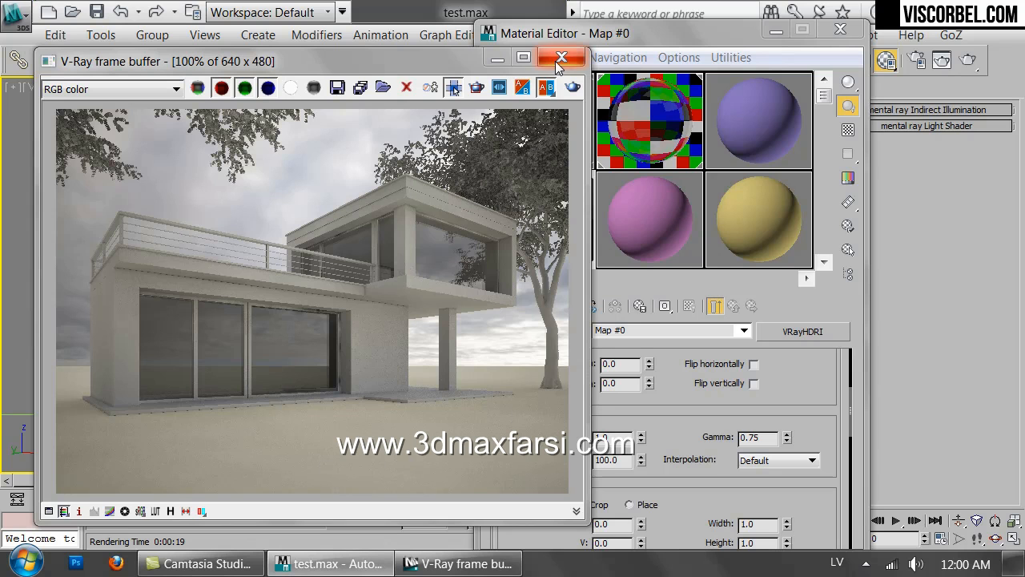
# - Close the frame buffer and Material Editor, and hide the house objects
pyautogui.click(562, 57)
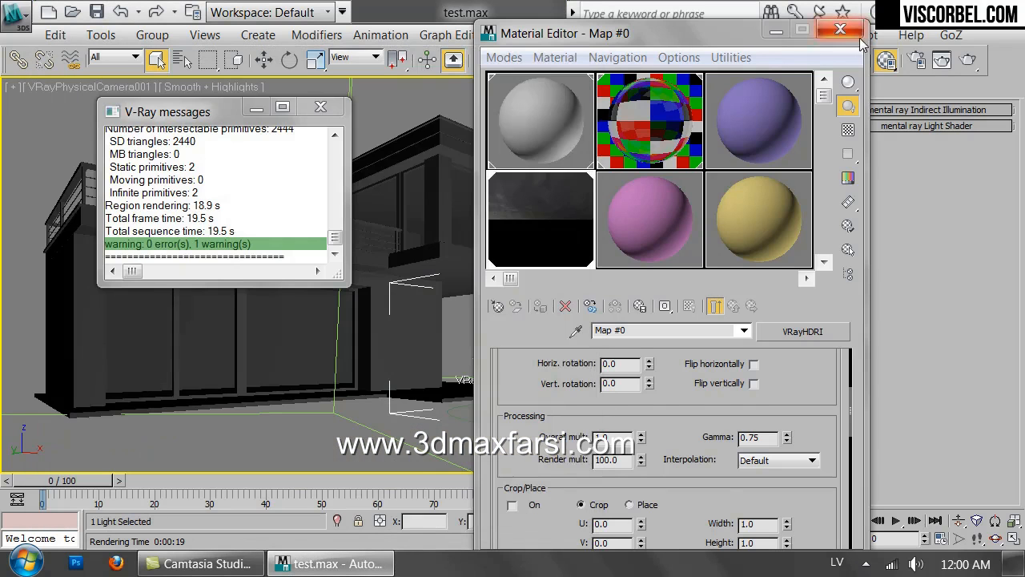
pyautogui.click(840, 29)
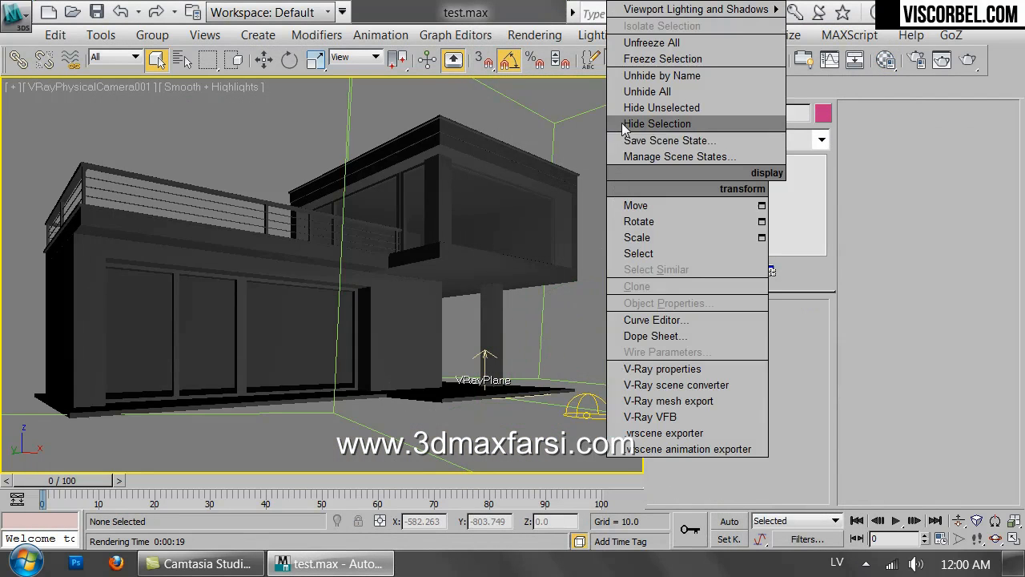
pyautogui.click(657, 123)
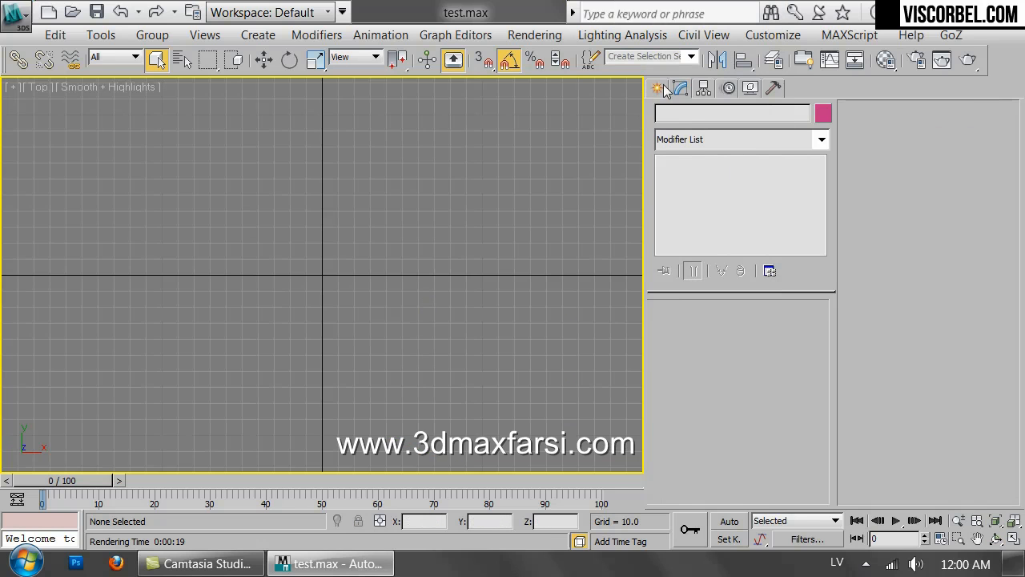
# - Switch the Create panel to the VRay camera types
pyautogui.click(657, 89)
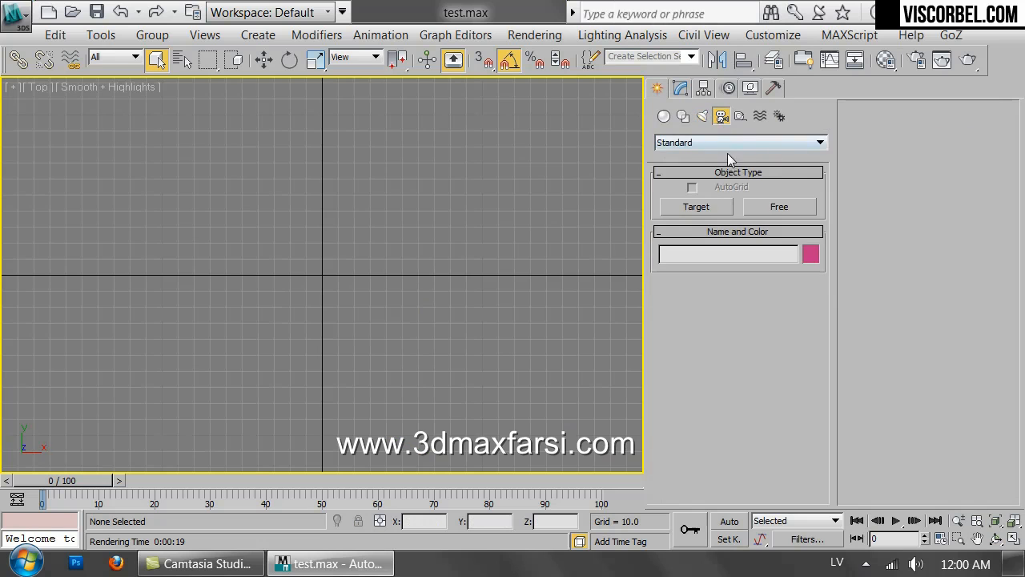
pyautogui.click(819, 142)
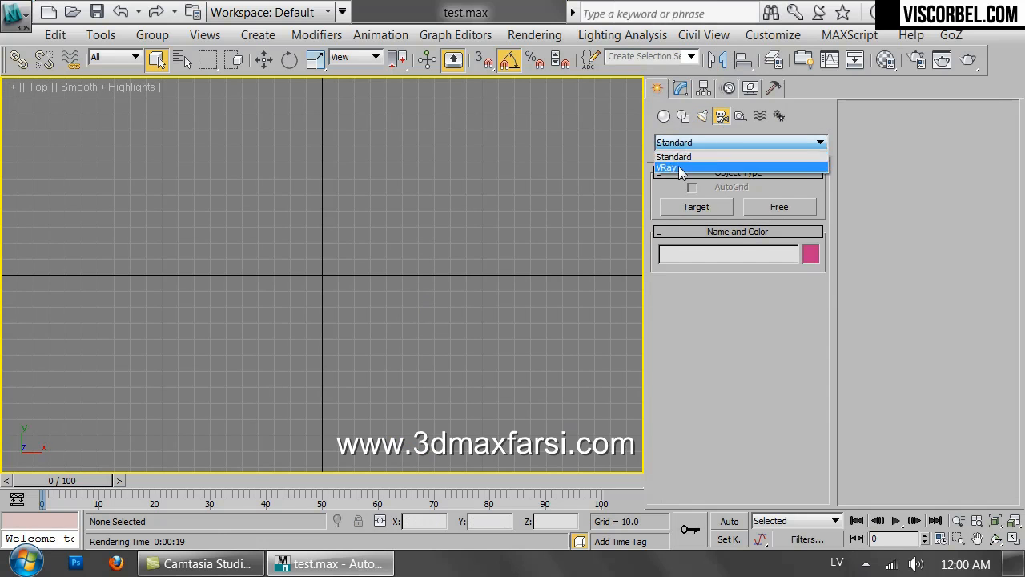
pyautogui.click(668, 168)
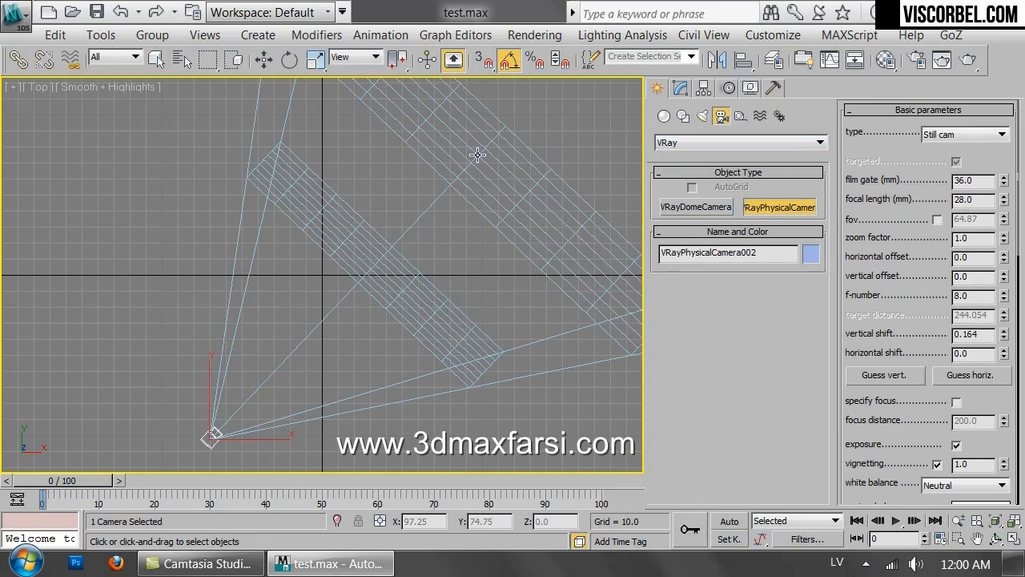
pyautogui.moveTo(422, 259)
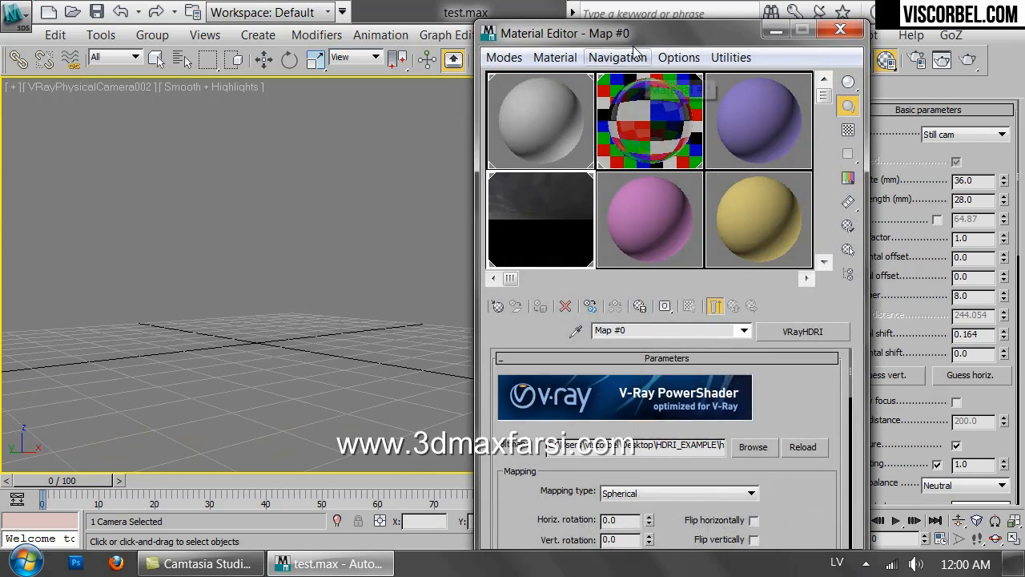
# - Set the VRayHDRI map as the Environment background and activate the camera viewport
pyautogui.click(534, 35)
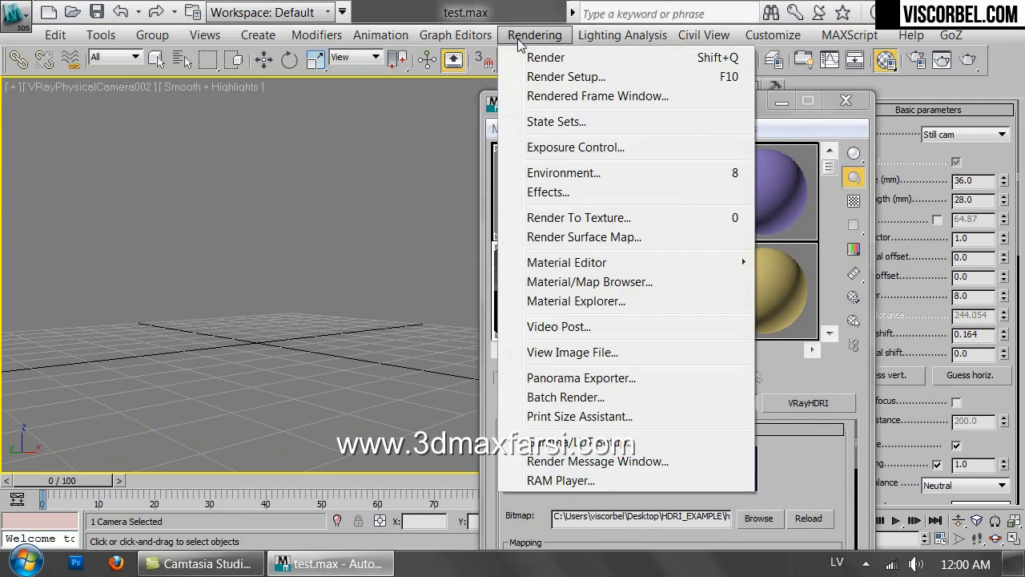
pyautogui.click(564, 173)
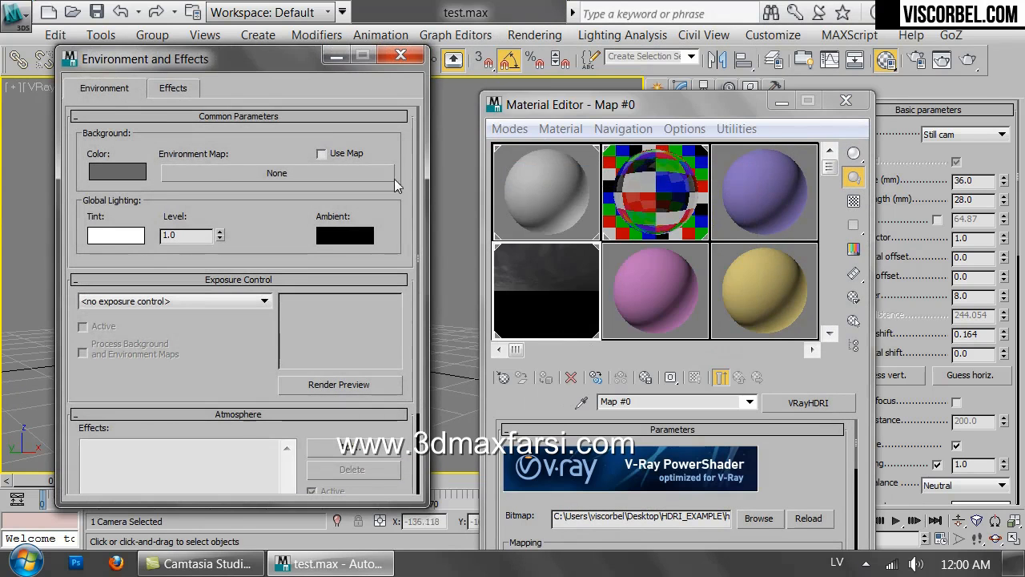
pyautogui.moveTo(206, 184)
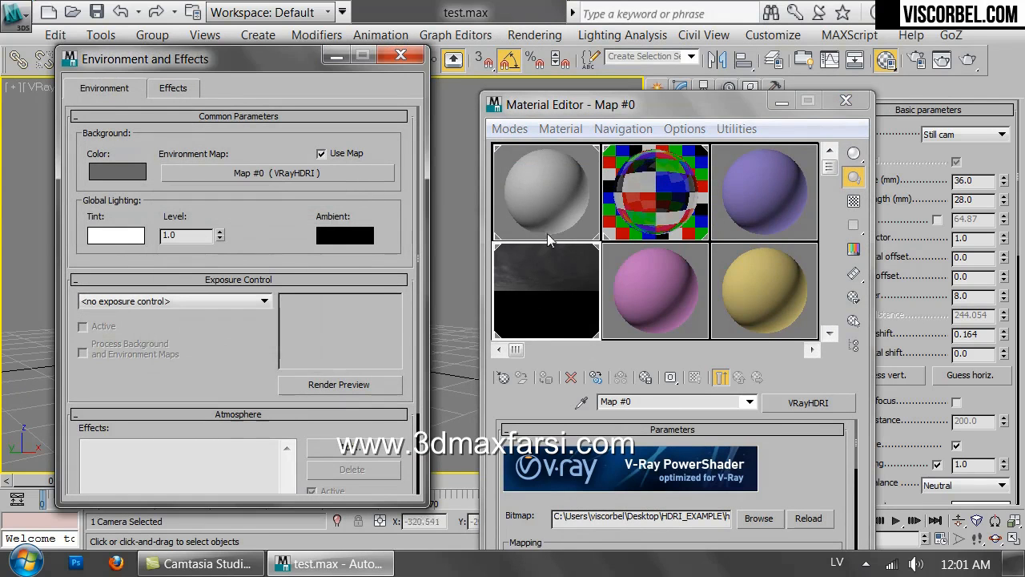
pyautogui.click(400, 55)
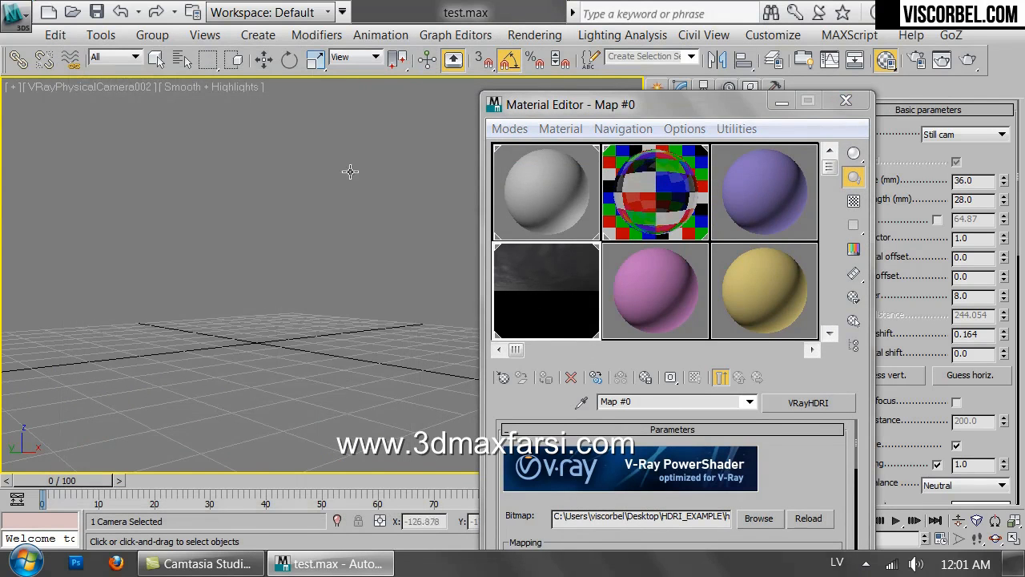
pyautogui.moveTo(320, 141)
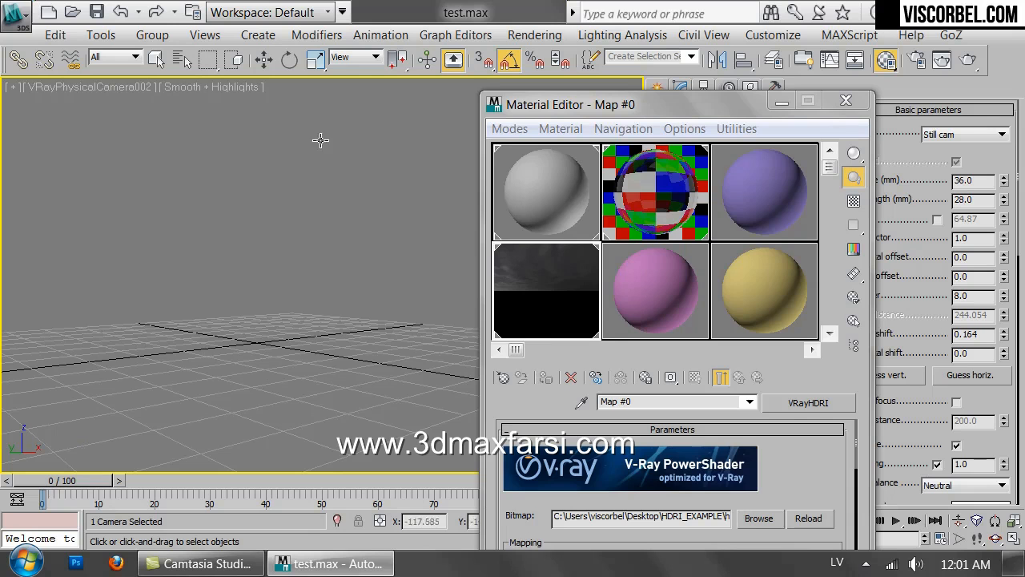
# - Show the HDRI environment sky as the camera viewport background and close the Material Editor
pyautogui.click(204, 34)
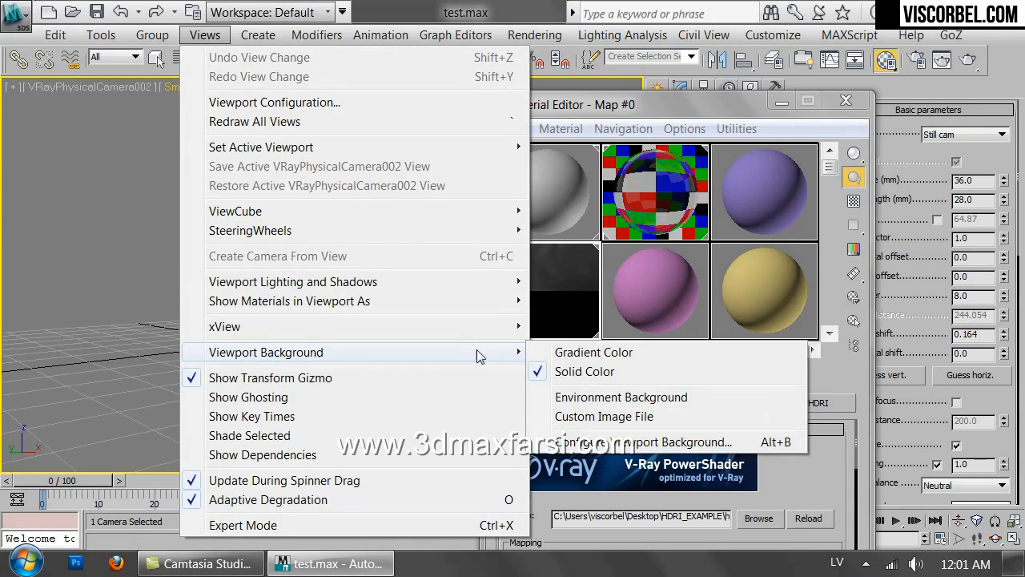
pyautogui.moveTo(621, 396)
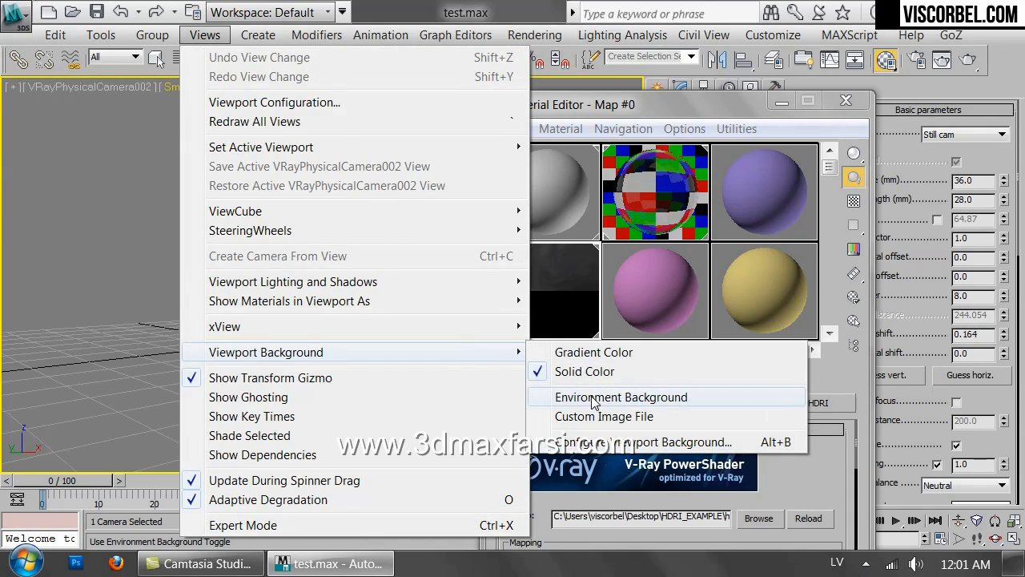
pyautogui.click(622, 397)
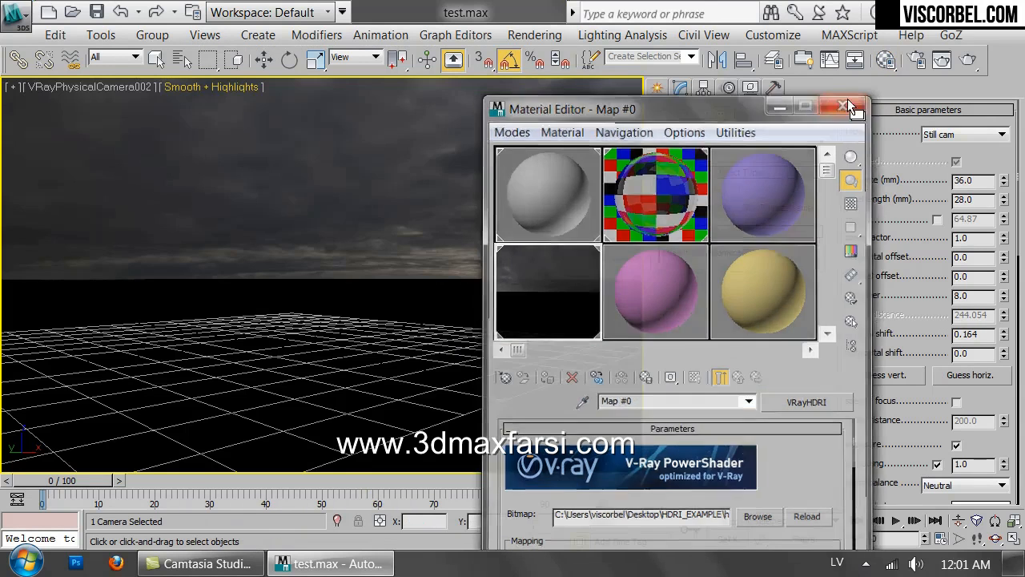
pyautogui.click(841, 106)
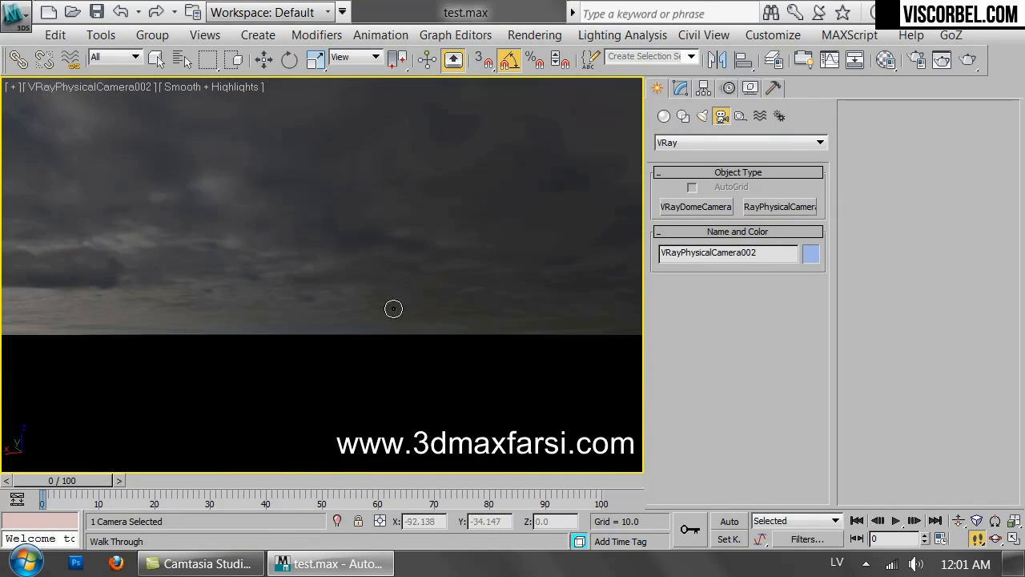
# - Walk the V-Ray camera upward toward the HDRI sun glow, then return to Select
pyautogui.moveTo(394, 309); pyautogui.dragTo(270, 312)
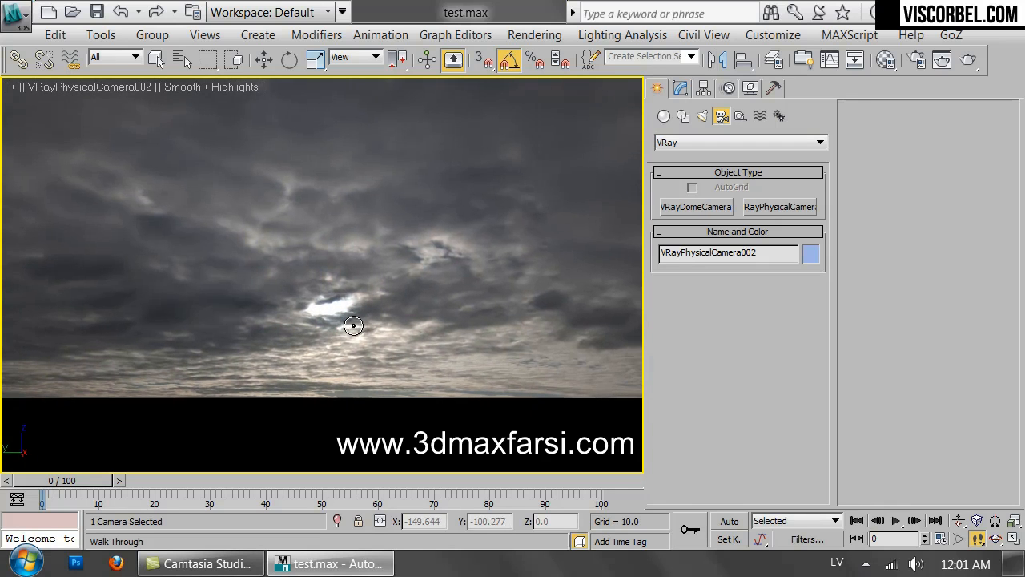
pyautogui.moveTo(477, 236)
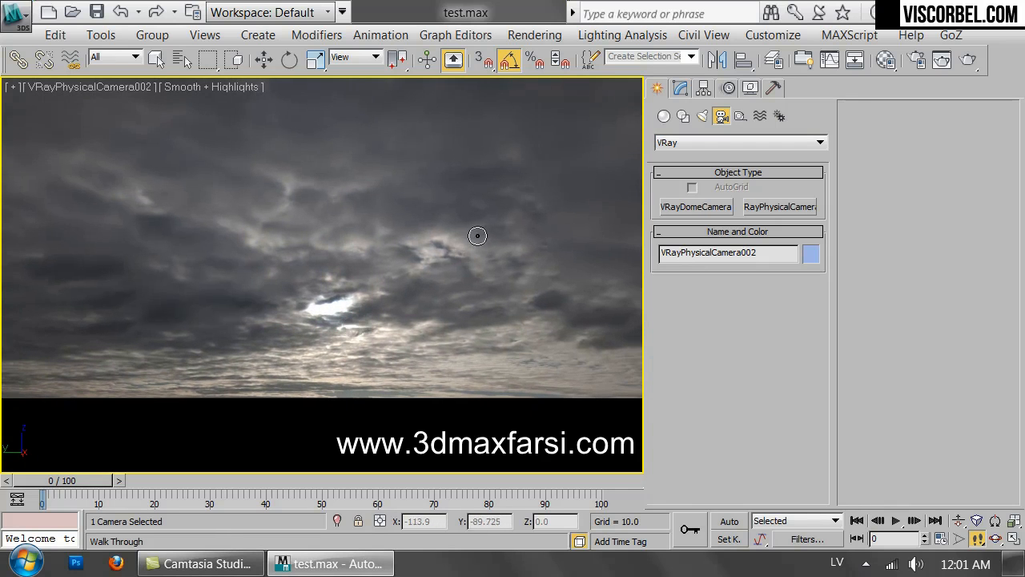
pyautogui.click(157, 60)
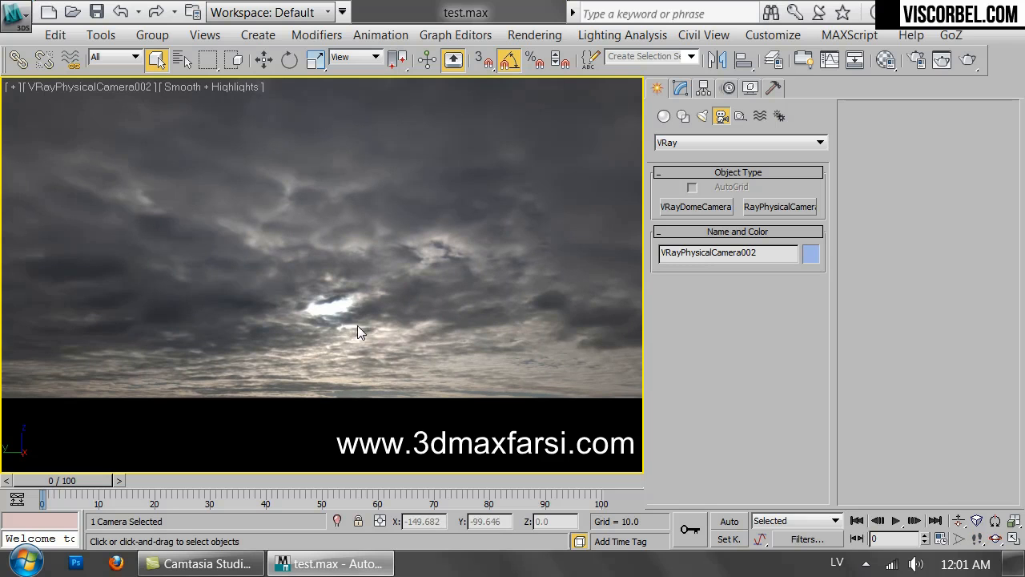
pyautogui.moveTo(355, 289)
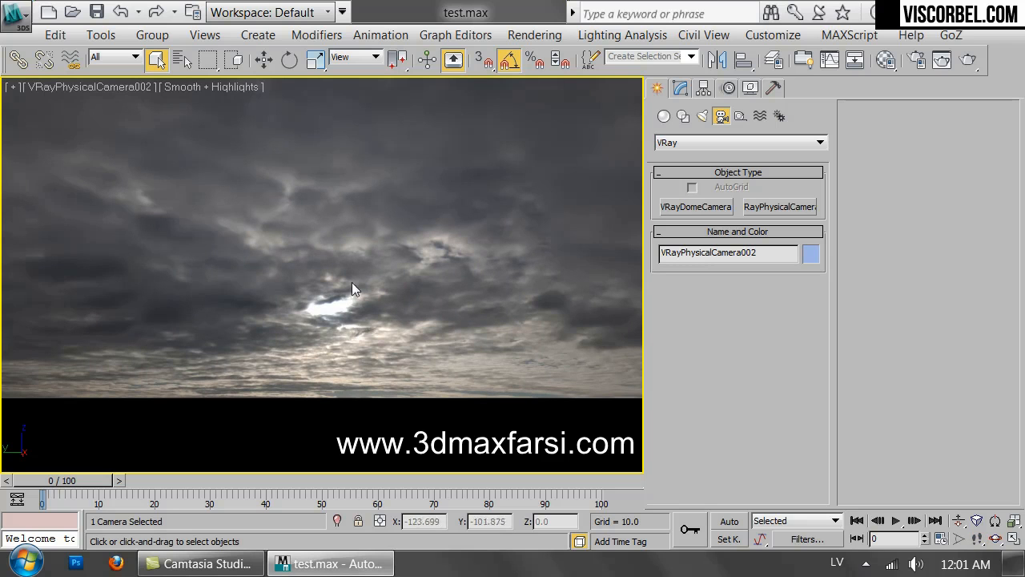
# - Set the VRayHDRI Overall mult to 0.2 and close the Material Editor
pyautogui.click(885, 60)
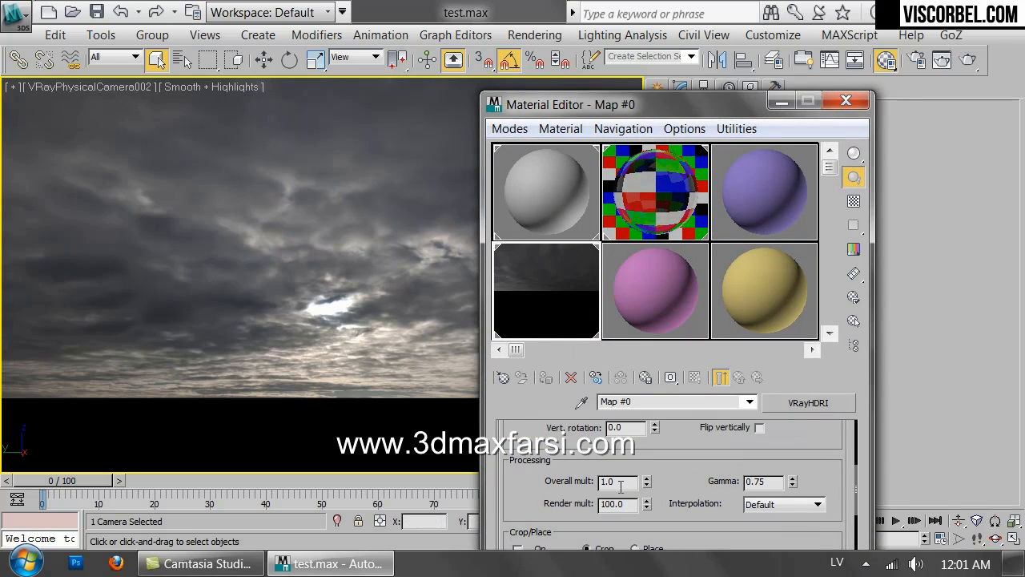
pyautogui.tripleClick(617, 480)
pyautogui.write('5')
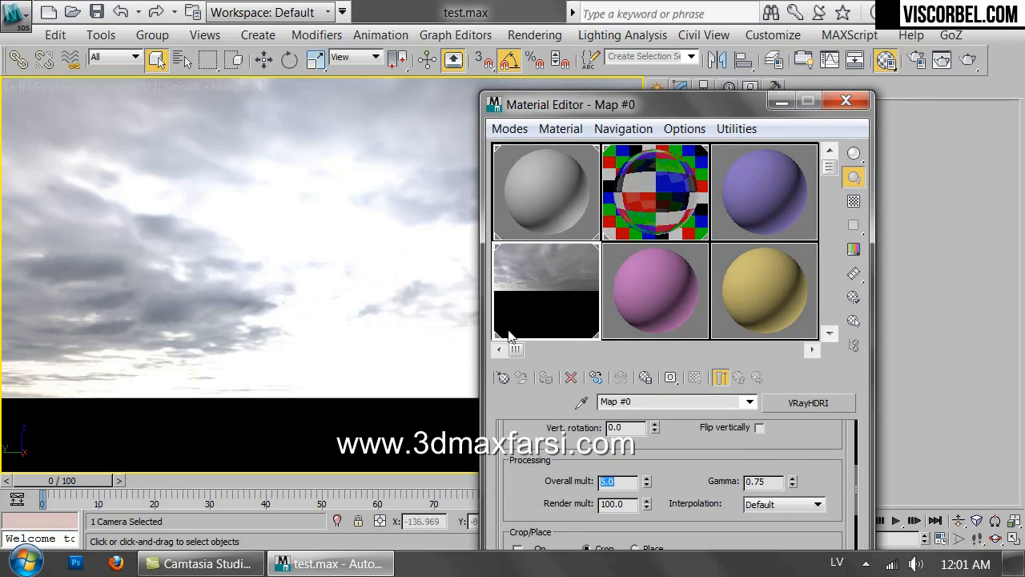
pyautogui.moveTo(342, 310)
pyautogui.write('0.5')
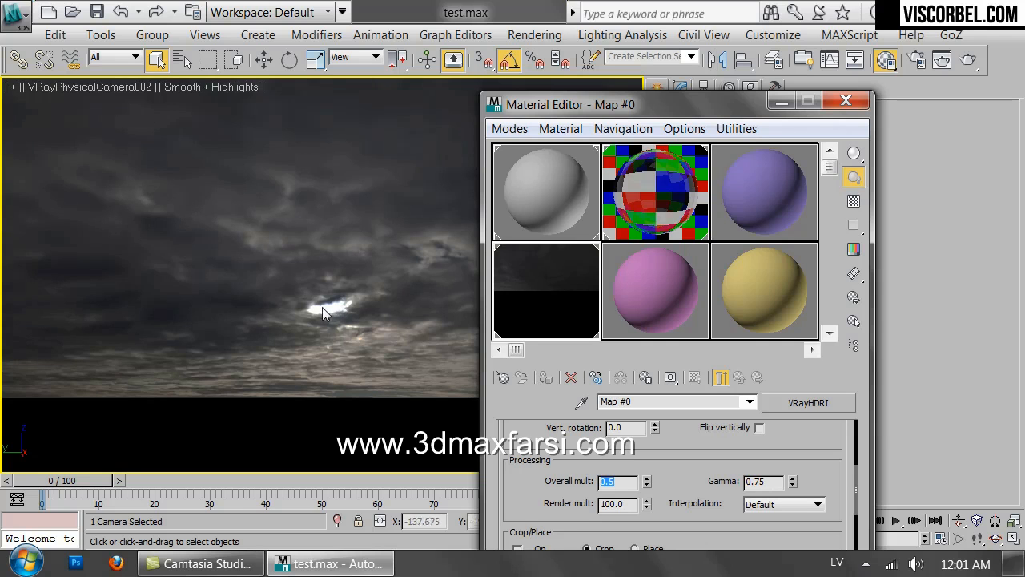
pyautogui.moveTo(206, 335)
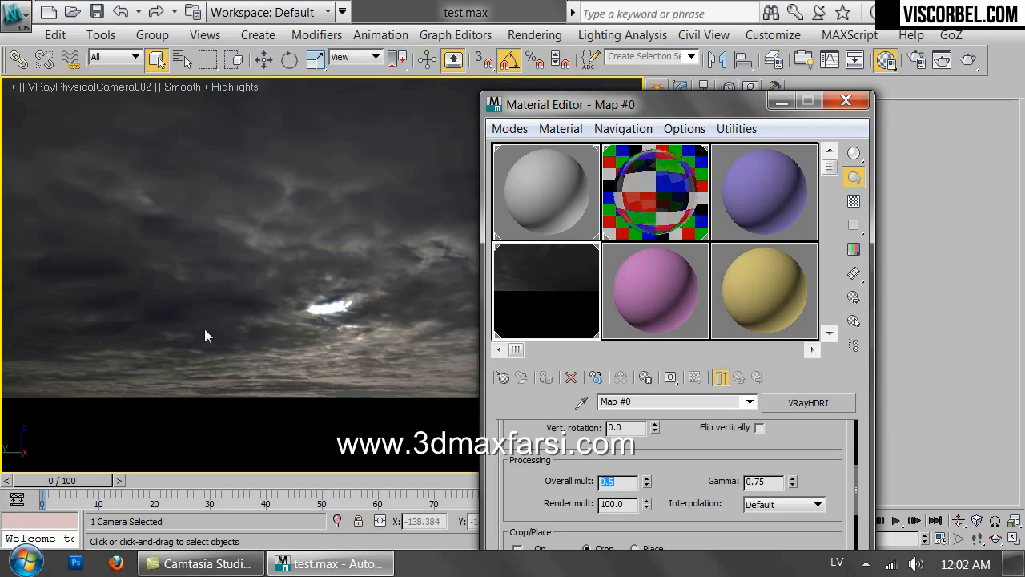
pyautogui.moveTo(332, 313)
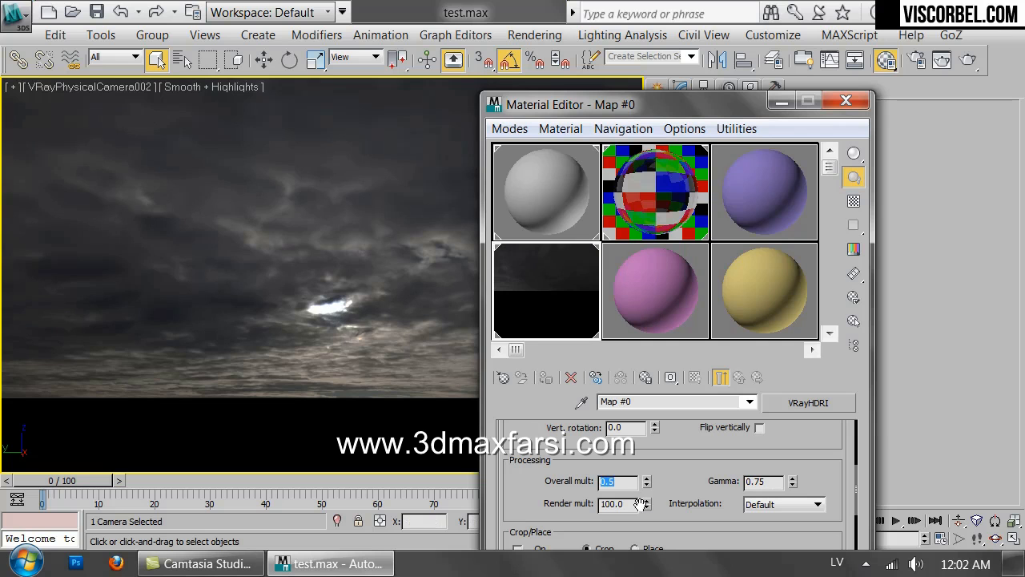
pyautogui.click(646, 484)
pyautogui.write('0.2')
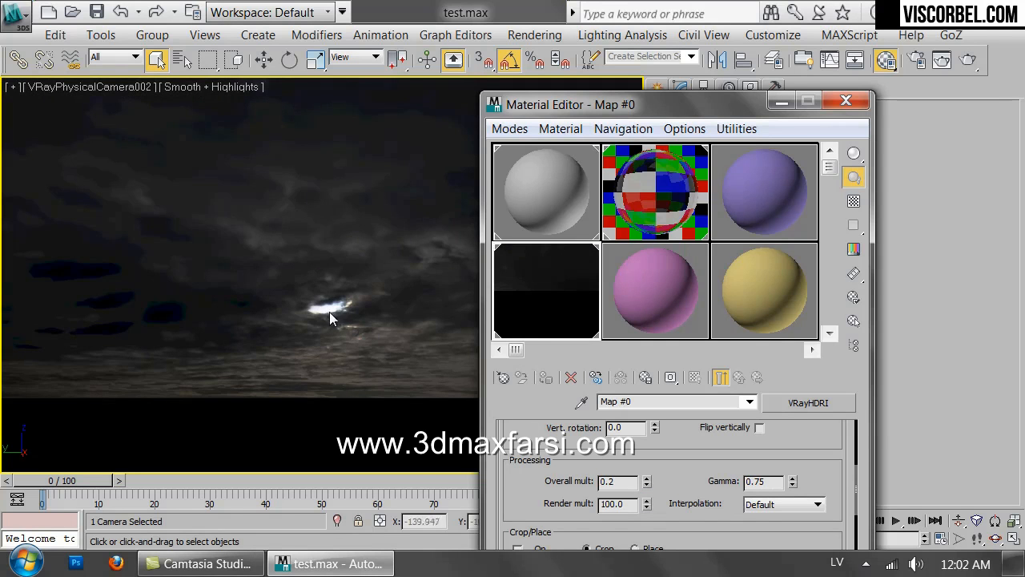
pyautogui.click(845, 100)
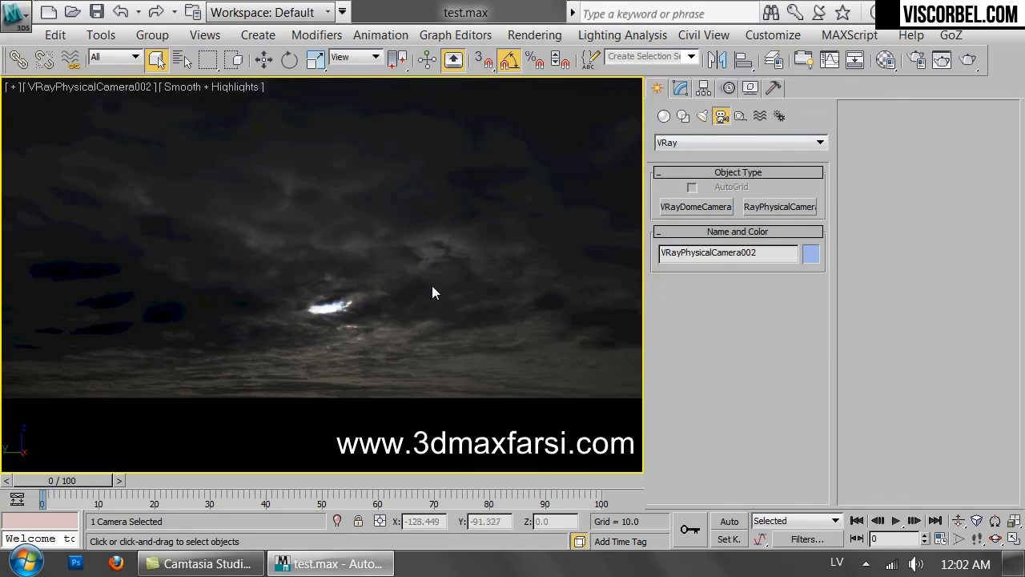
pyautogui.moveTo(321, 318)
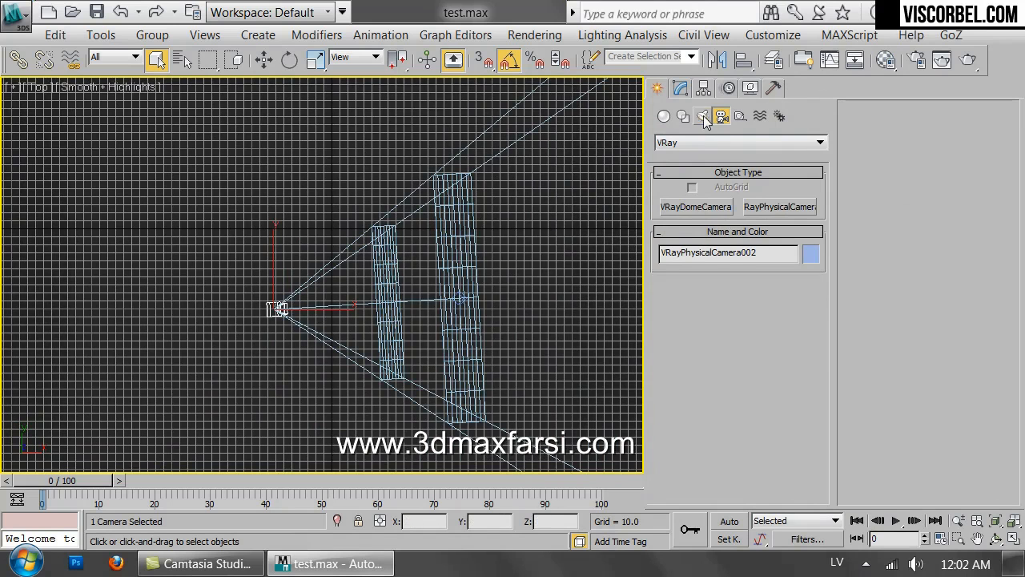
# - Create VRaySun001 in the Top view from the VRay lights category
pyautogui.click(703, 117)
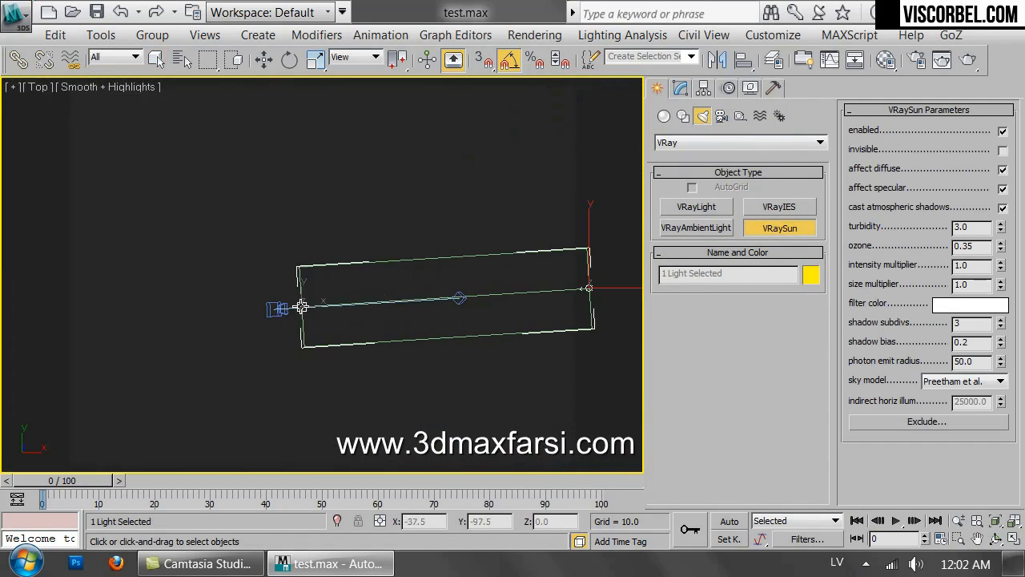
pyautogui.moveTo(303, 309); pyautogui.dragTo(260, 309)
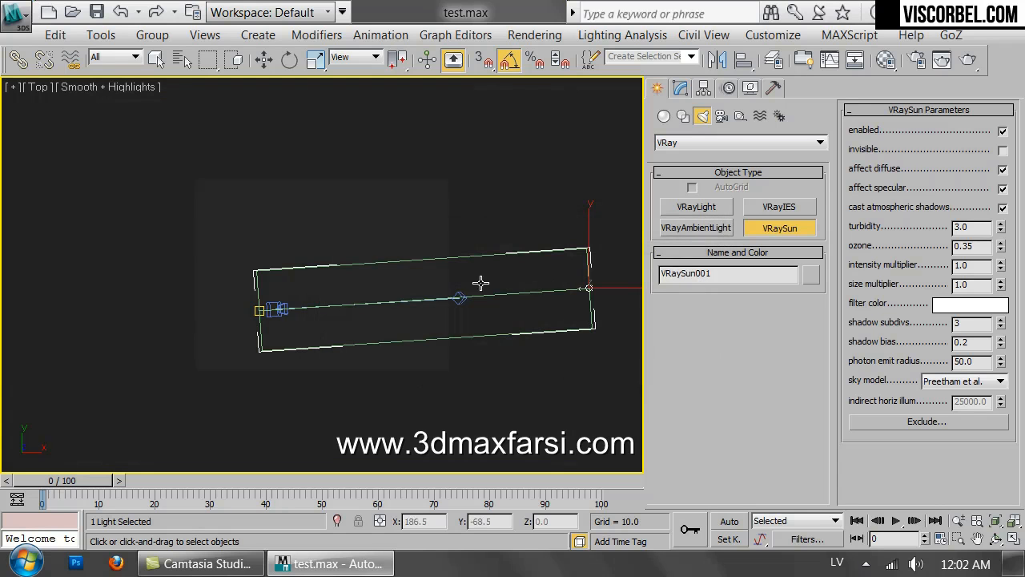
pyautogui.moveTo(503, 183)
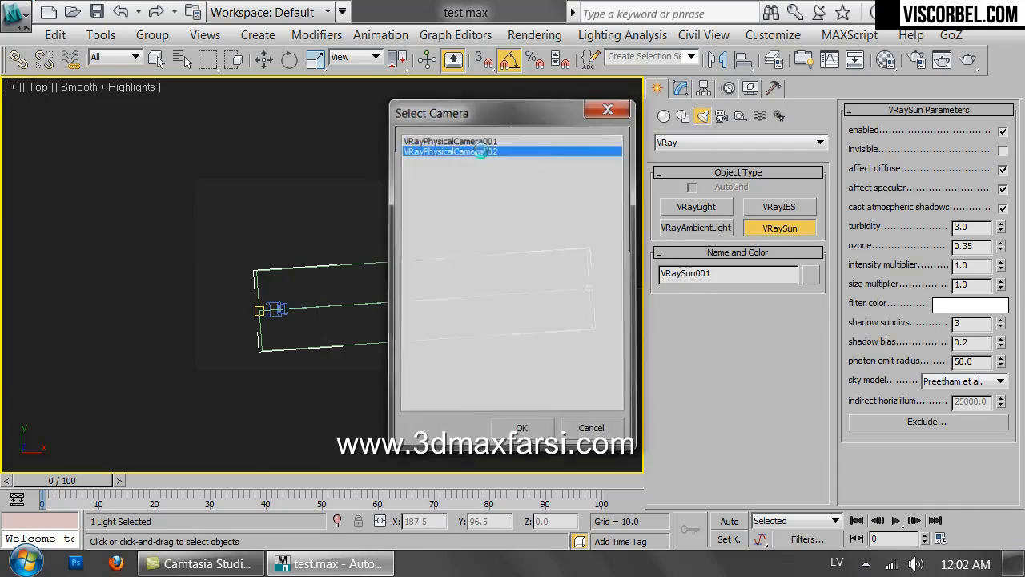
# - View through VRayPhysicalCamera002 and move VRaySun001 over the HDRI's bright sun spot
pyautogui.click(521, 427)
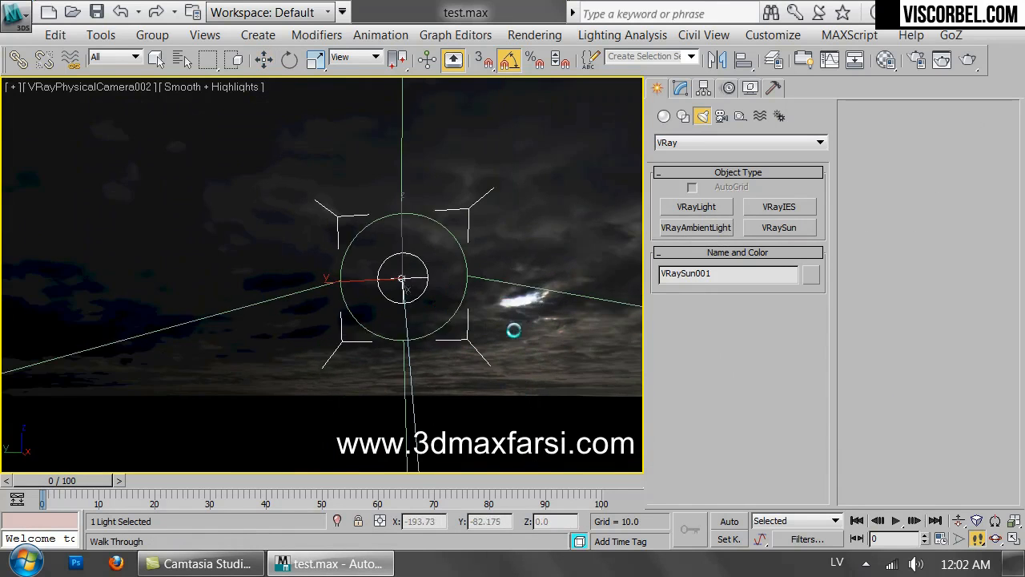
pyautogui.moveTo(400, 278); pyautogui.dragTo(281, 278)
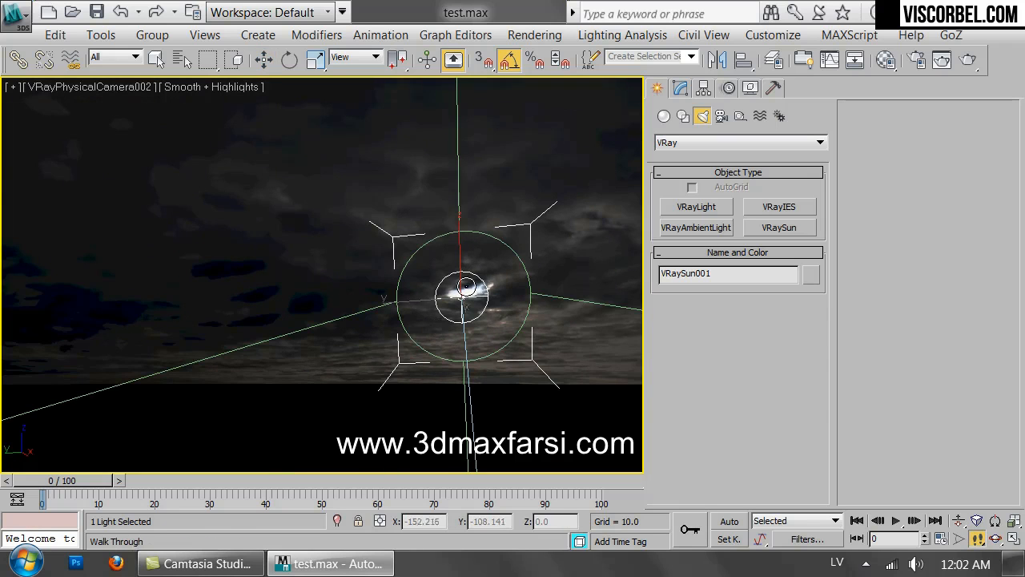
pyautogui.click(262, 60)
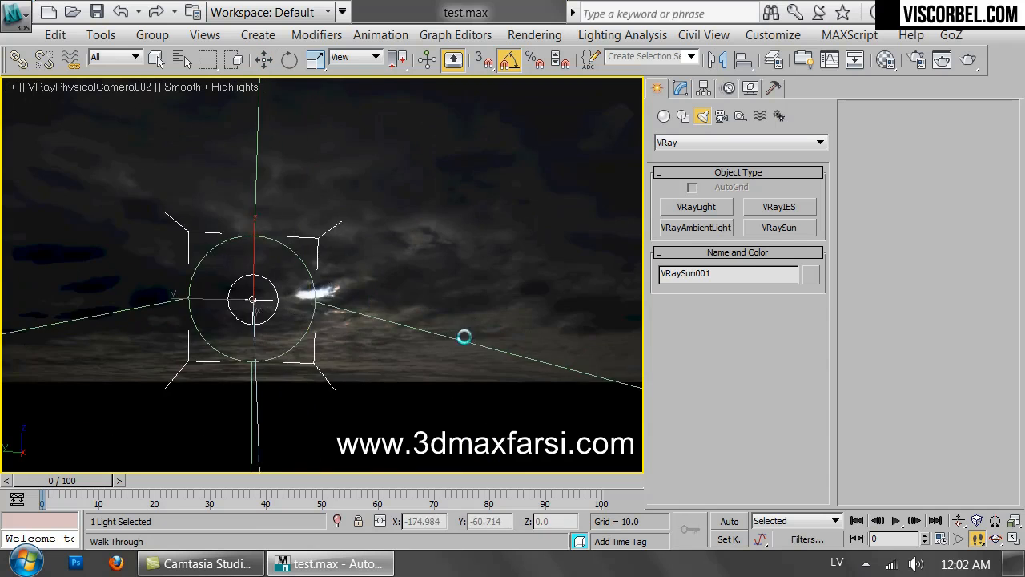
pyautogui.moveTo(464, 337); pyautogui.dragTo(436, 360)
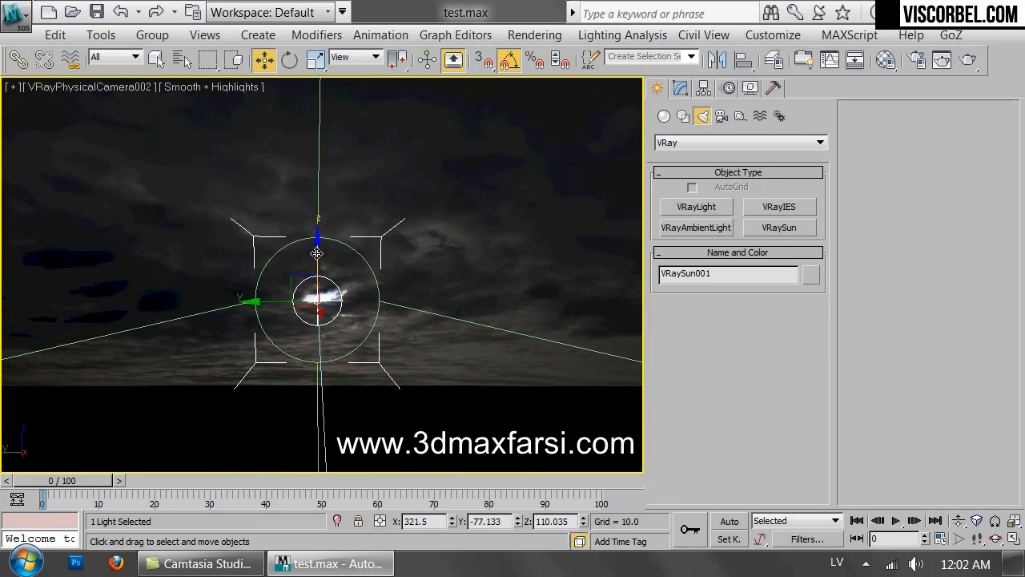
pyautogui.moveTo(425, 222)
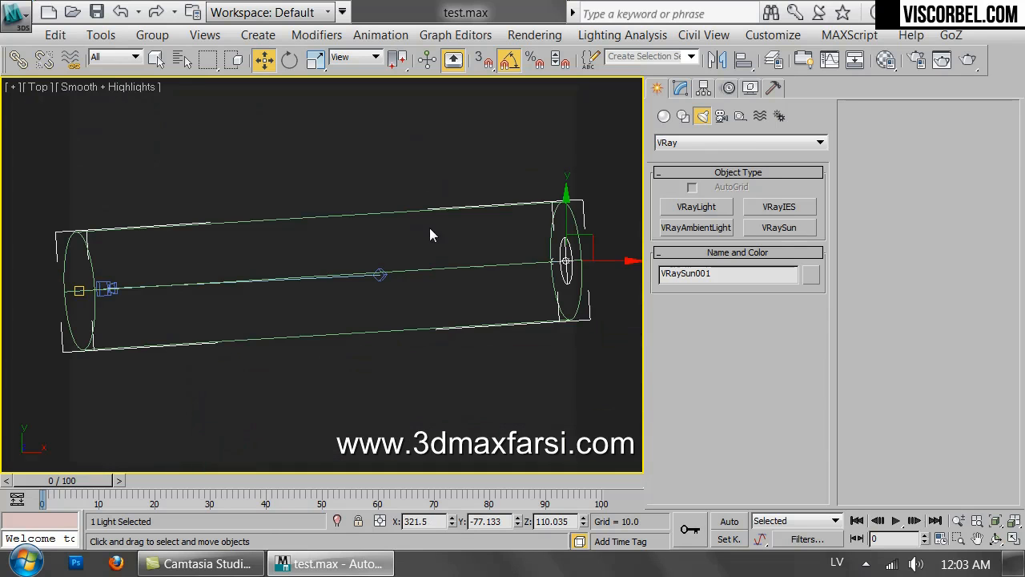
# - Select the VRaySun and Unhide All to reveal the VRayLight001 dome light
pyautogui.click(380, 275)
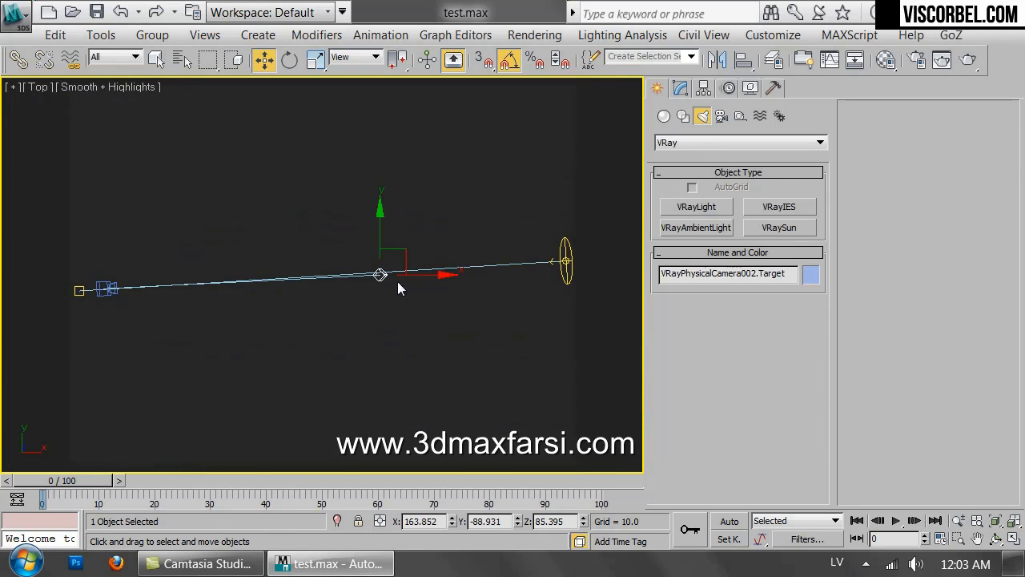
pyautogui.click(565, 260)
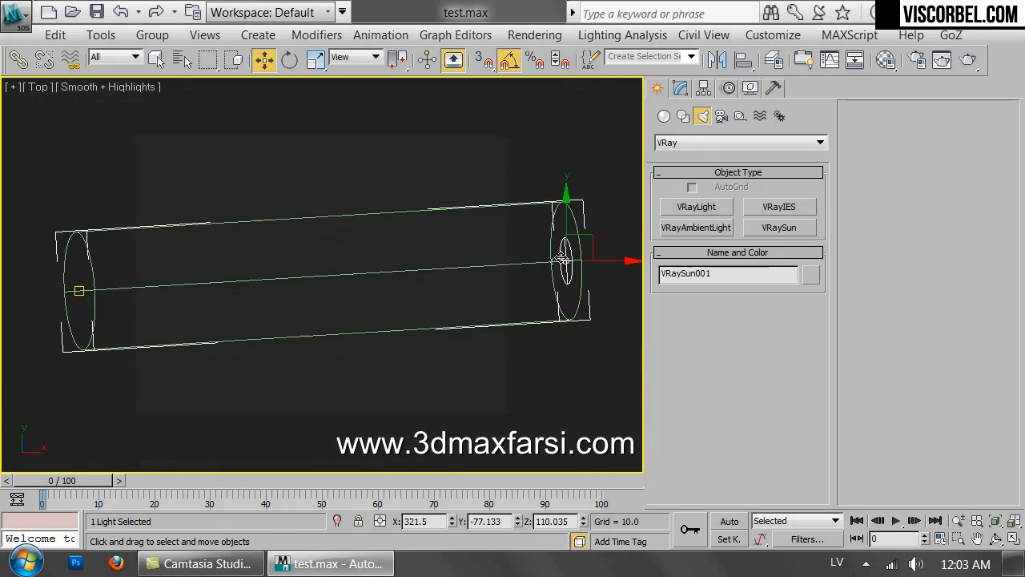
pyautogui.rightClick(561, 257)
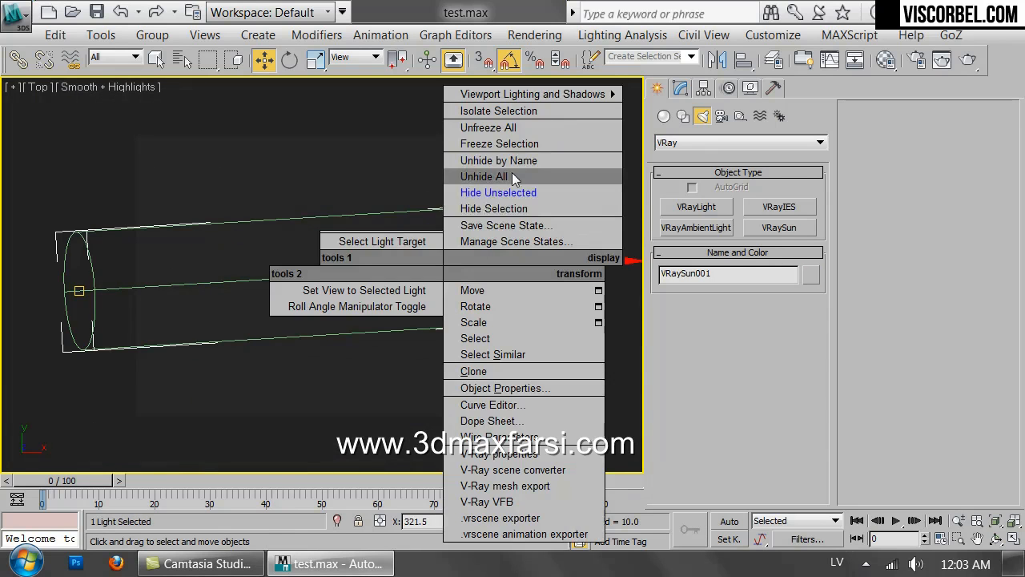
pyautogui.click(498, 160)
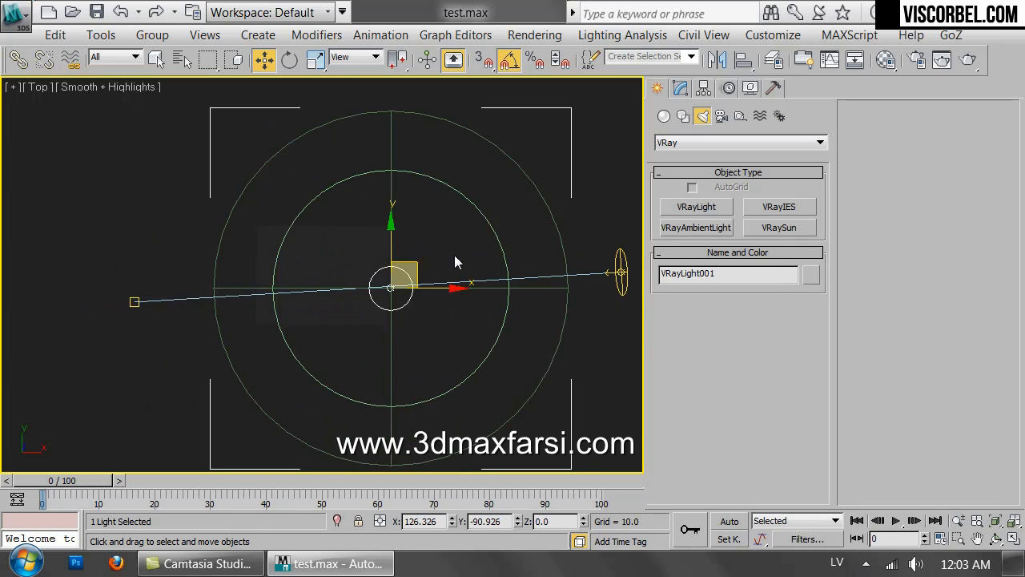
# - Move the VRayLight001 dome light onto the VRaySun target in the Top view
pyautogui.click(148, 288)
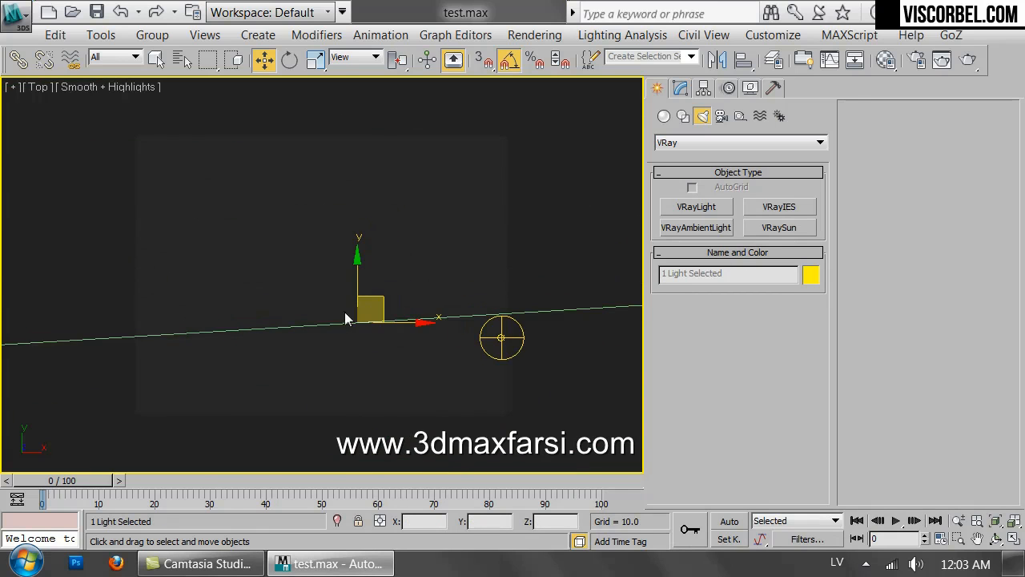
pyautogui.moveTo(371, 203)
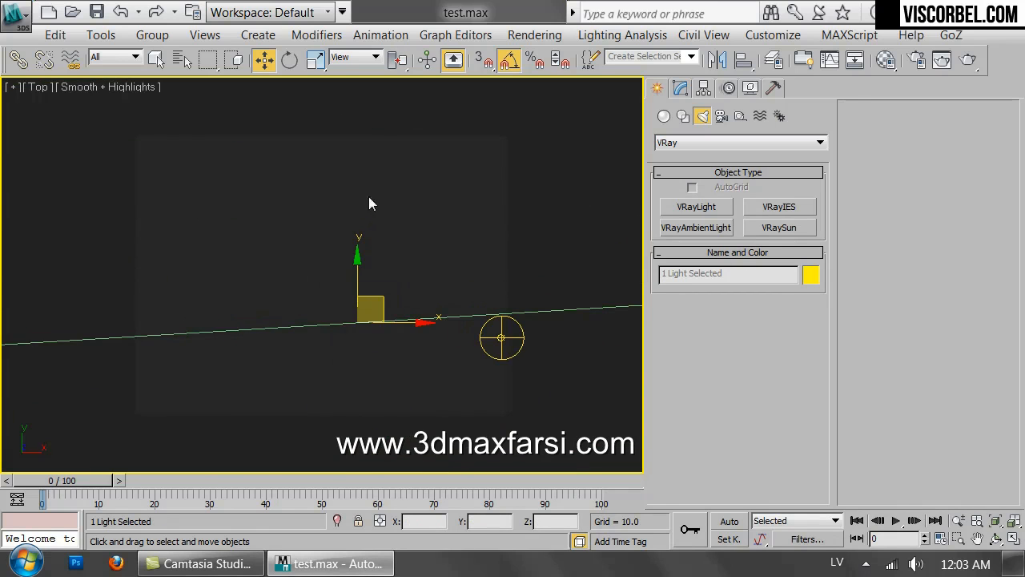
pyautogui.moveTo(359, 325)
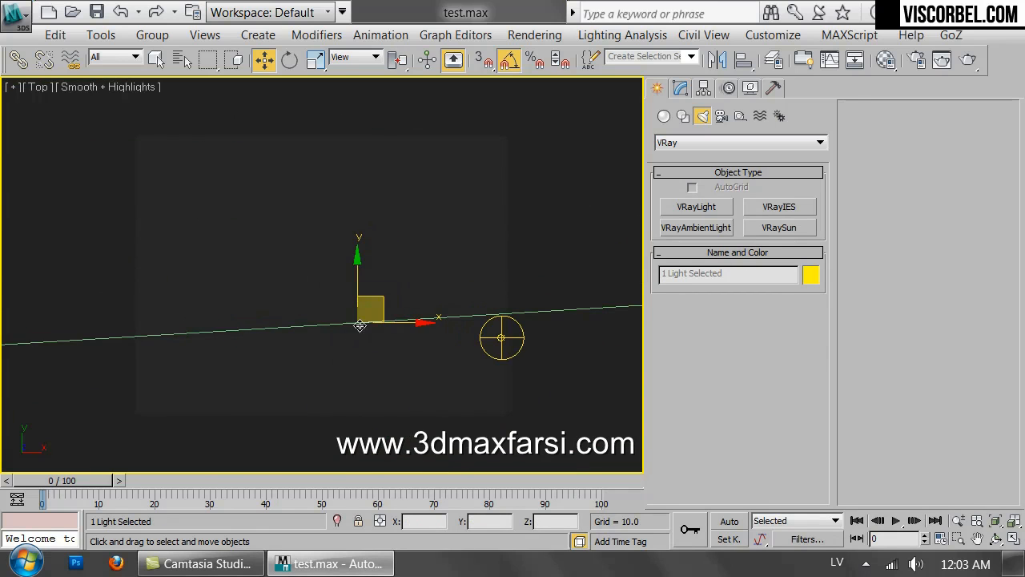
pyautogui.moveTo(359, 320); pyautogui.dragTo(503, 337)
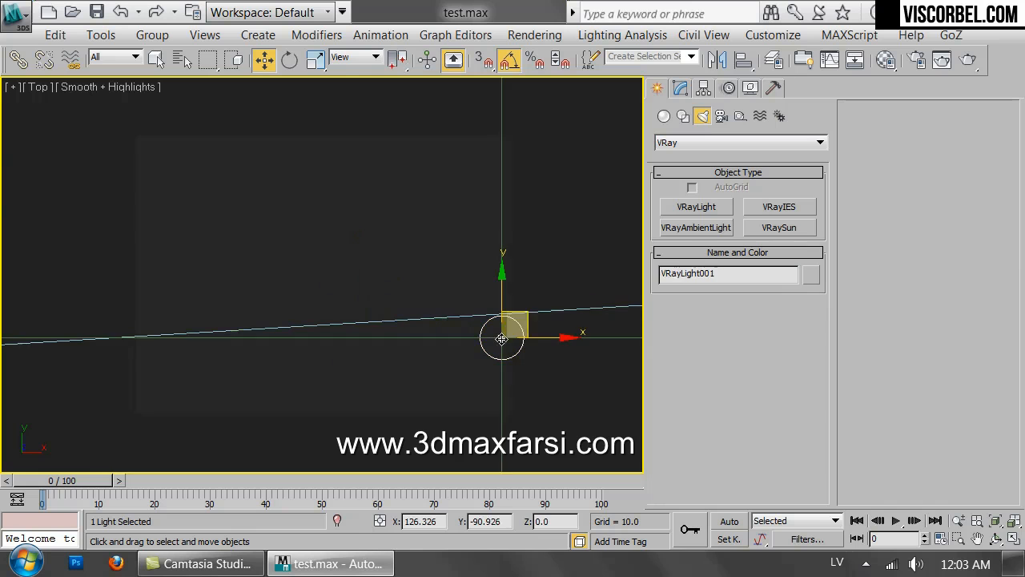
pyautogui.moveTo(503, 337); pyautogui.dragTo(370, 326)
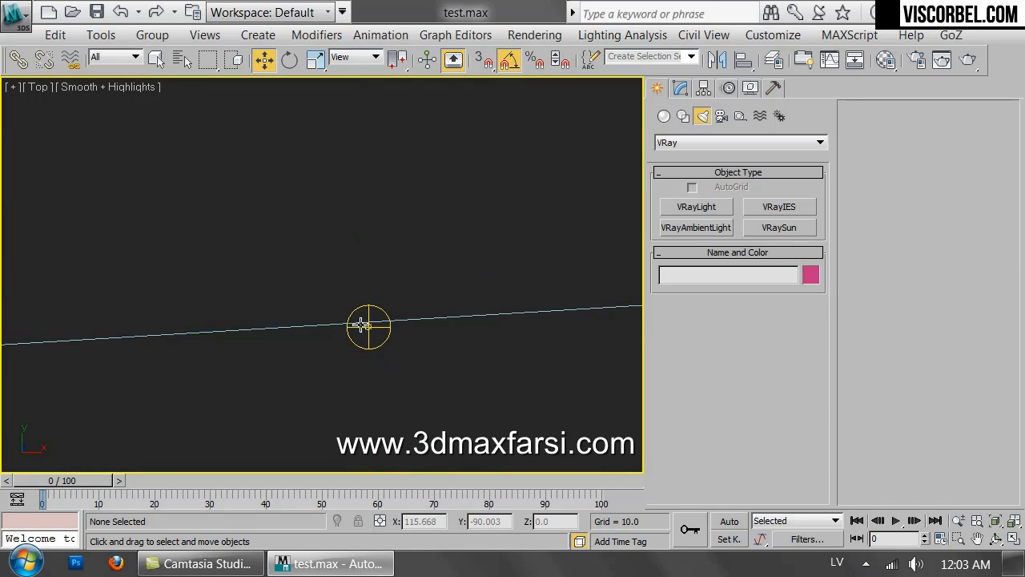
# - Check the dome light's selection at the scene centre, then select the VRaySun
pyautogui.click(369, 325)
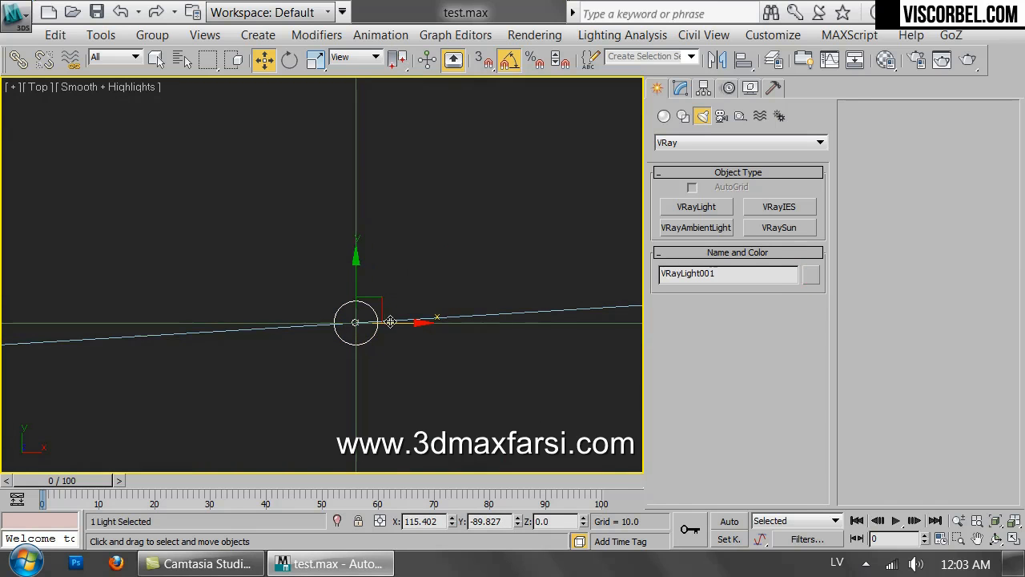
pyautogui.click(406, 294)
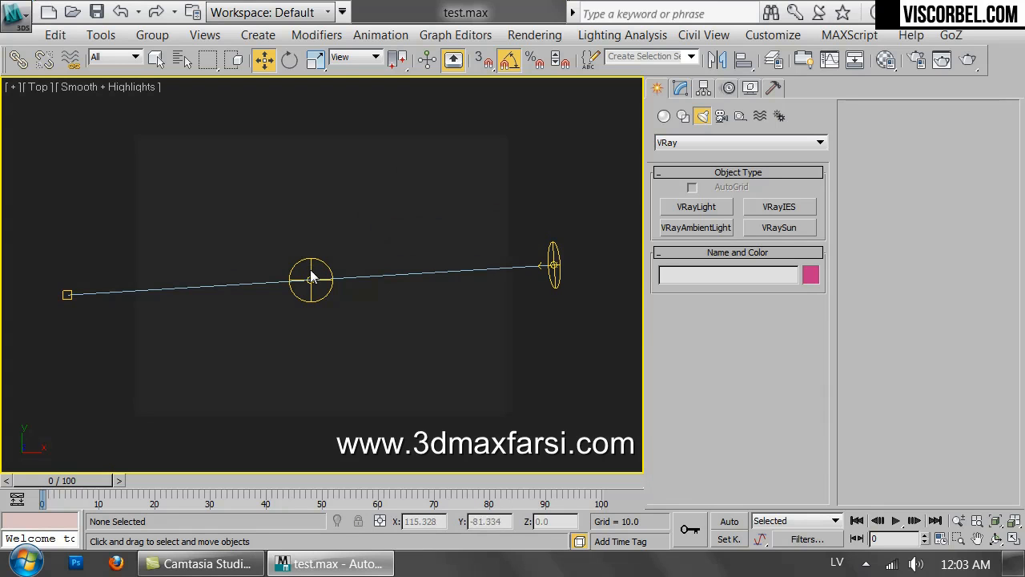
pyautogui.click(311, 279)
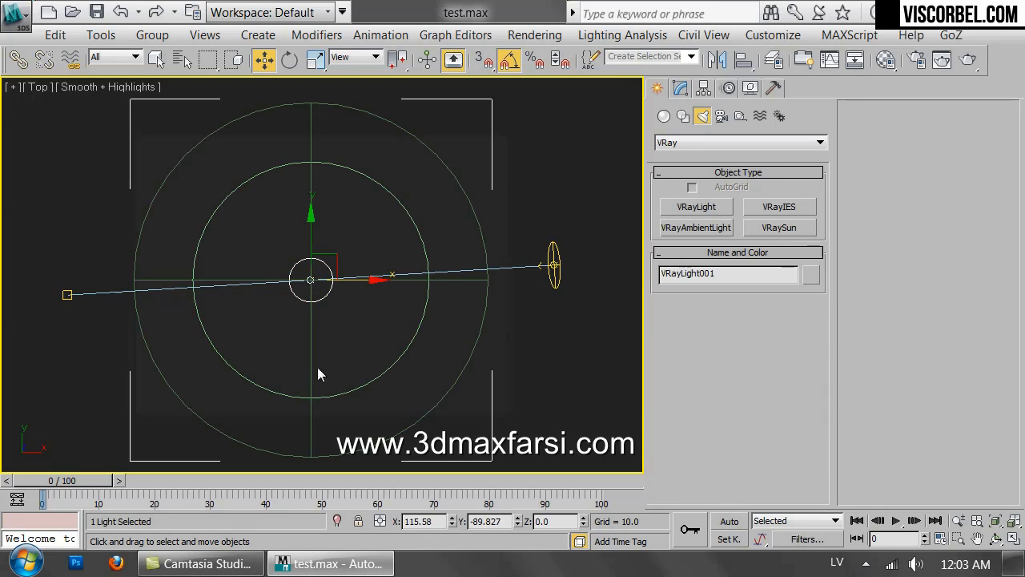
pyautogui.click(585, 221)
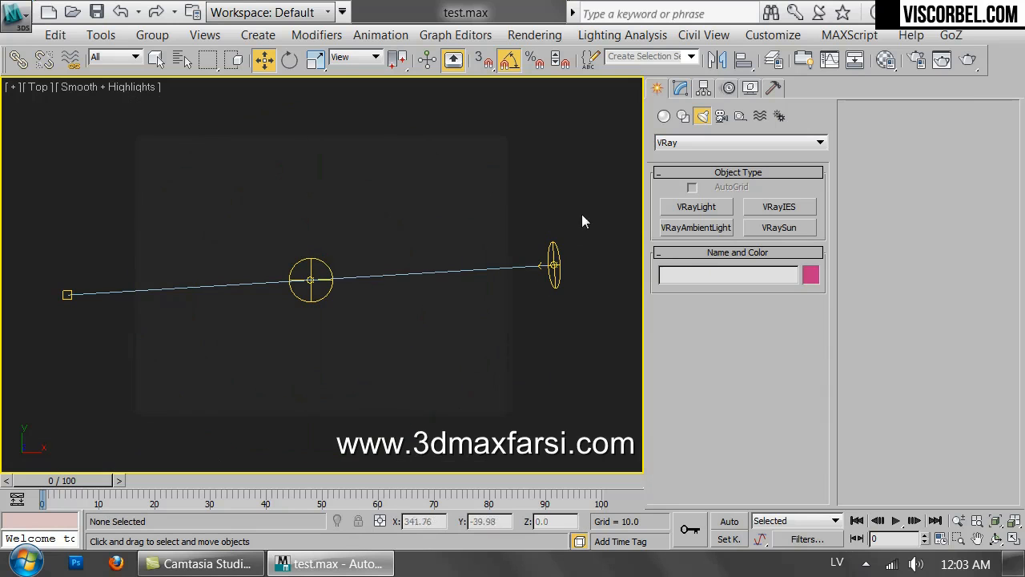
pyautogui.click(553, 264)
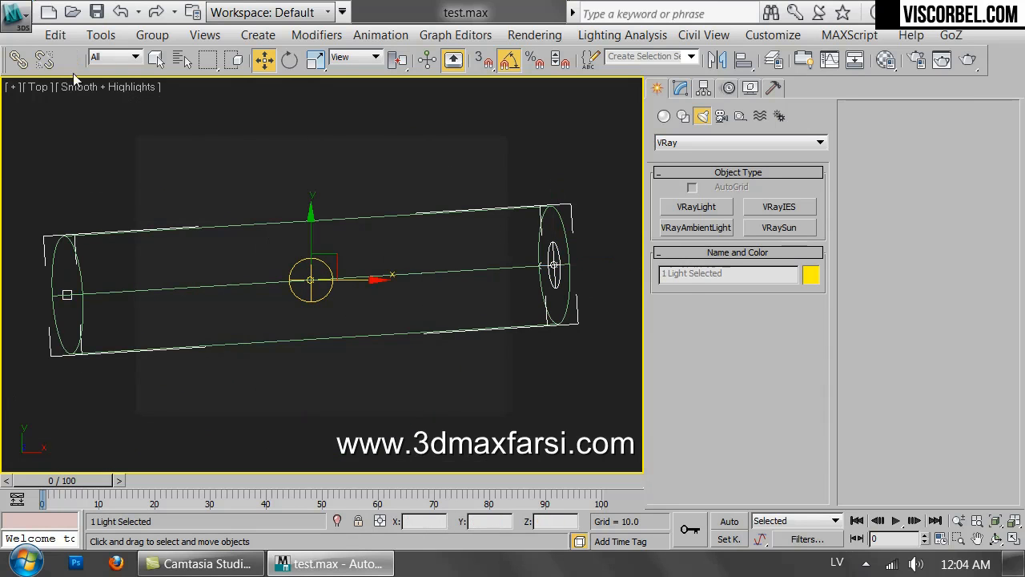
# - Parent VRaySun001 to the VRayLight001 dome light with Select and Link
pyautogui.click(17, 60)
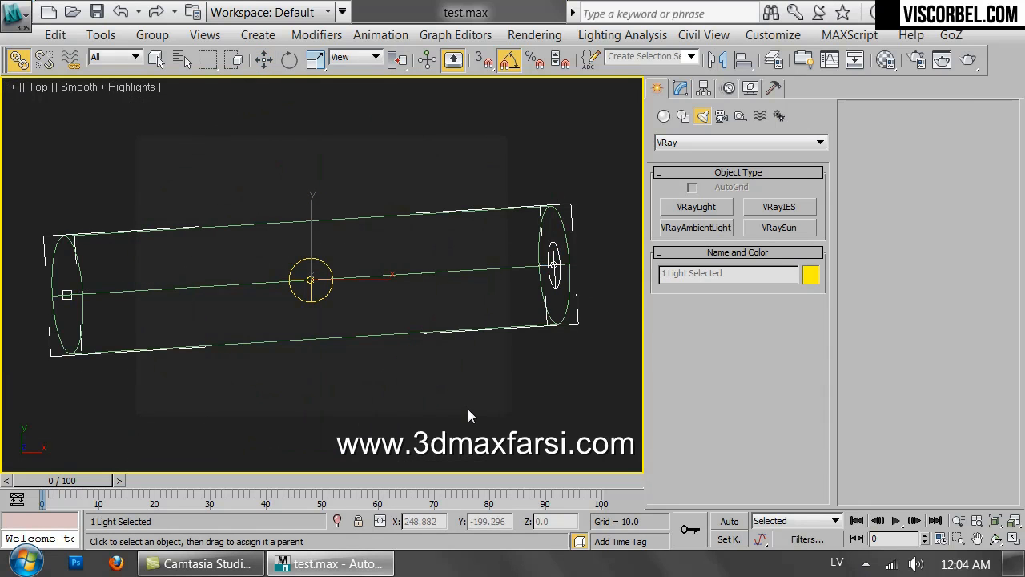
pyautogui.click(454, 359)
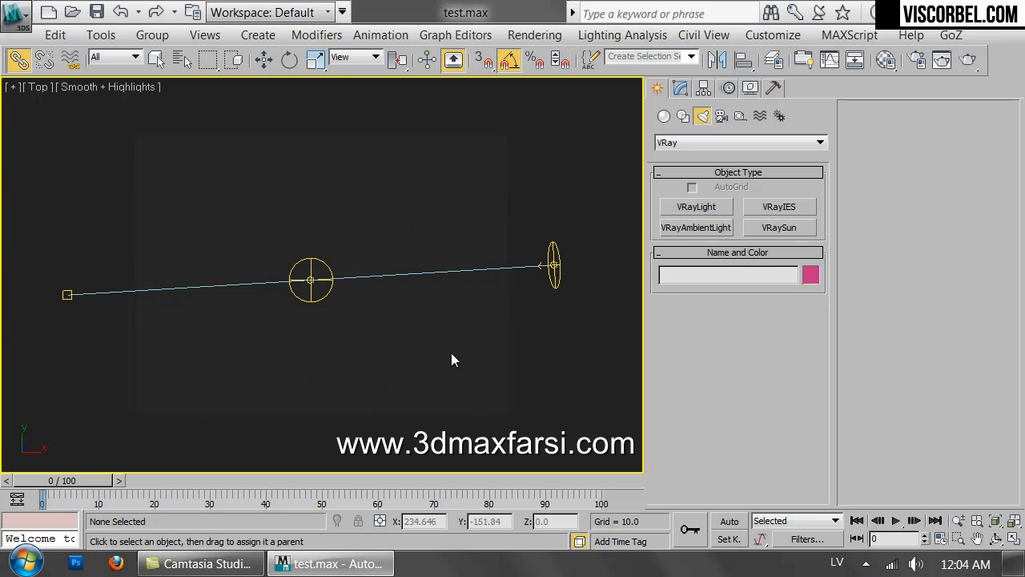
pyautogui.click(310, 279)
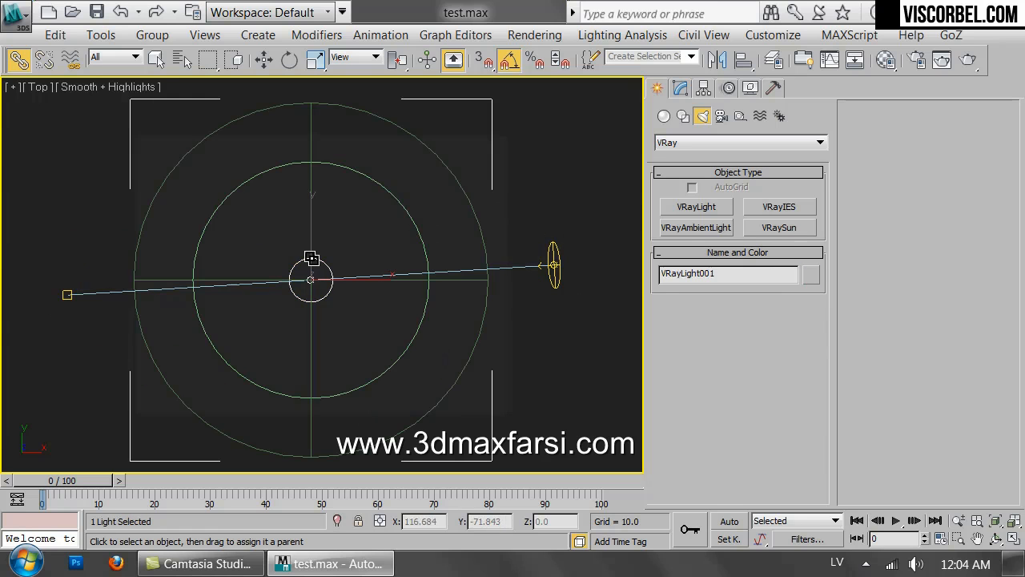
pyautogui.click(288, 59)
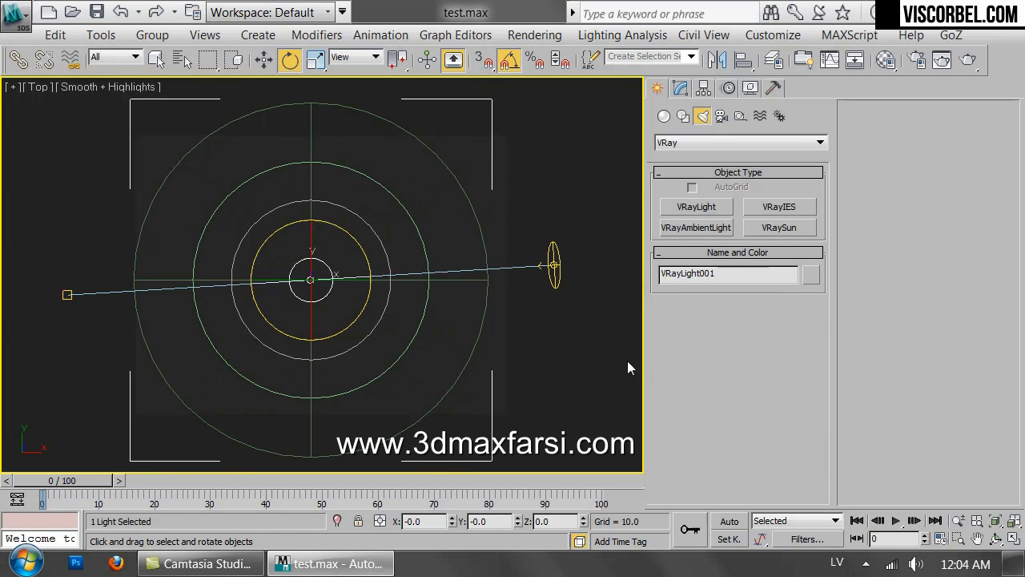
pyautogui.click(415, 303)
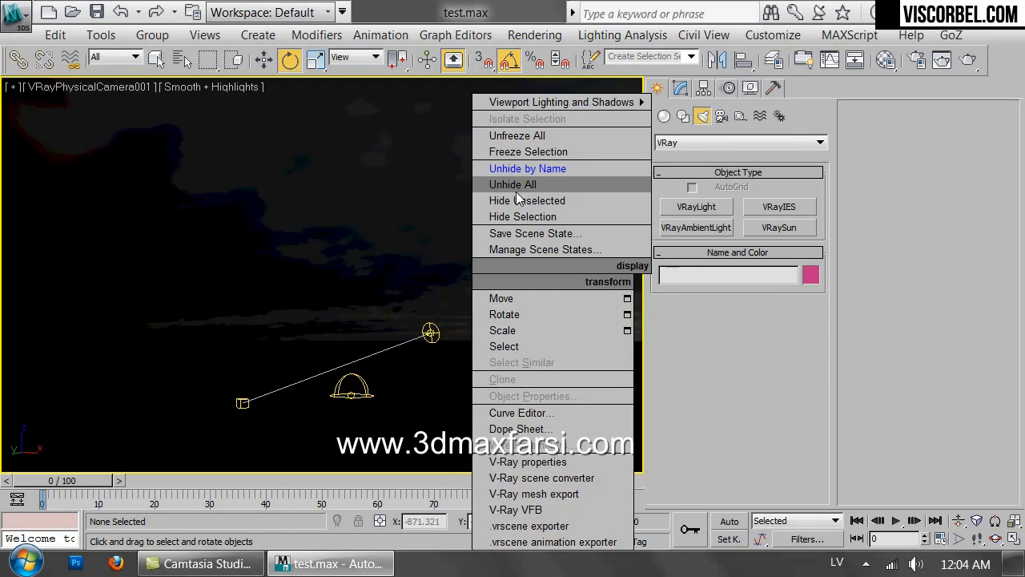
# - Unhide all objects and render the house under the dome HDRI through V-Ray
pyautogui.click(512, 184)
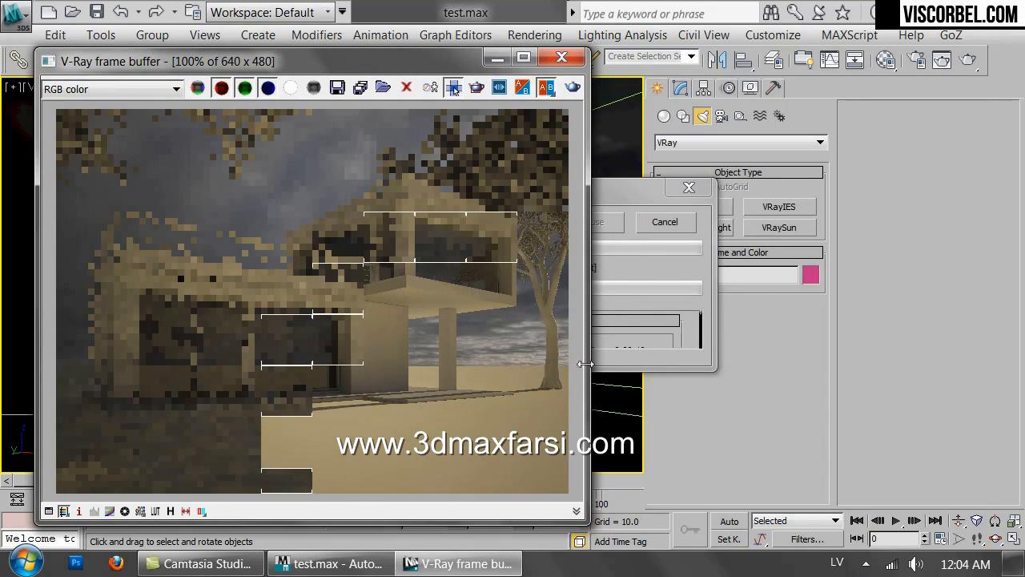
pyautogui.click(688, 188)
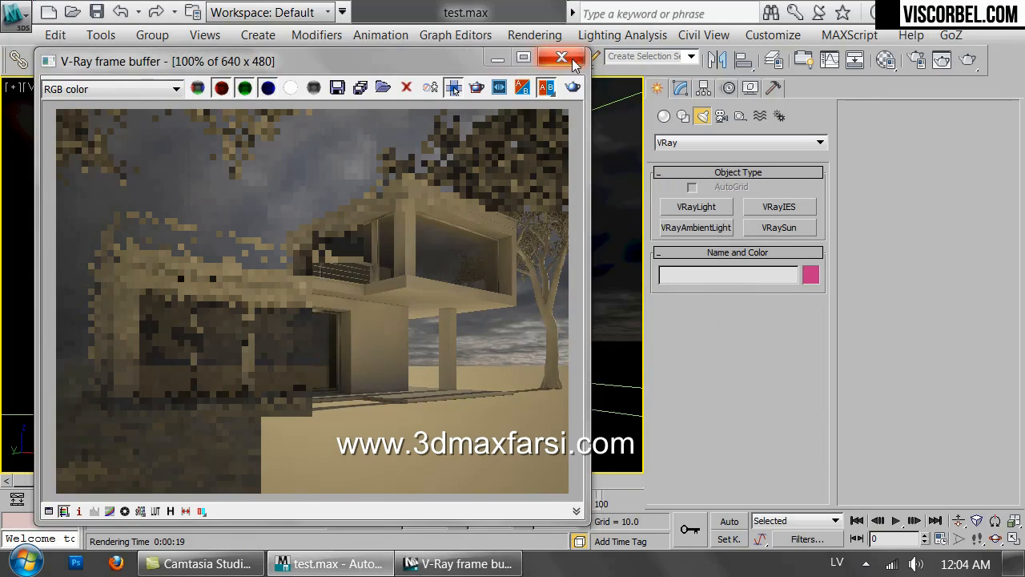
pyautogui.click(562, 57)
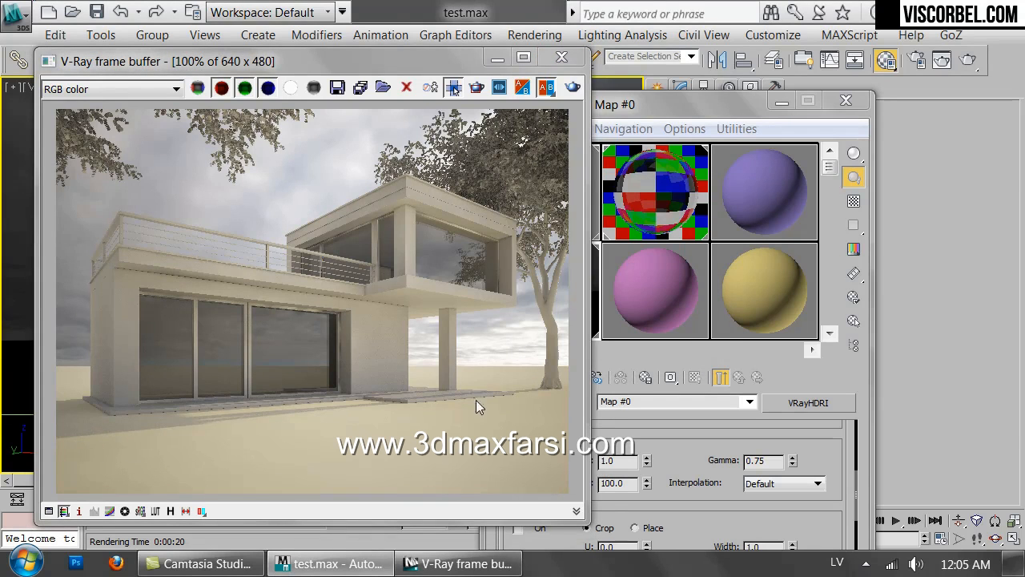
pyautogui.moveTo(335, 443)
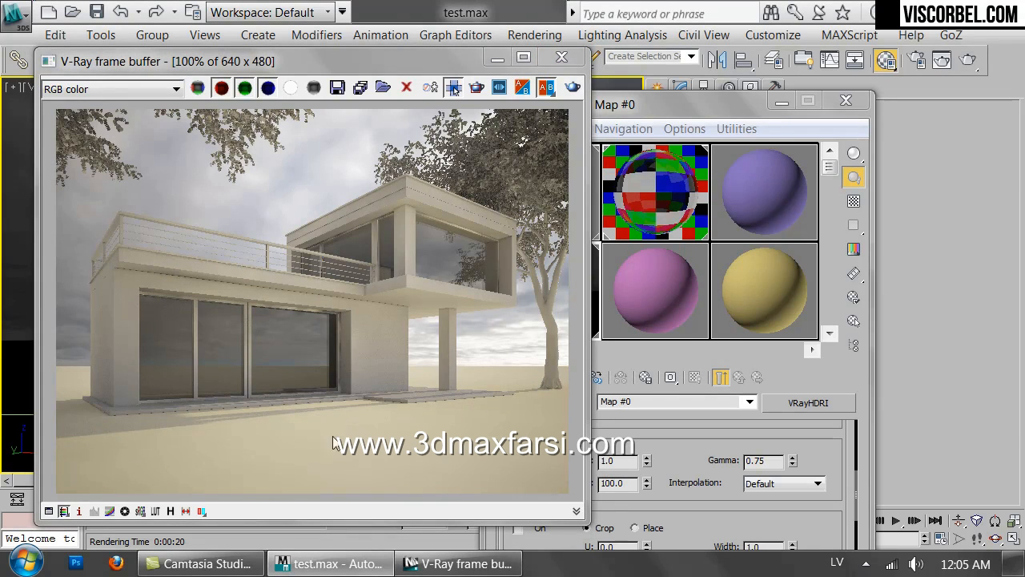
# - Set VRaySun001's intensity multiplier to 0.3 and size multiplier to 25
pyautogui.click(846, 100)
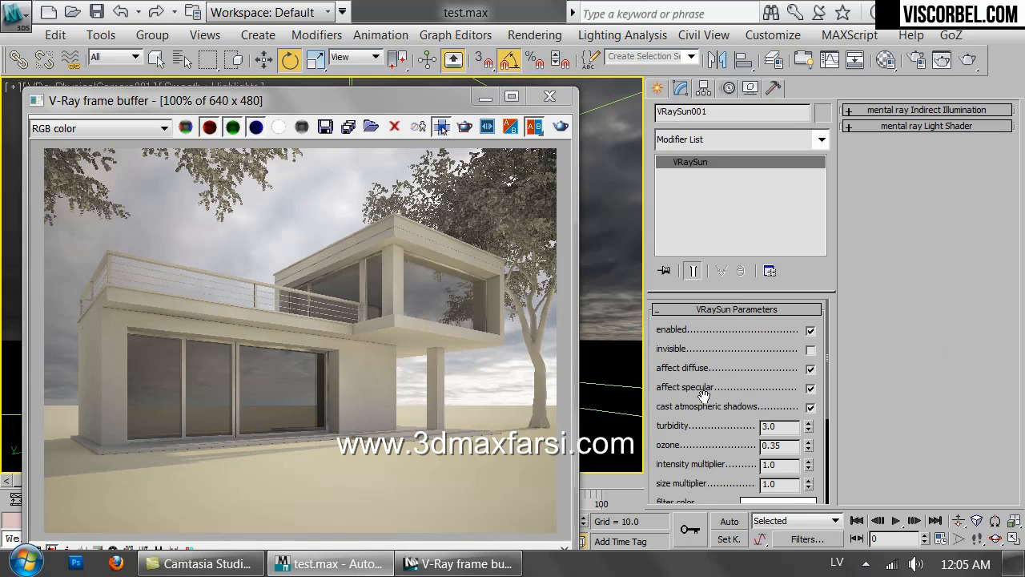
pyautogui.scroll(-3)
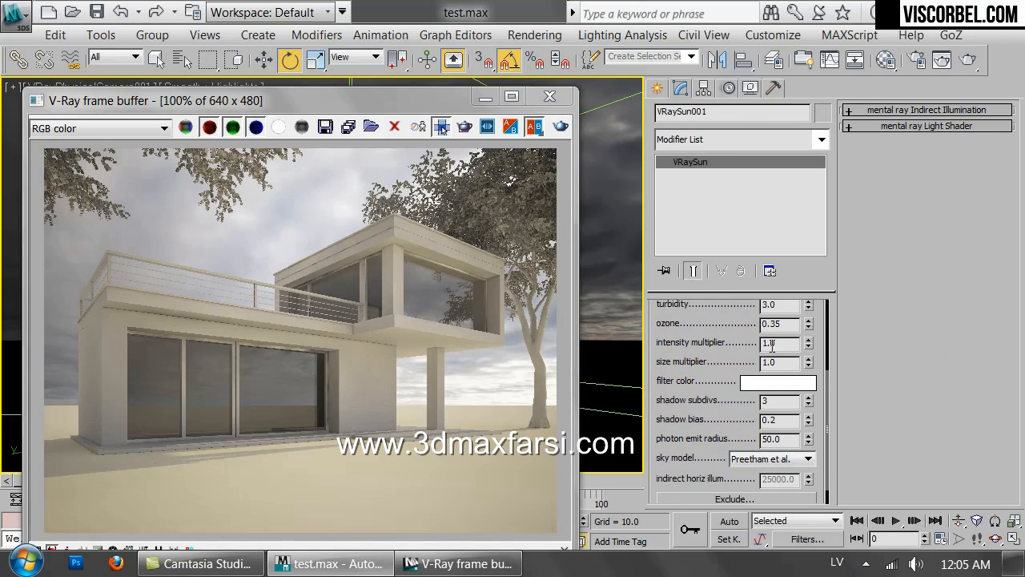
pyautogui.tripleClick(781, 342)
pyautogui.write('0.3')
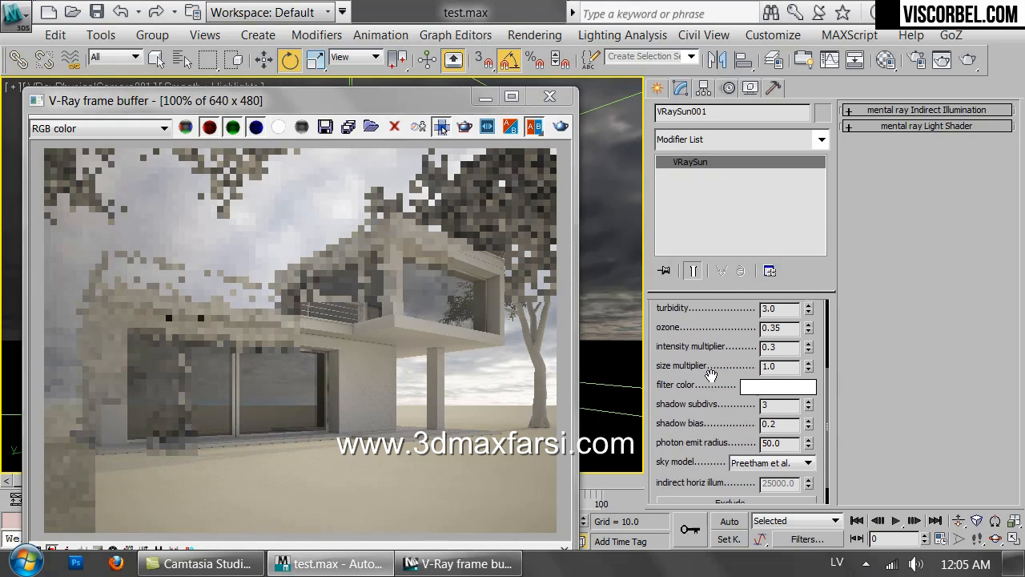
pyautogui.scroll(3)
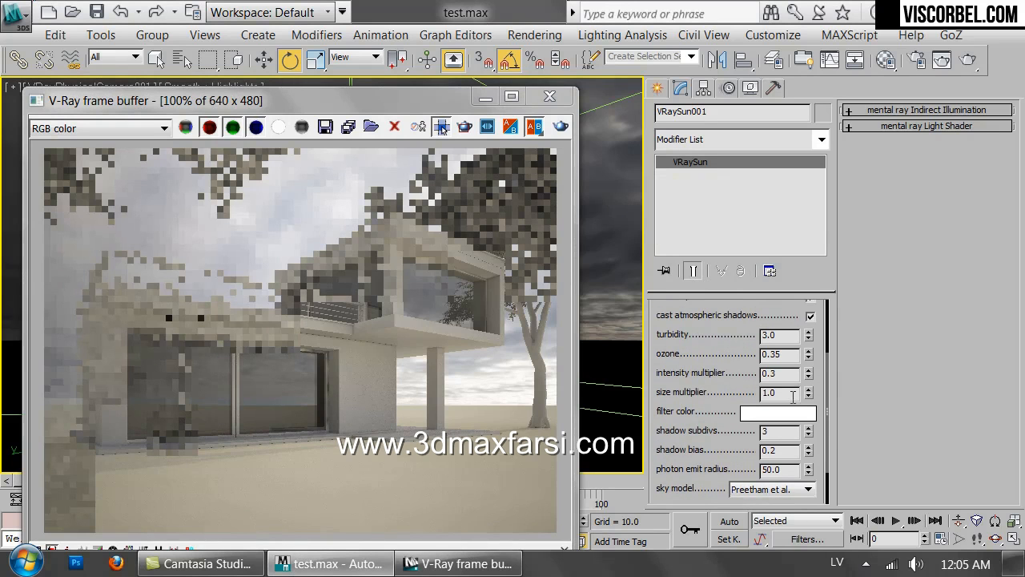
pyautogui.tripleClick(777, 392)
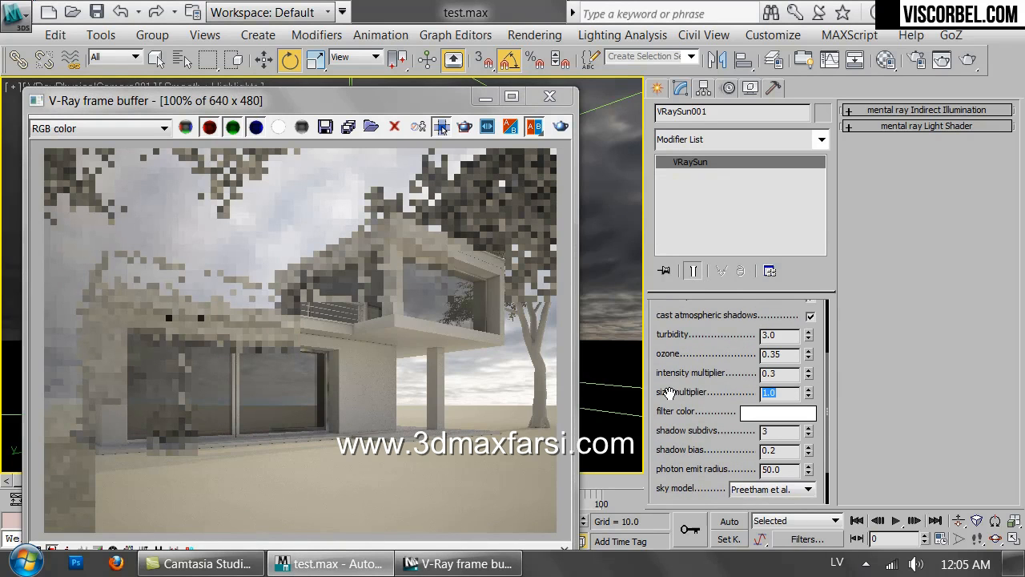
pyautogui.moveTo(762, 302)
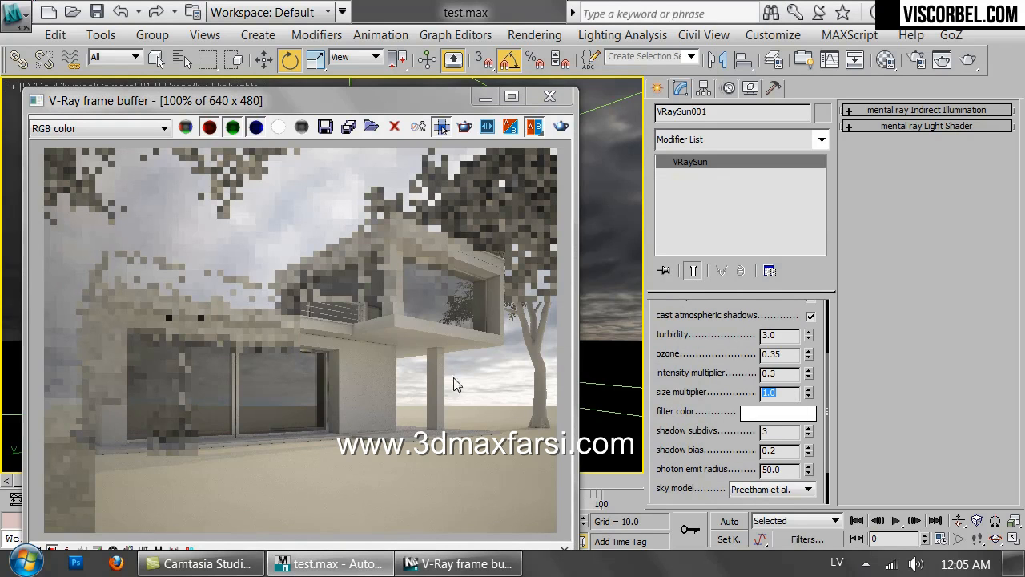
pyautogui.moveTo(538, 392)
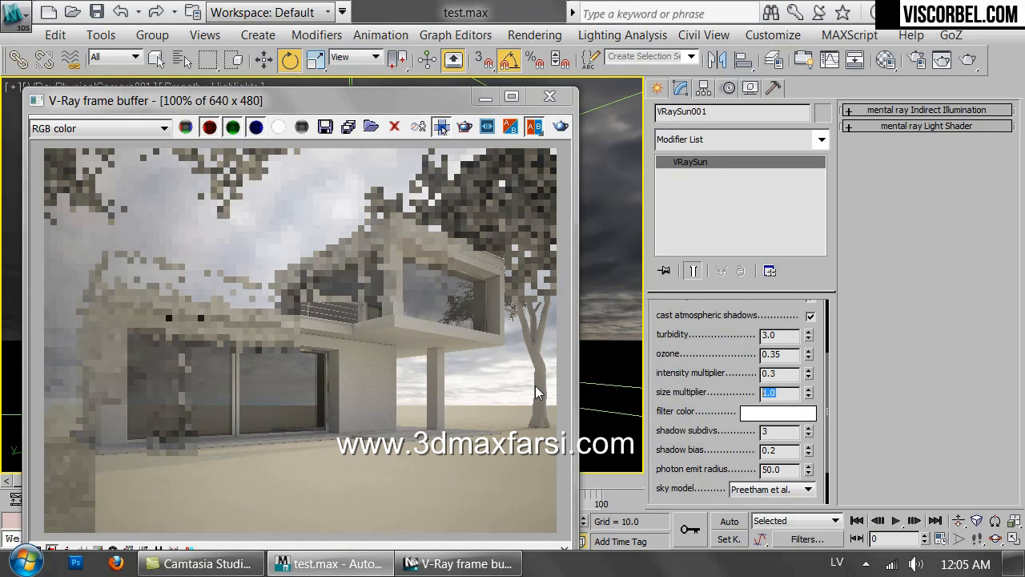
pyautogui.moveTo(452, 325)
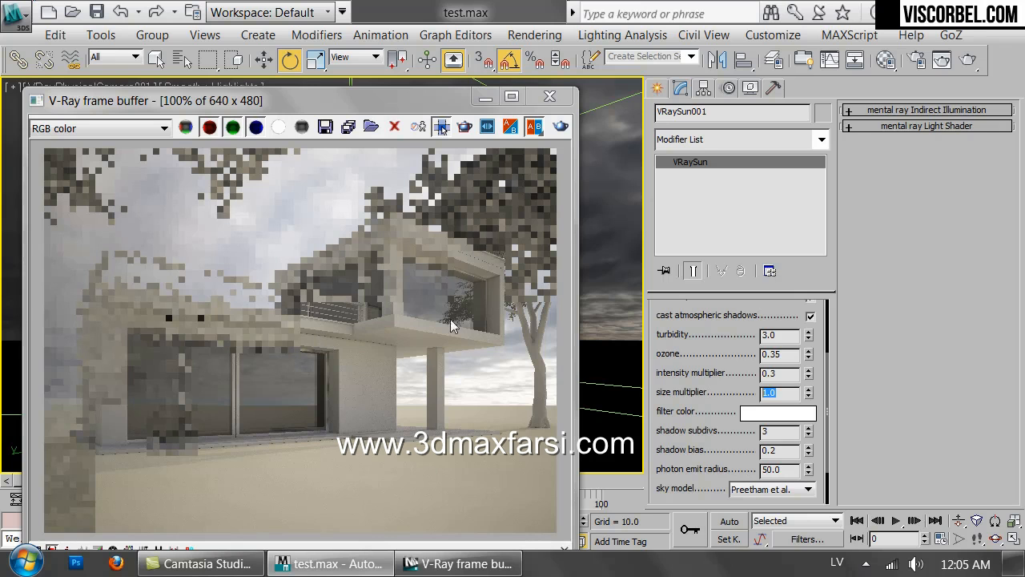
pyautogui.moveTo(459, 424)
pyautogui.write('20')
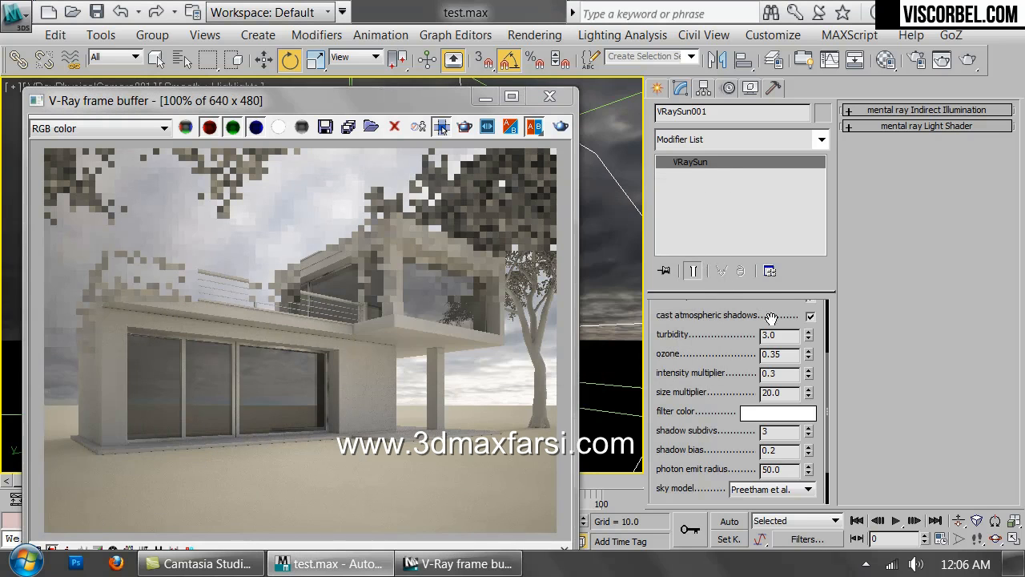
pyautogui.tripleClick(777, 393)
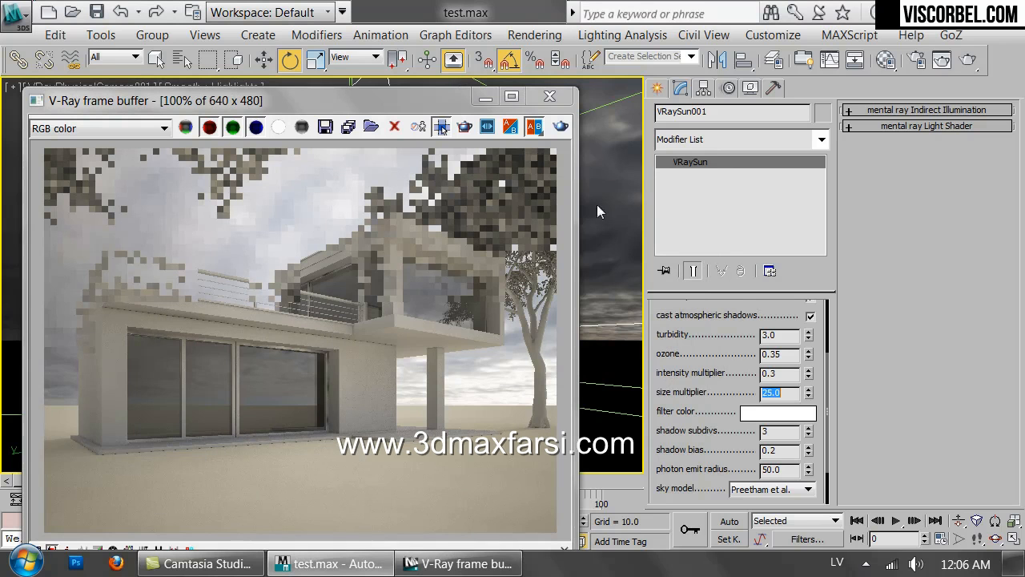
pyautogui.moveTo(548, 140)
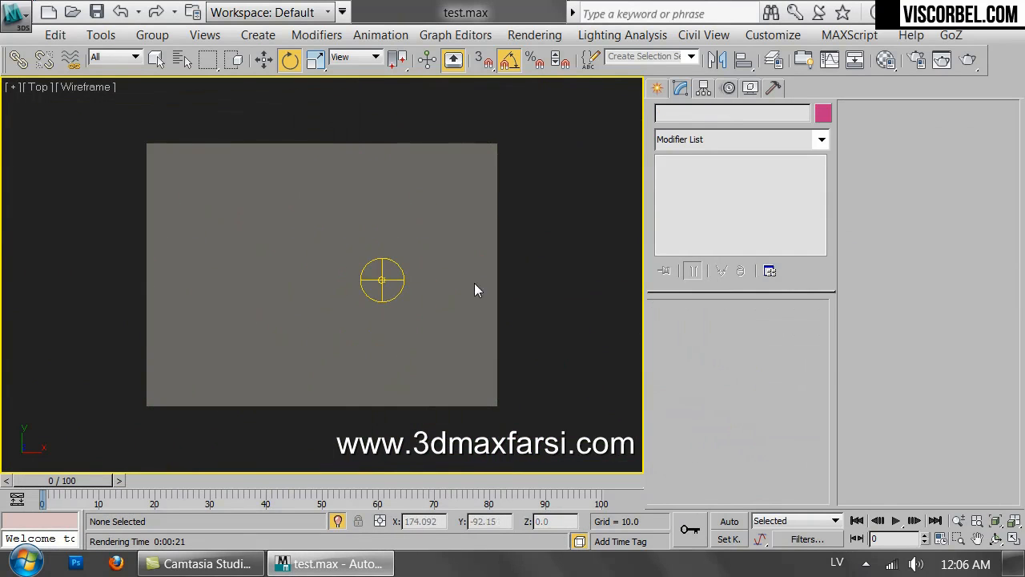
# - Wire VRayLight001's Z rotation to its dome texture's horizontalRotation parameter
pyautogui.rightClick(382, 279)
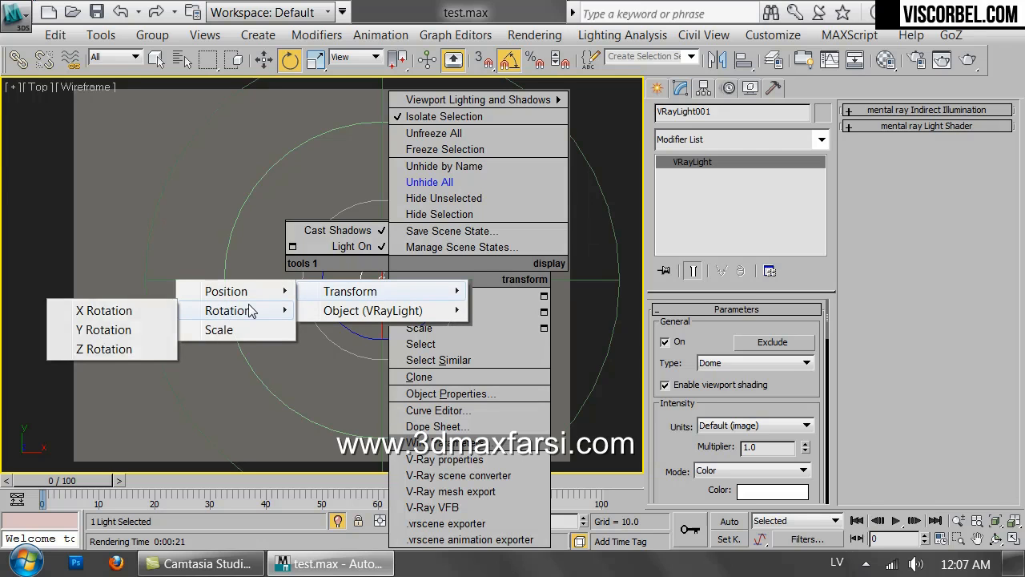
pyautogui.moveTo(104, 348)
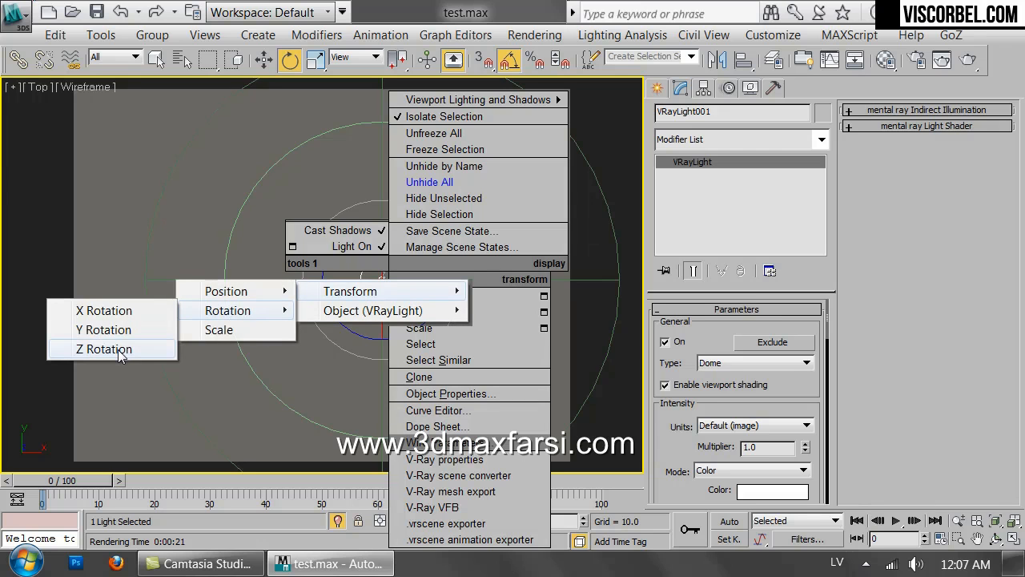
pyautogui.click(103, 349)
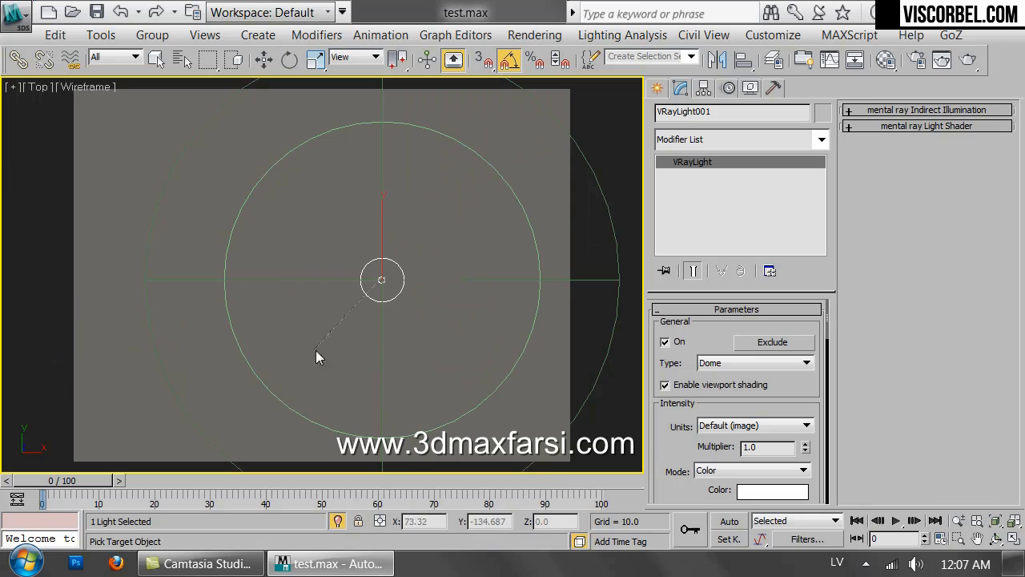
pyautogui.moveTo(395, 298)
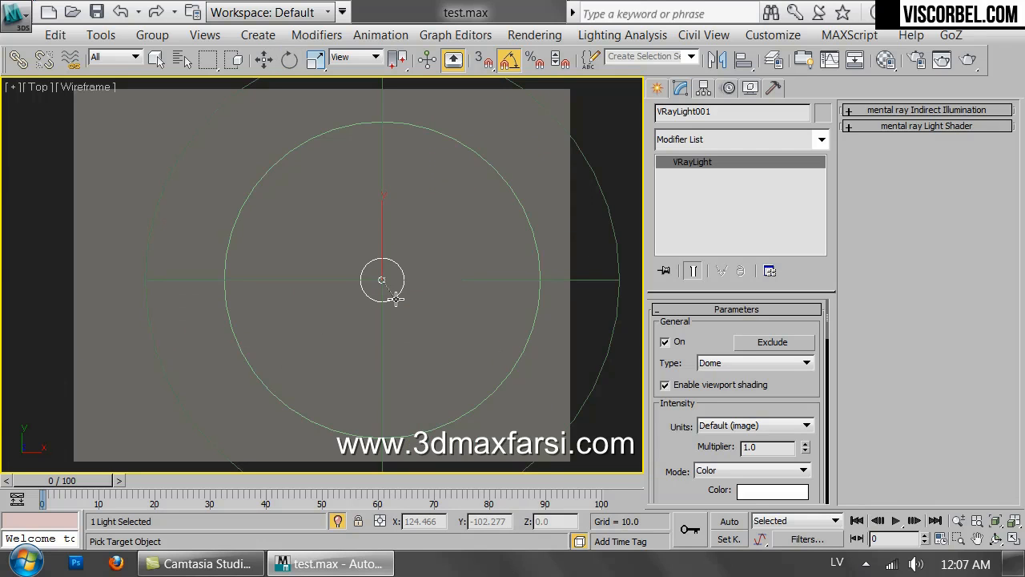
pyautogui.rightClick(382, 279)
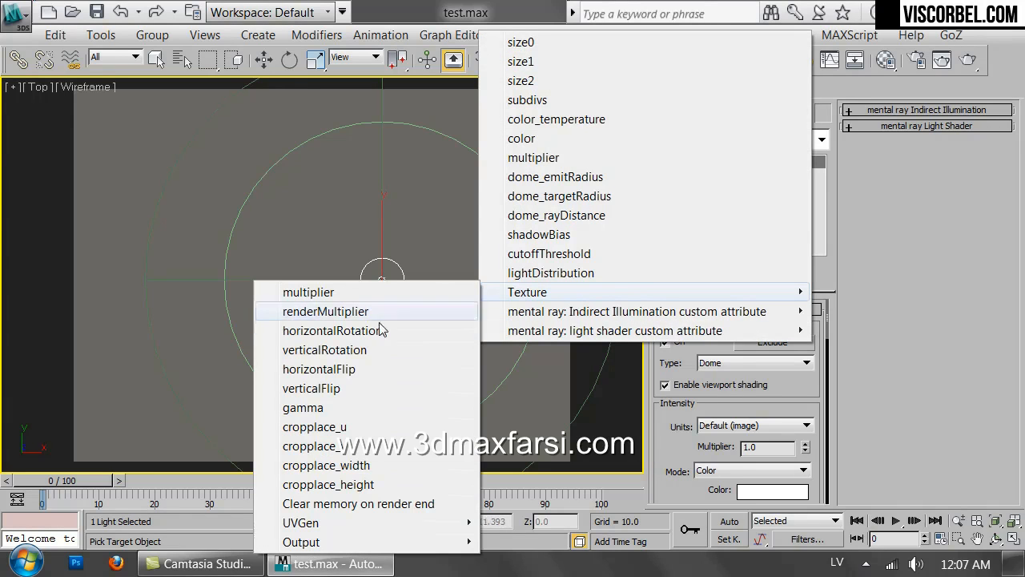
pyautogui.moveTo(365, 330)
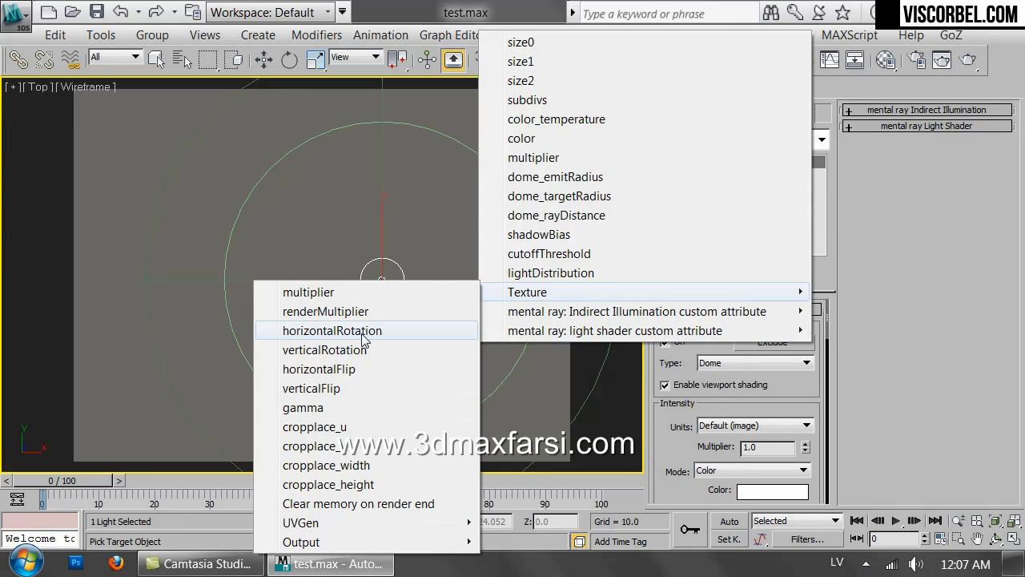
pyautogui.click(332, 330)
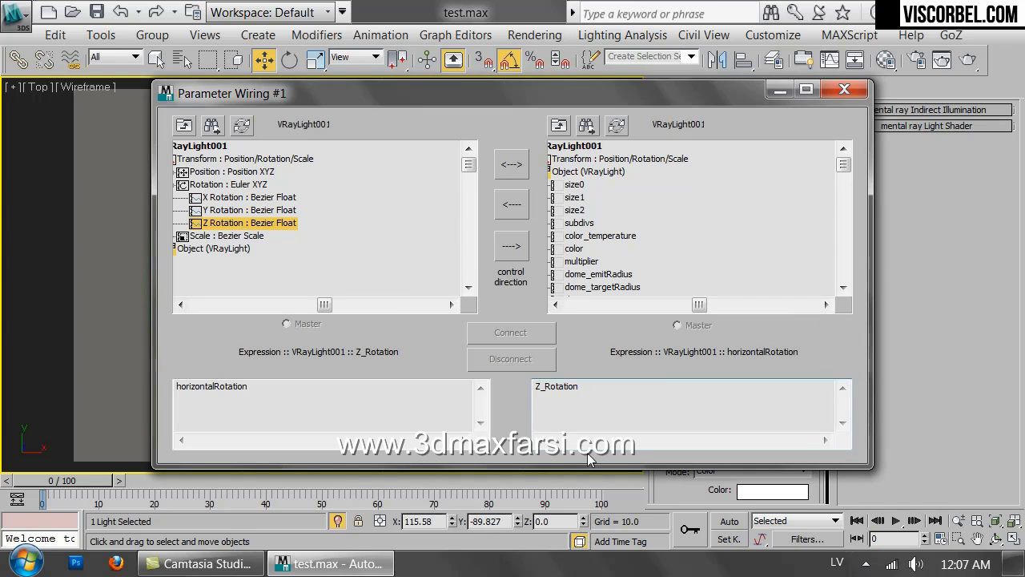
pyautogui.moveTo(532, 382)
pyautogui.write('-')
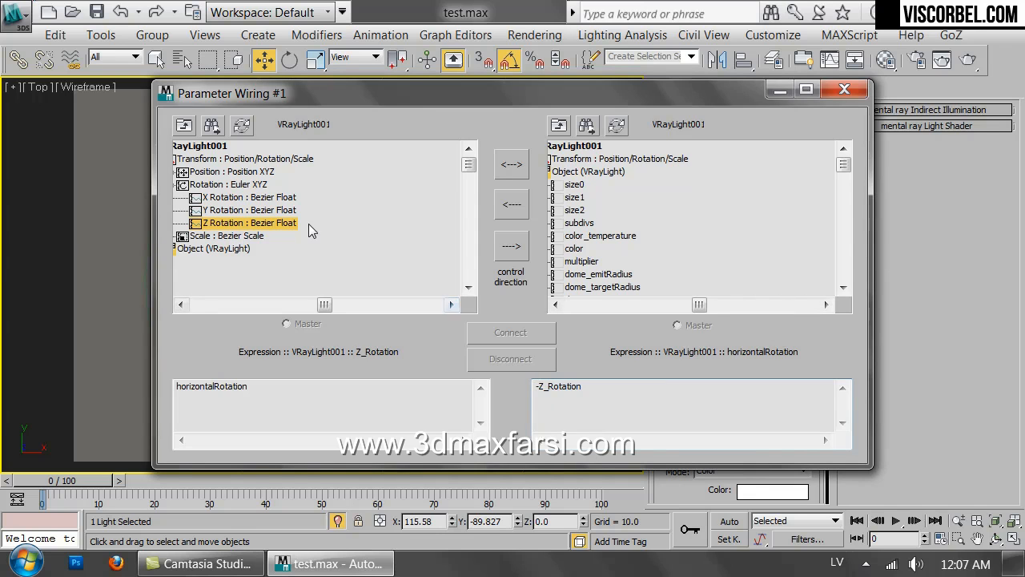
pyautogui.moveTo(492, 173)
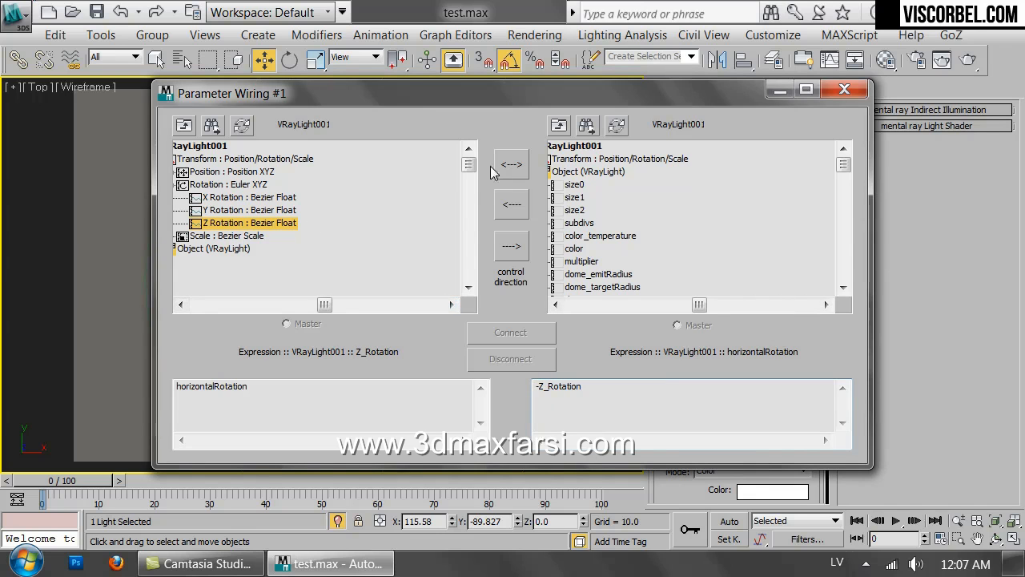
pyautogui.moveTo(512, 164)
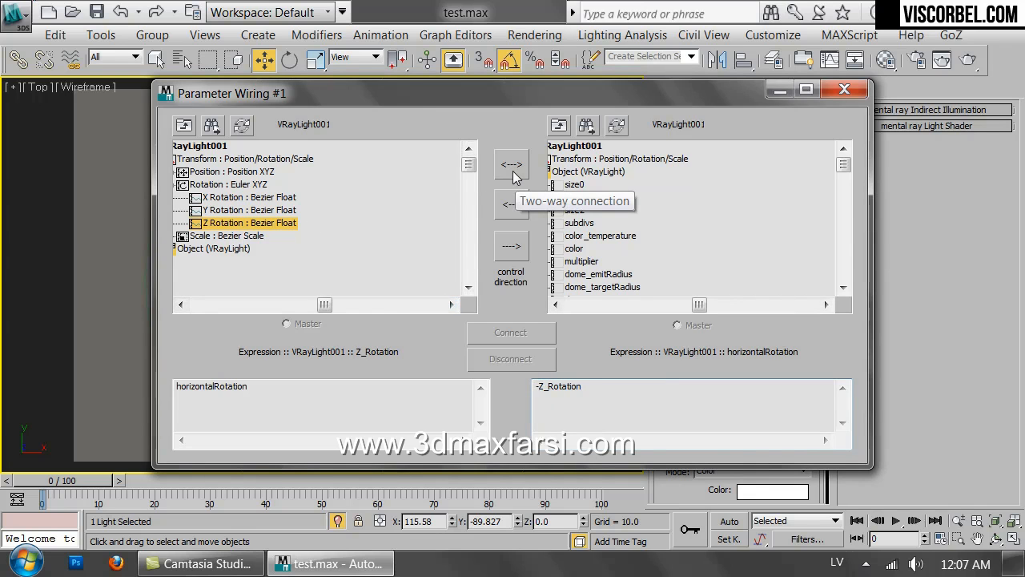
pyautogui.moveTo(511, 168)
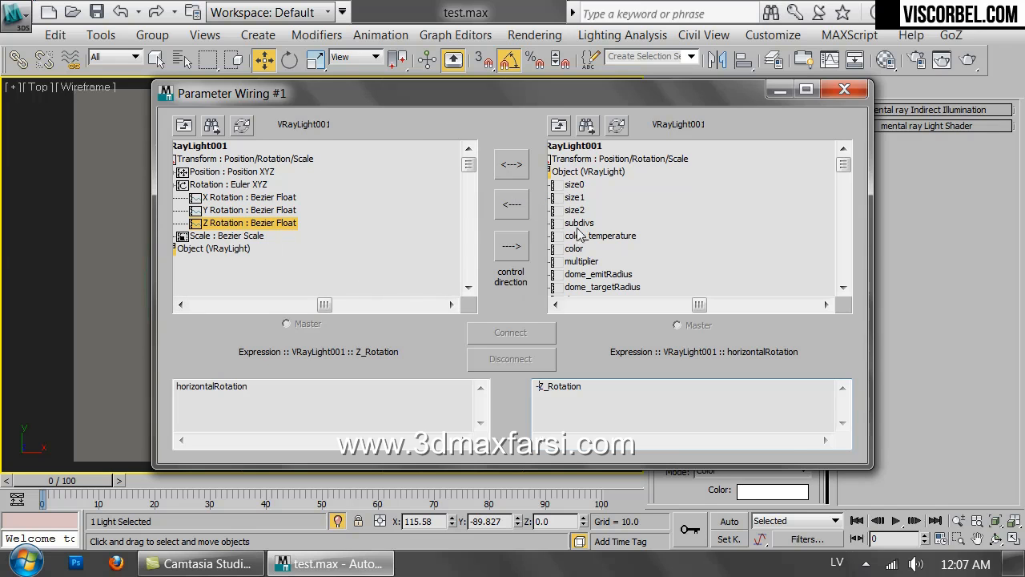
pyautogui.moveTo(537, 215)
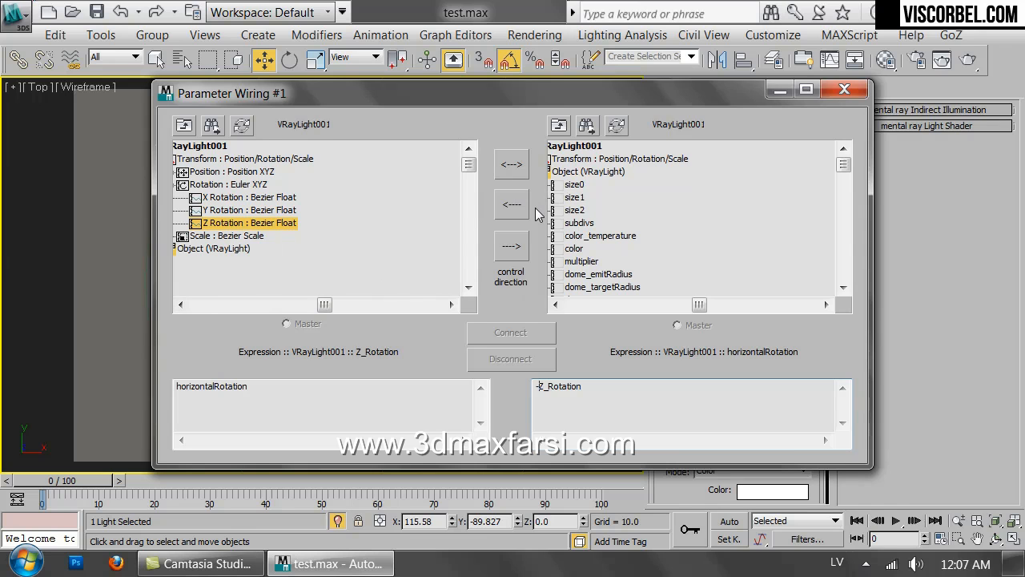
pyautogui.moveTo(265, 237)
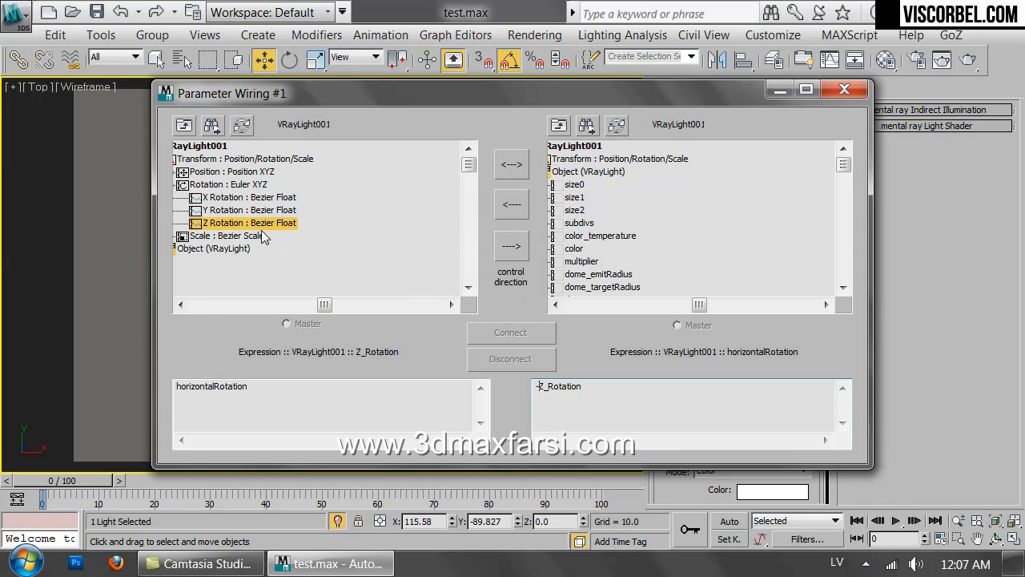
pyautogui.moveTo(271, 231)
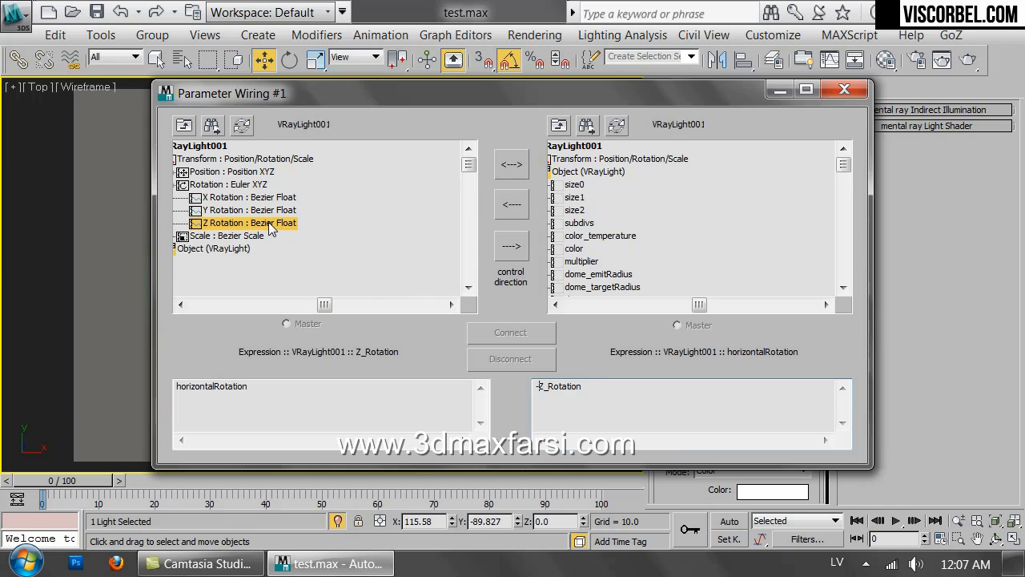
pyautogui.moveTo(512, 245)
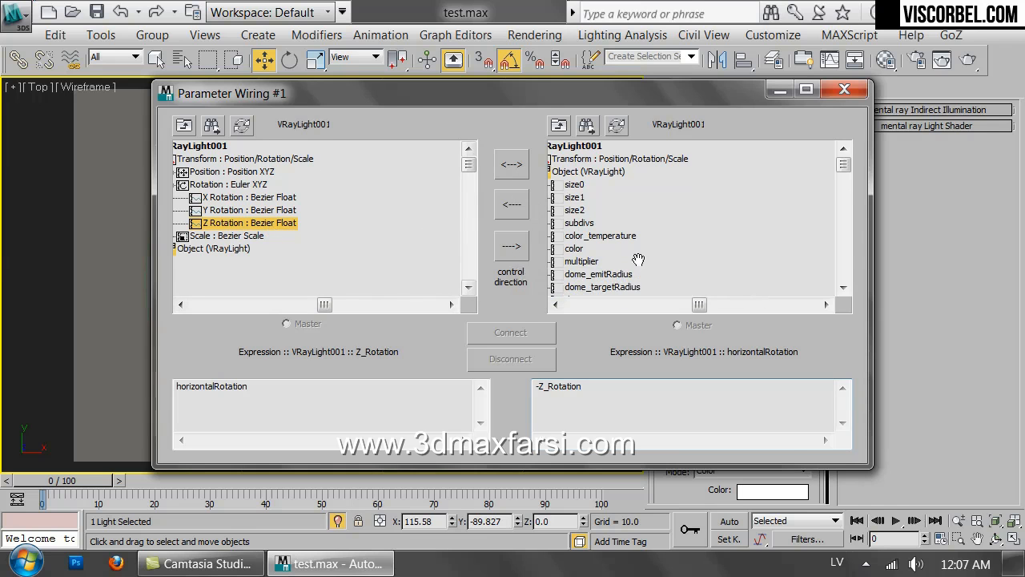
# - Connect the one-way wire so texture rotation follows -Z_Rotation, then close Parameter Wiring
pyautogui.click(511, 246)
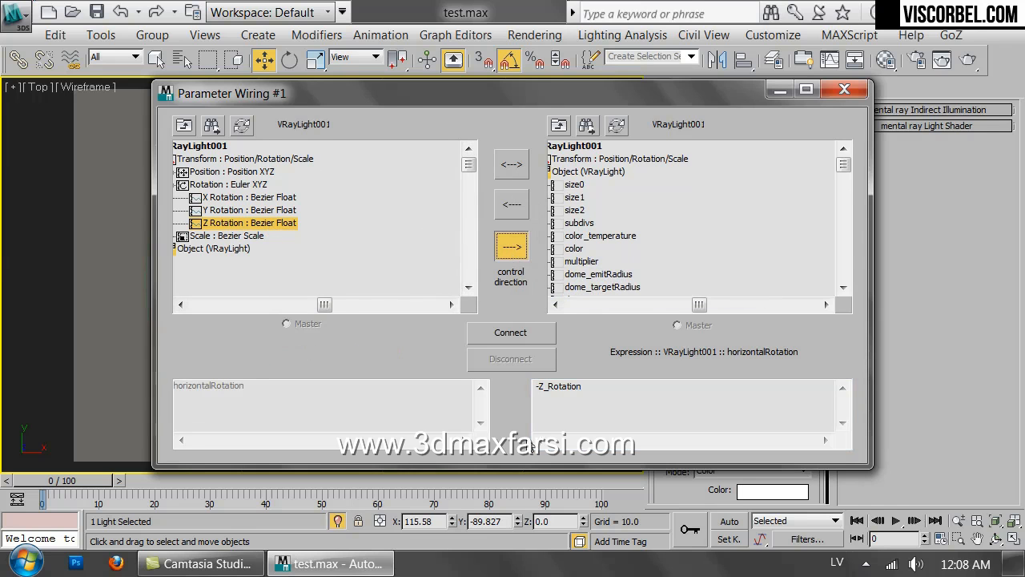
pyautogui.click(510, 332)
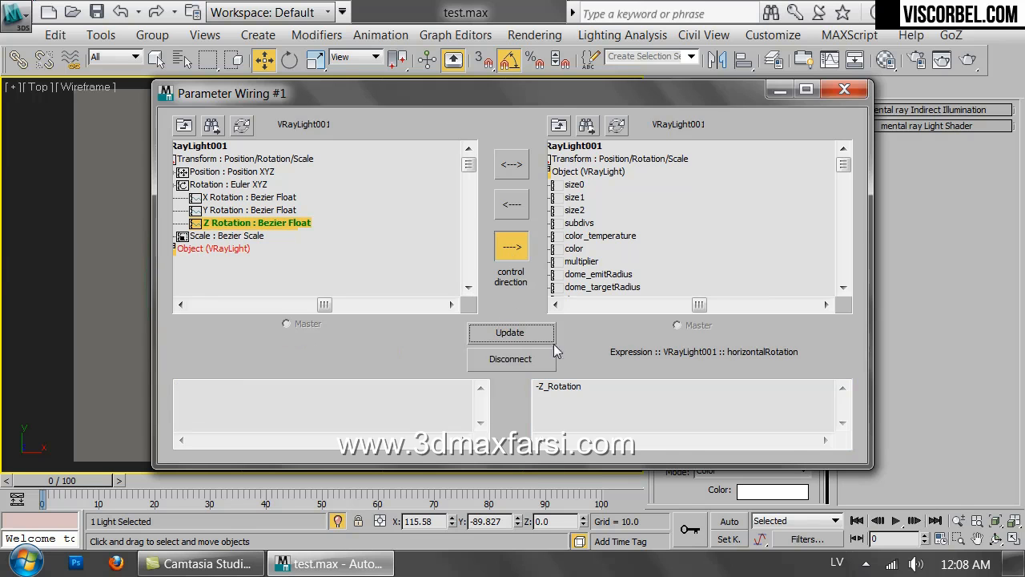
pyautogui.click(843, 89)
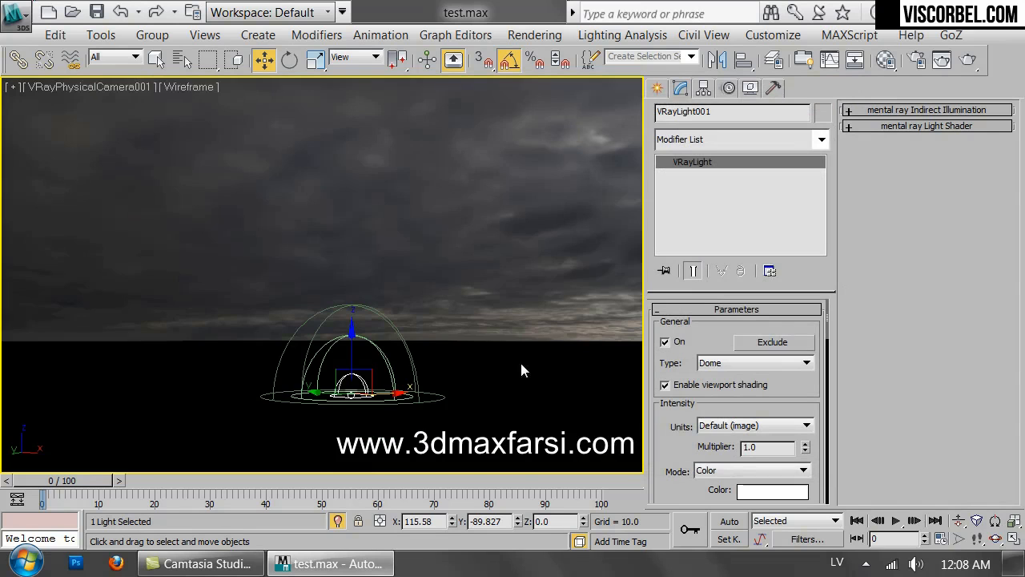
# - Rotate the VRayLight001 dome to 80 degrees on Z so the HDRI sky turns
pyautogui.click(289, 59)
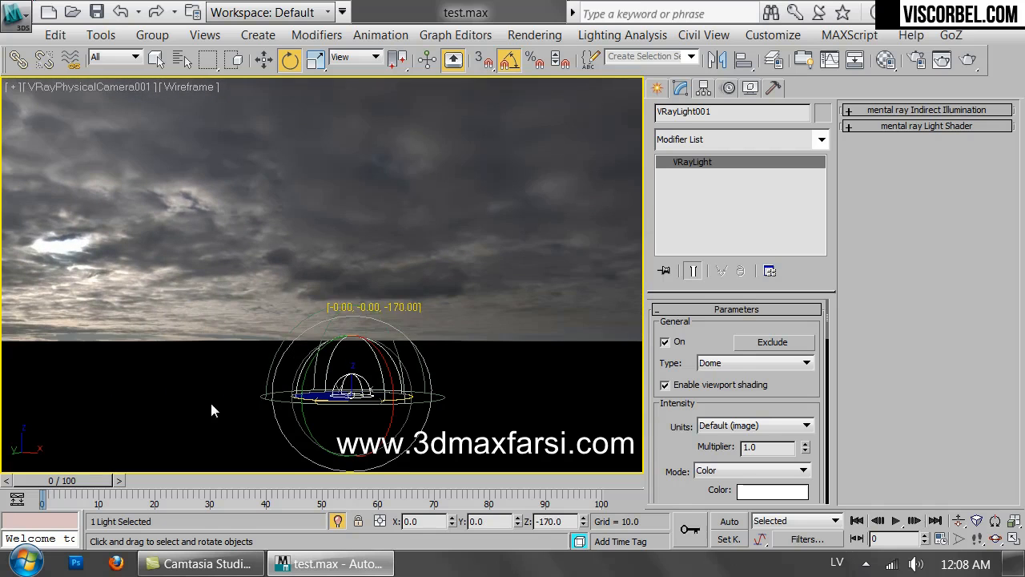
pyautogui.rightClick(353, 392)
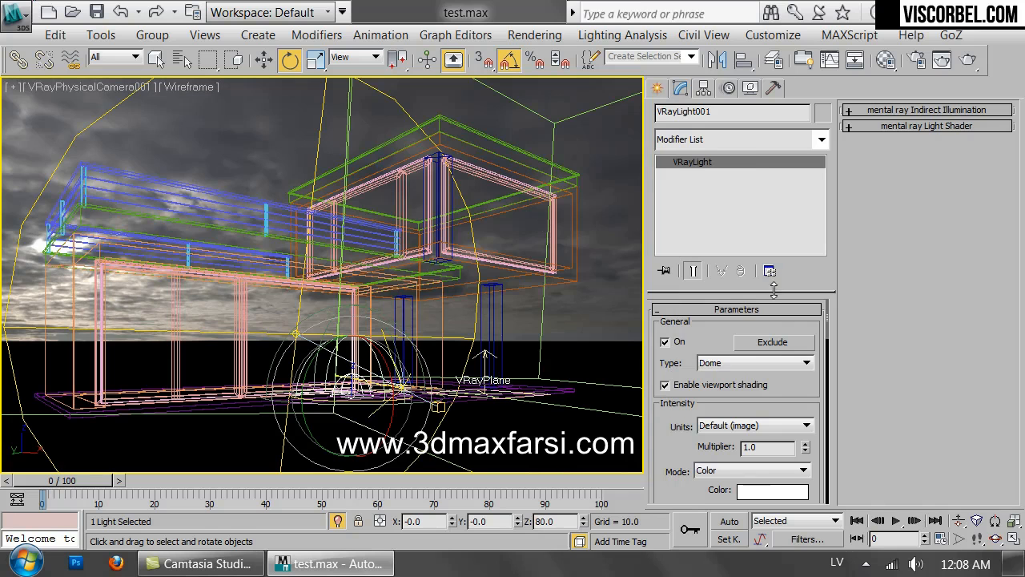
pyautogui.click(534, 35)
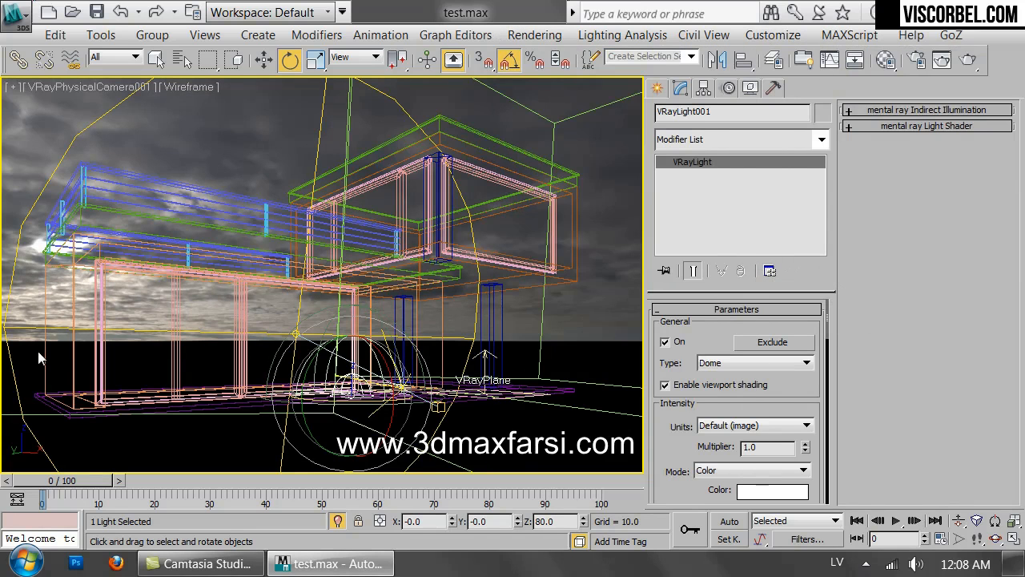
pyautogui.moveTo(84, 205)
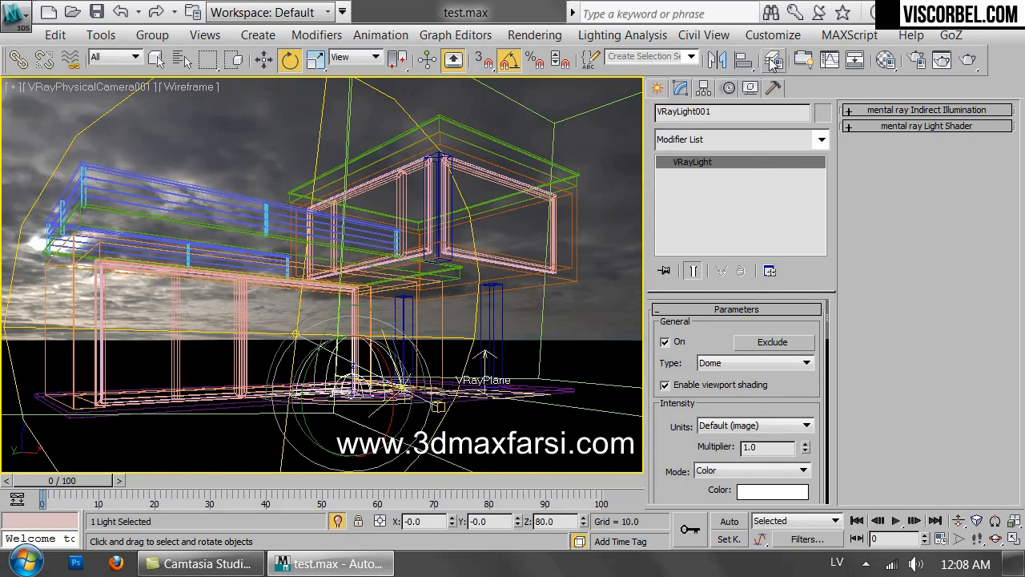
# - Uncheck Use Map for the VRayHDRI environment background and close Environment and Effects
pyautogui.click(534, 35)
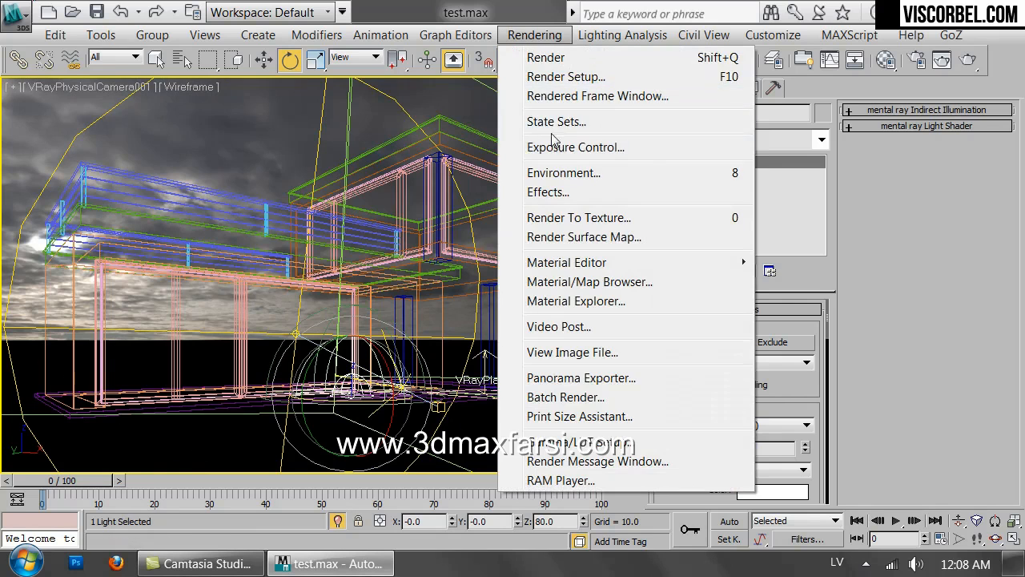
pyautogui.click(563, 172)
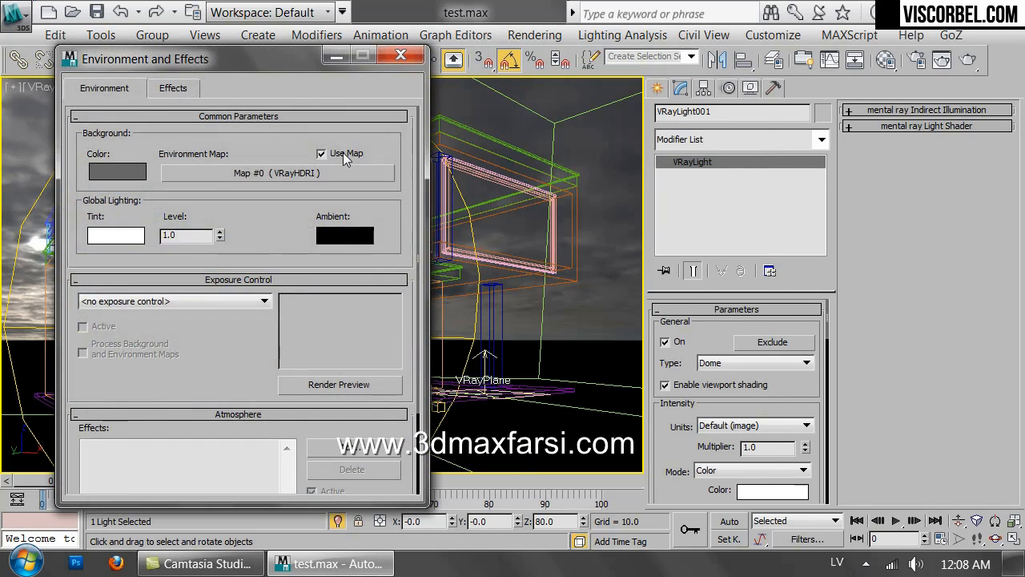
pyautogui.moveTo(260, 172)
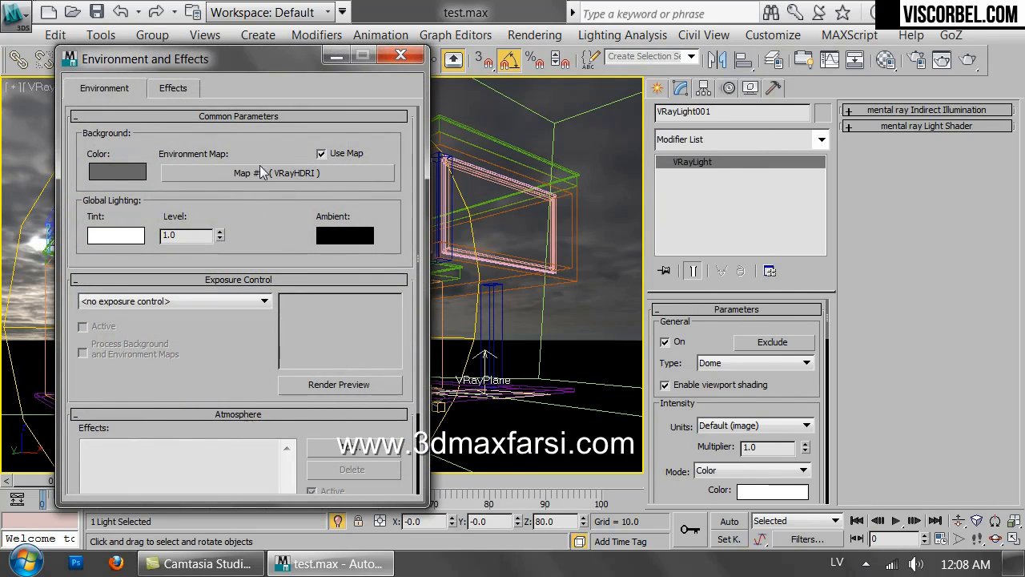
pyautogui.click(322, 153)
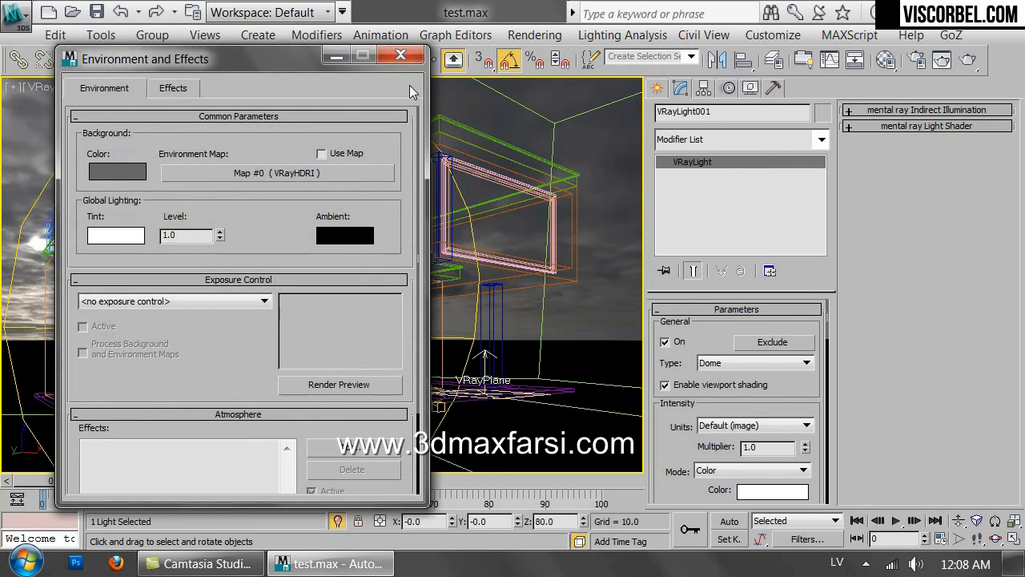
pyautogui.click(401, 54)
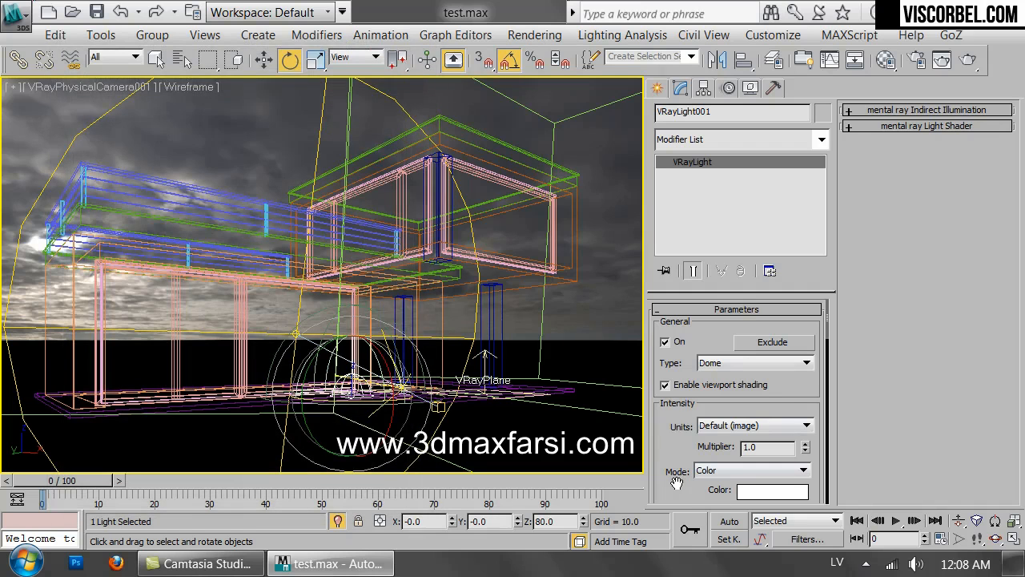
# - Set VRayLight001's texture resolution to 2048 and shadow bias to 0.01, and rotate it to Z 120
pyautogui.scroll(-3)
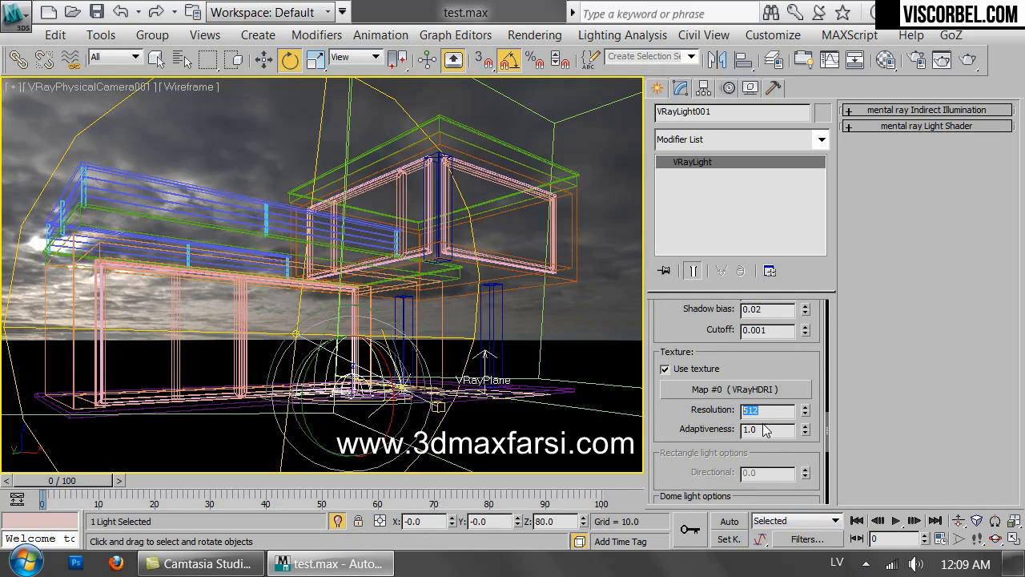
pyautogui.moveTo(809, 421)
pyautogui.write('204')
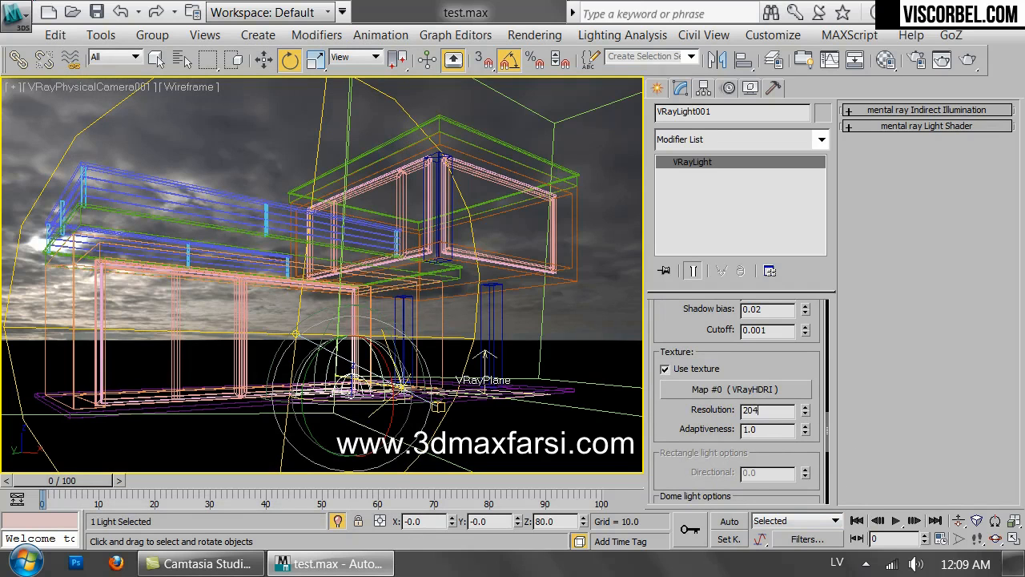
pyautogui.scroll(3)
pyautogui.write('0.01')
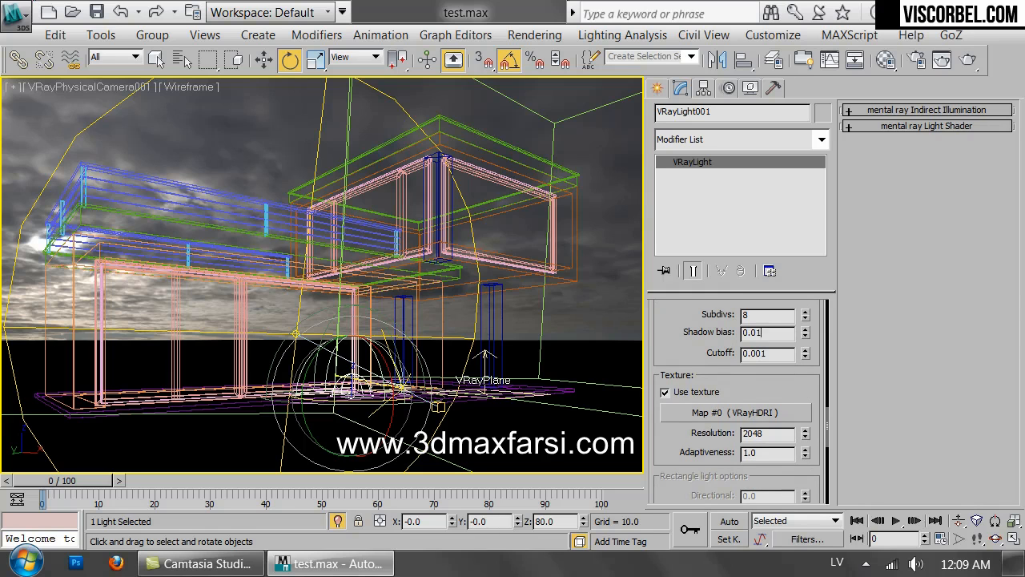
pyautogui.tripleClick(765, 332)
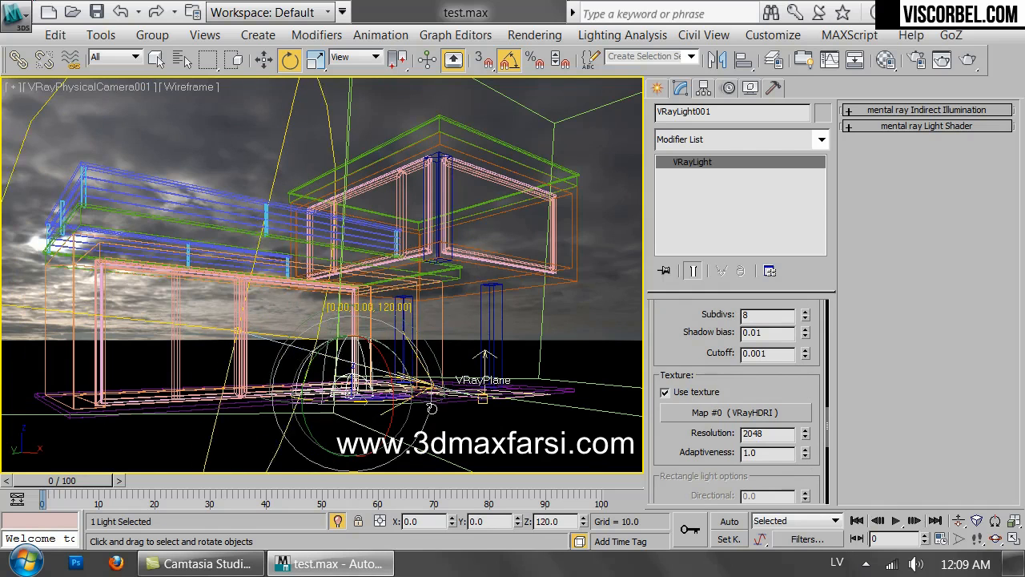
pyautogui.scroll(-3)
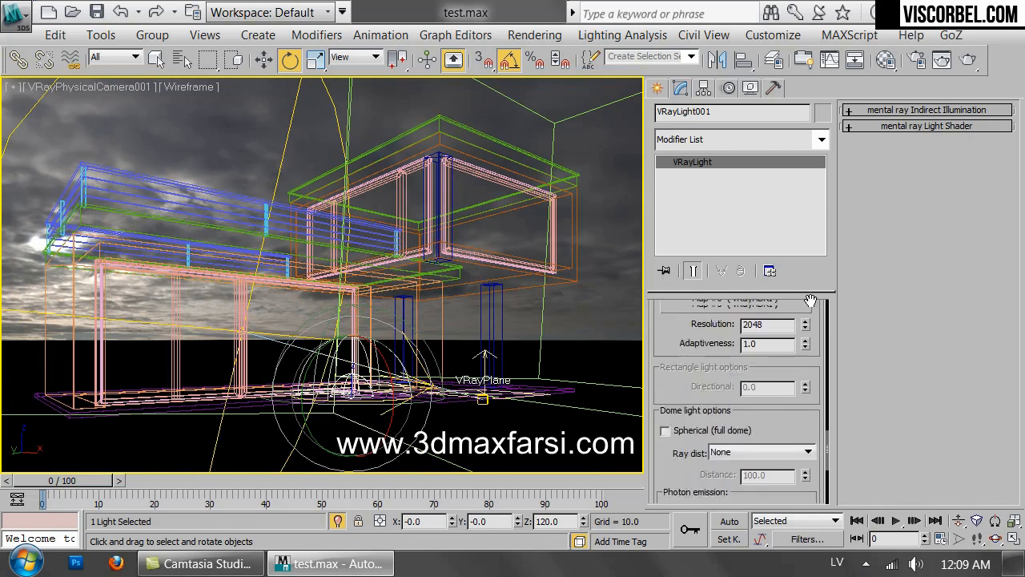